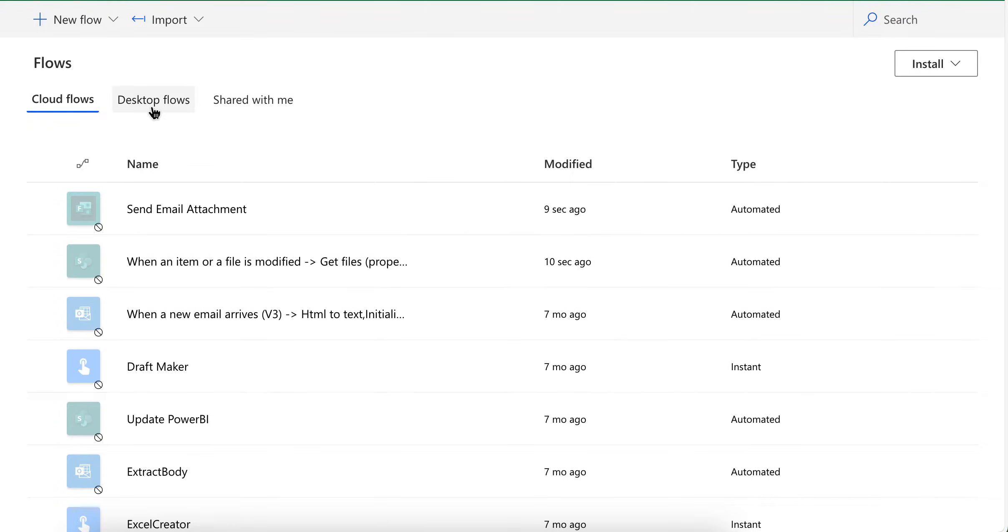
mouse_move(136, 81)
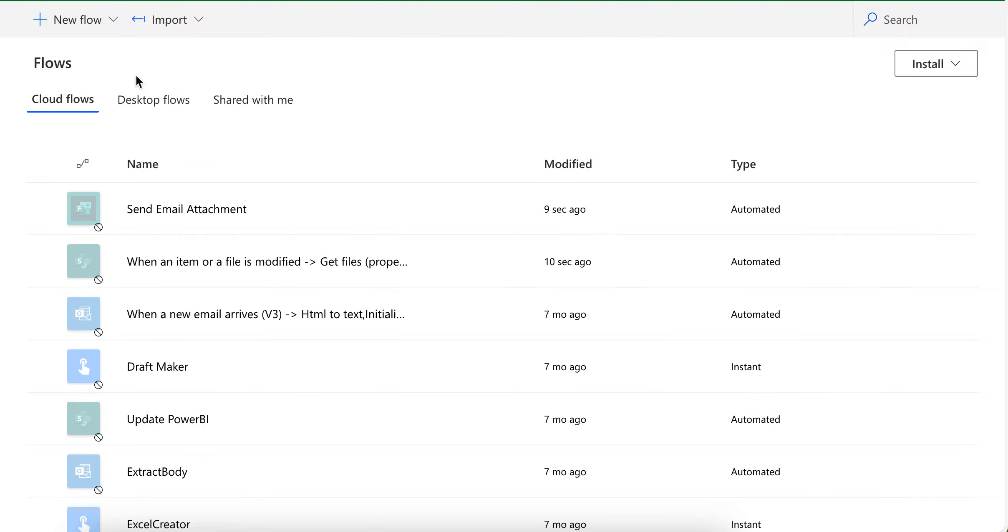
mouse_move(74, 19)
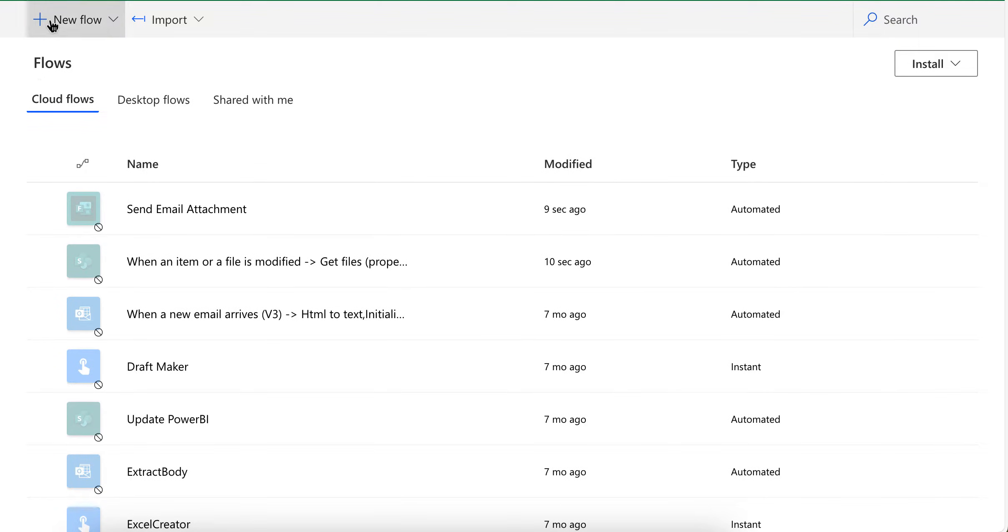
- Create a blank automated cloud flow with the 'When a new email arrives (V3)' Outlook trigger
left_click(72, 19)
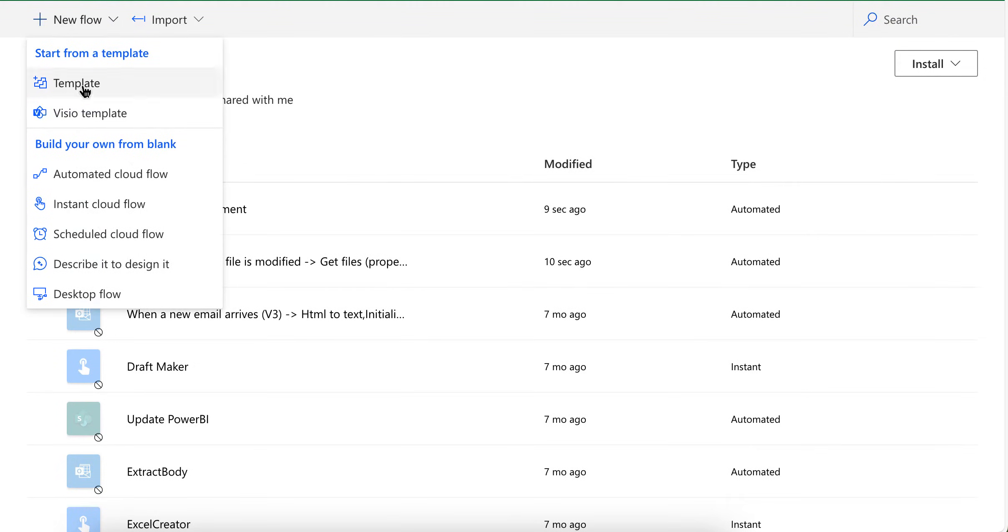
left_click(111, 174)
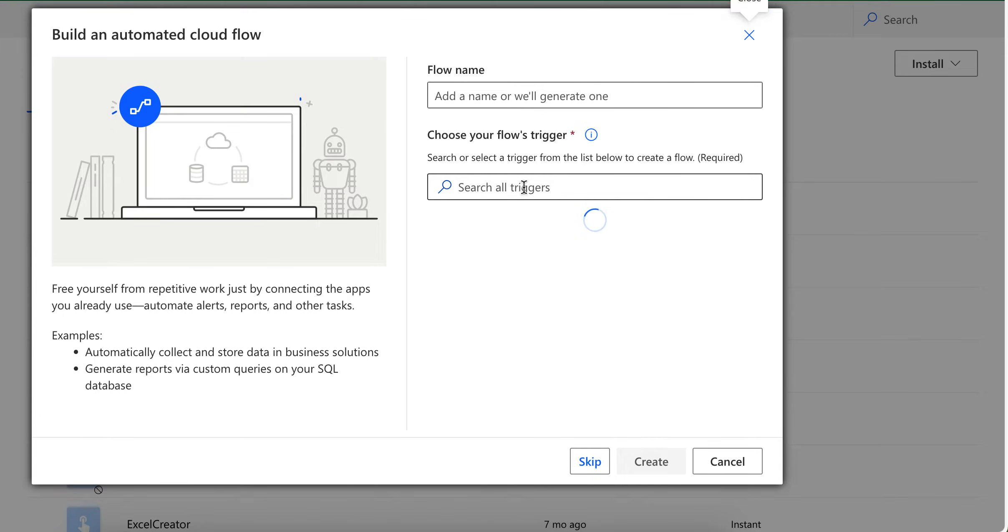
type("when email")
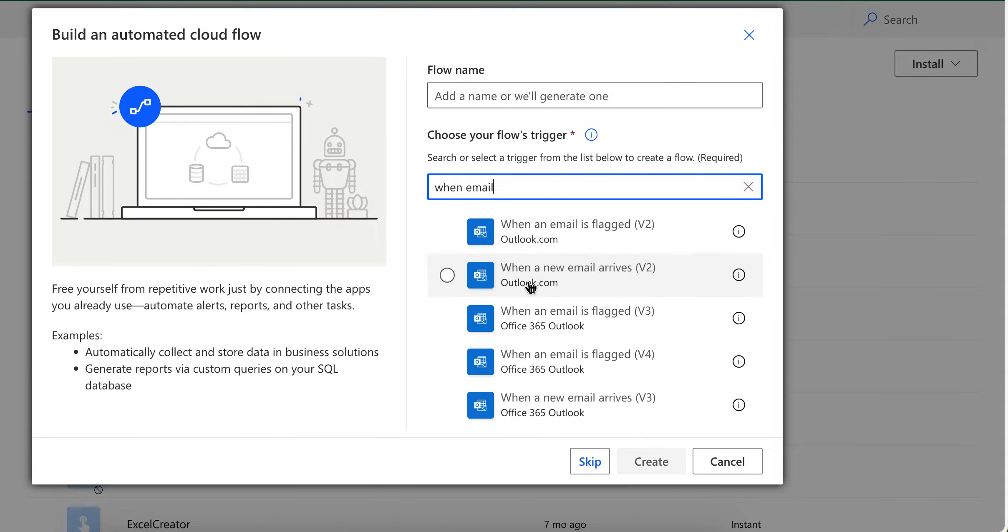
mouse_move(562, 376)
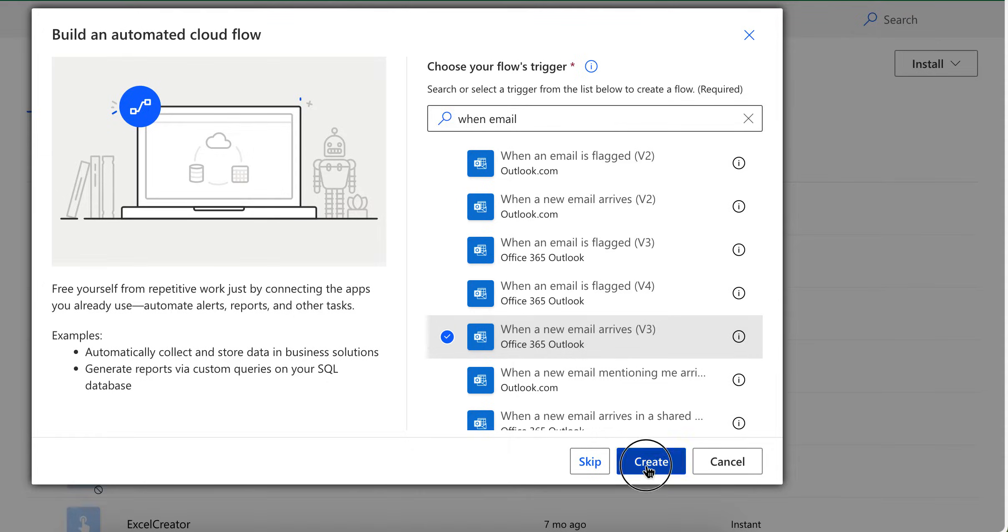
left_click(651, 461)
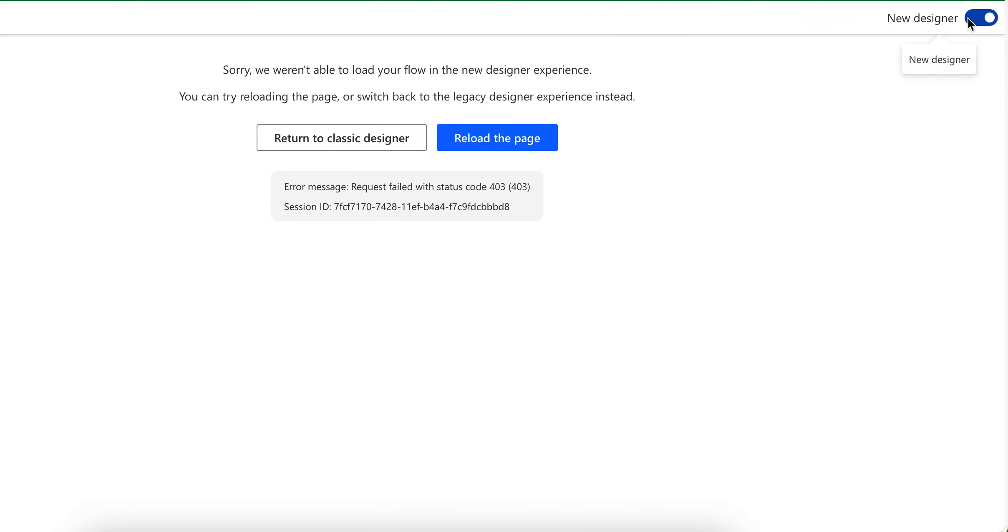
- Switch to the classic designer, reveal the trigger's advanced options, and title an Outlook draft 'EETest'
left_click(977, 18)
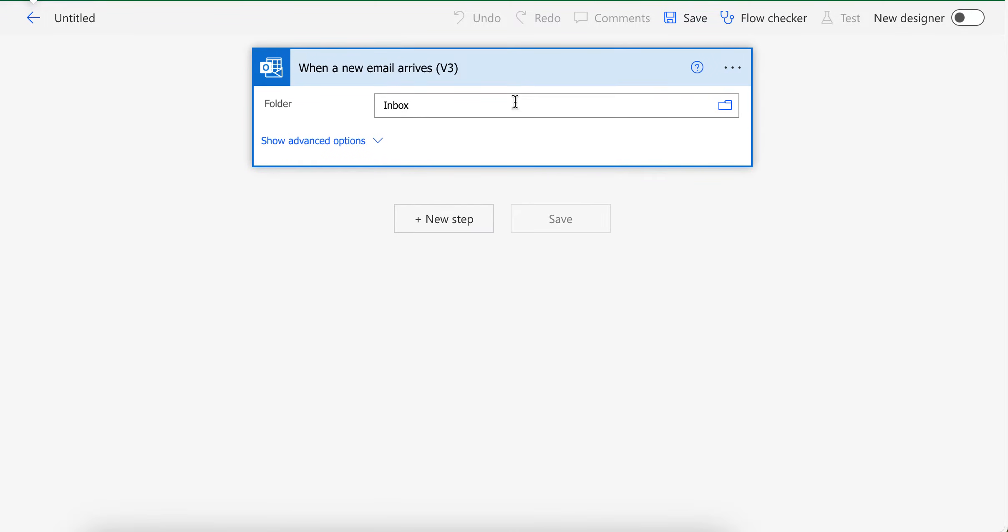
left_click(313, 141)
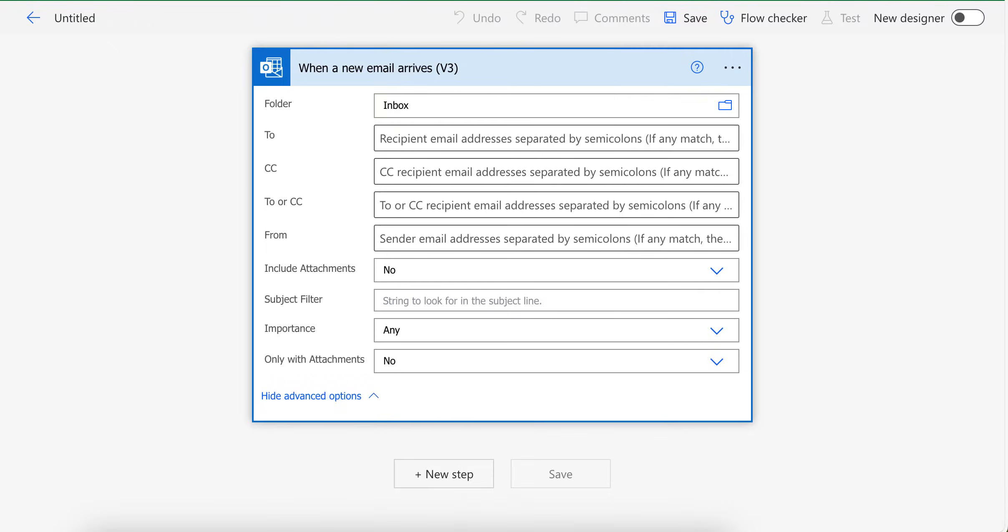
mouse_move(466, 260)
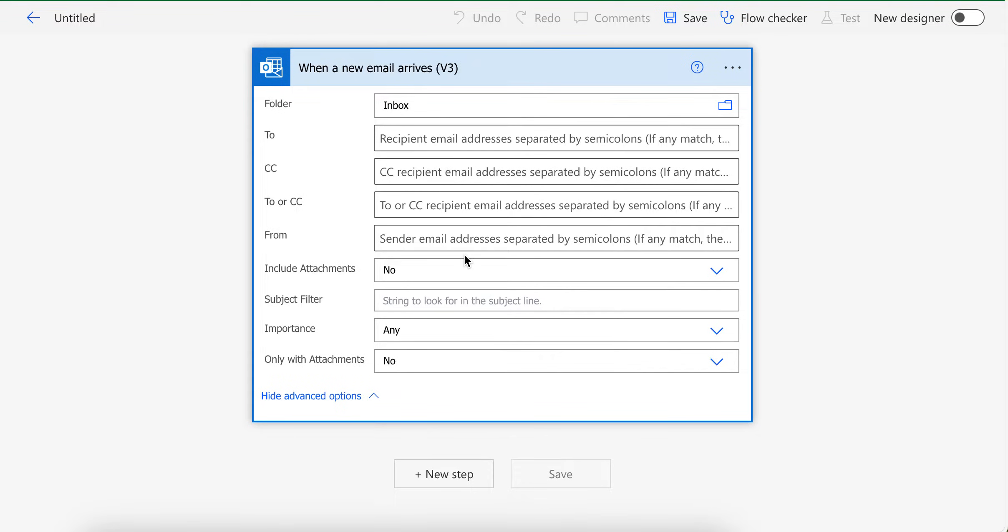
type("EETest")
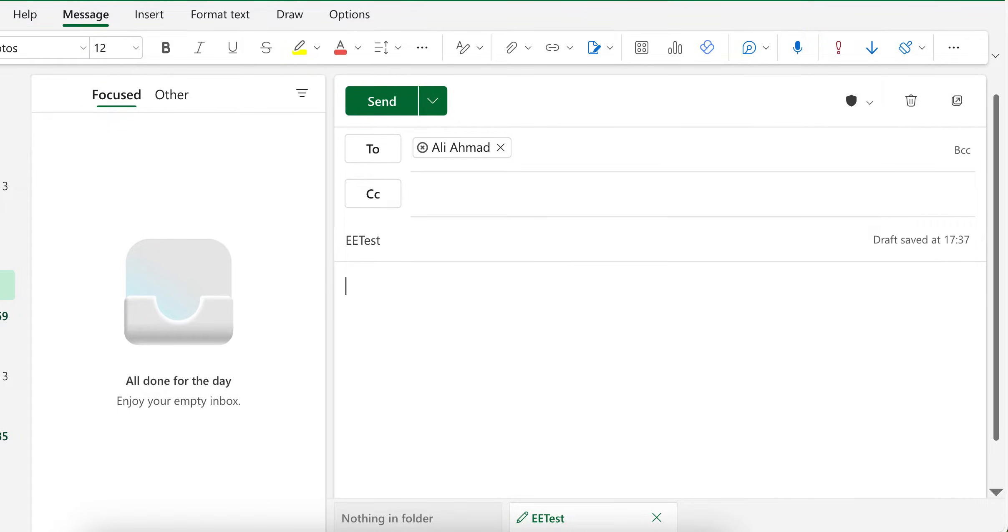
type("Name:")
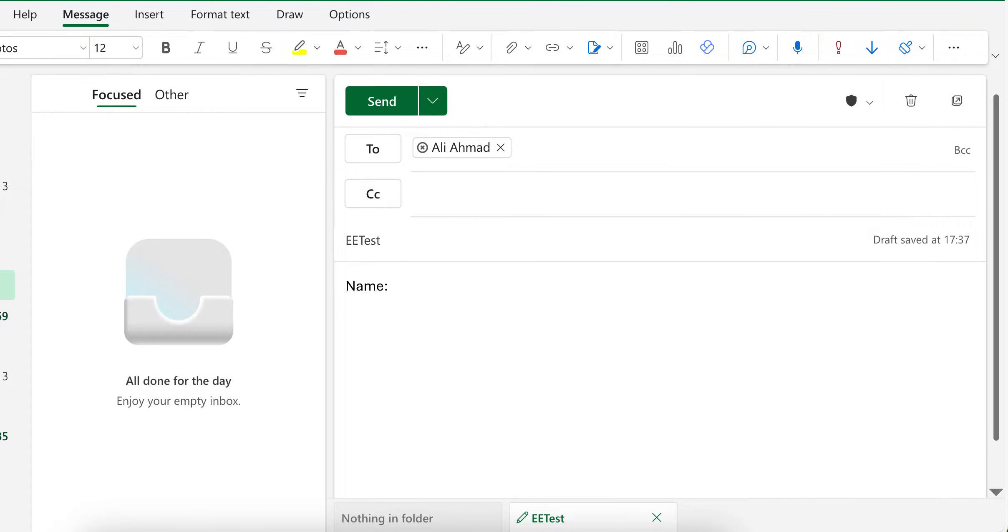
type("Test Name")
type("\"")
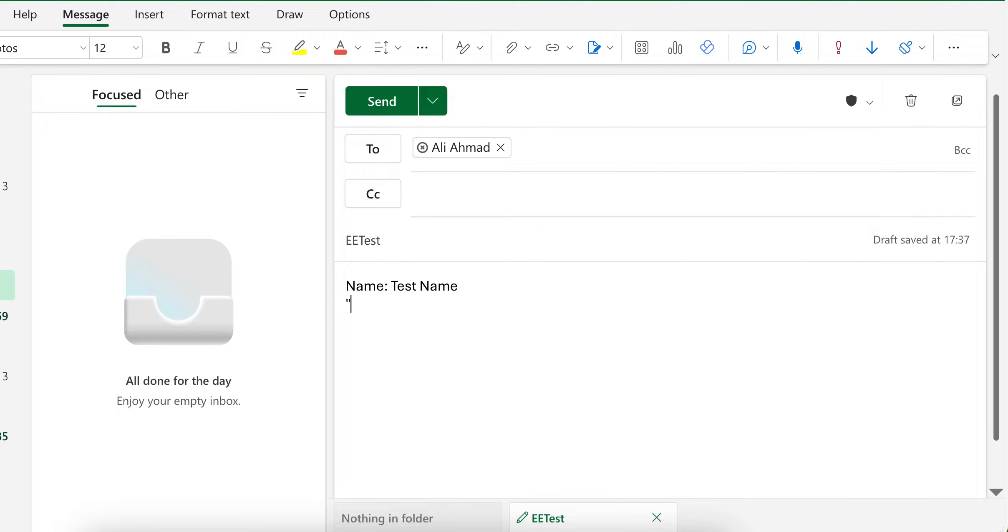
key("backspace")
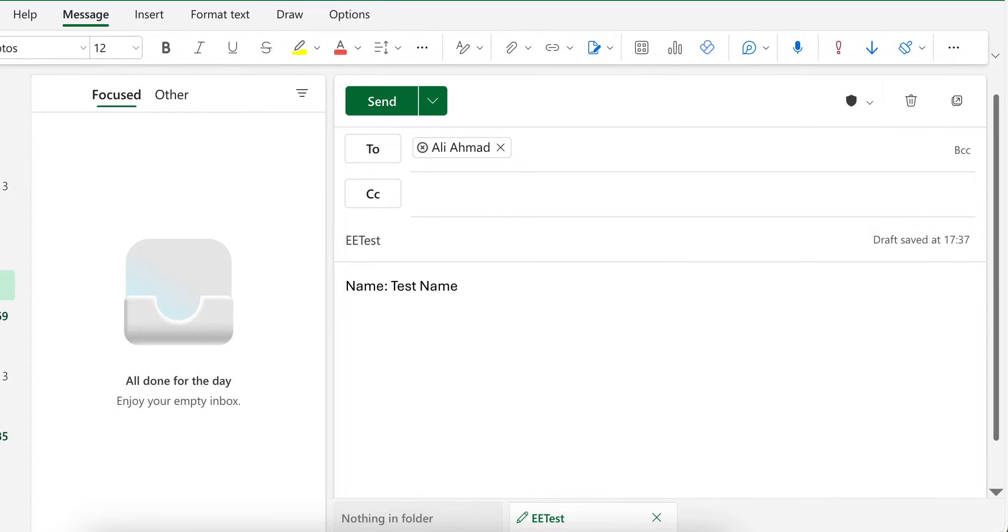
type("Address")
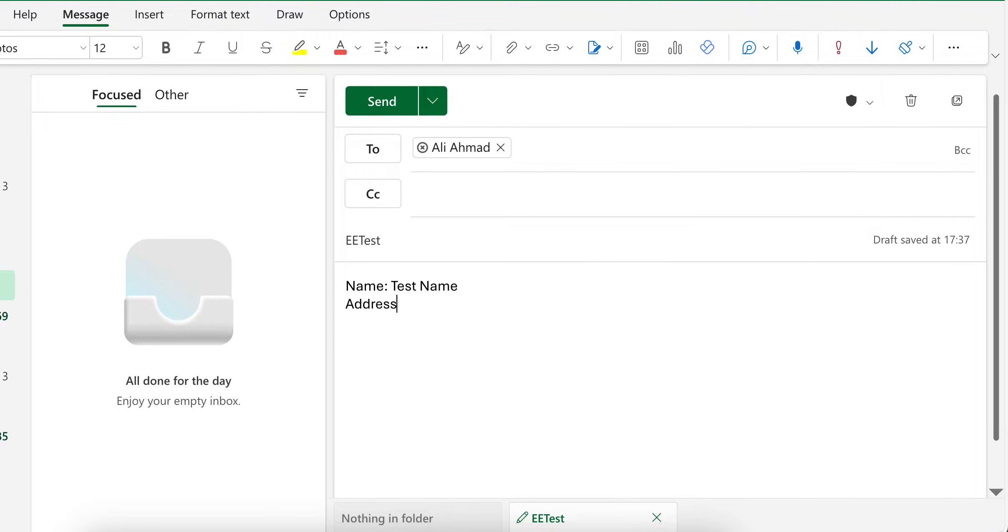
type(":")
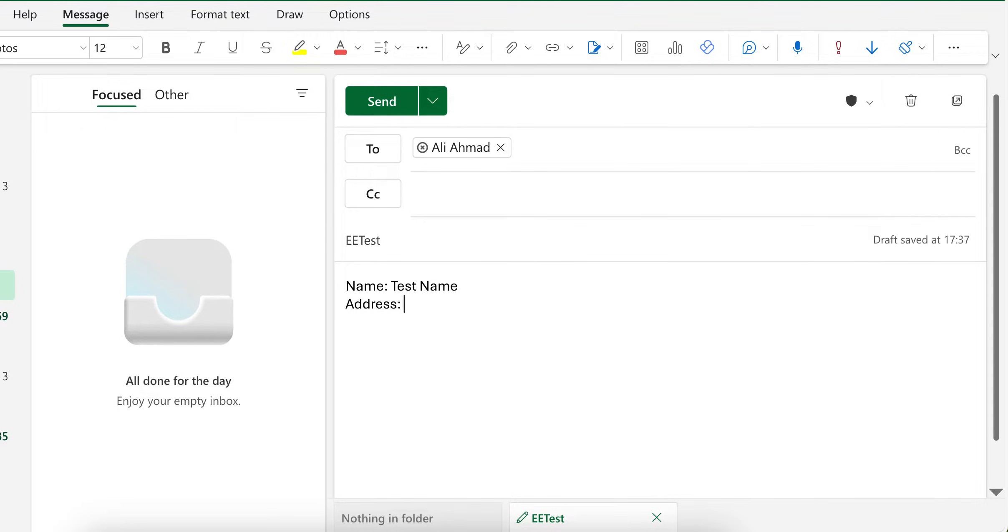
type("Tes")
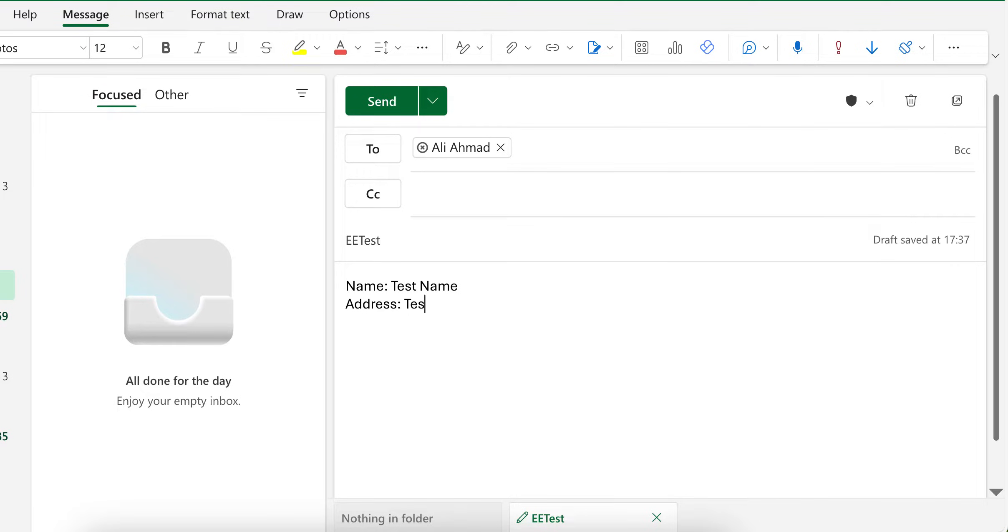
type("t Addres")
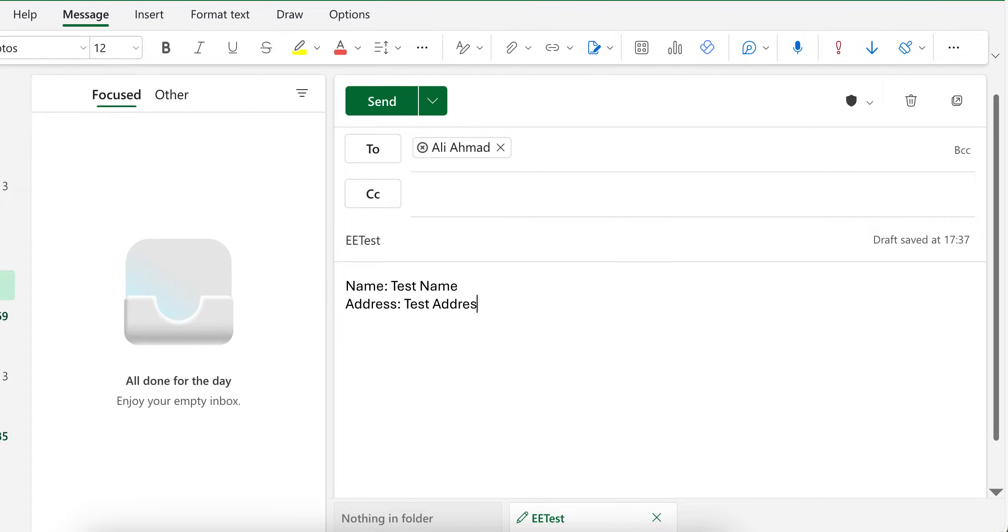
type("s")
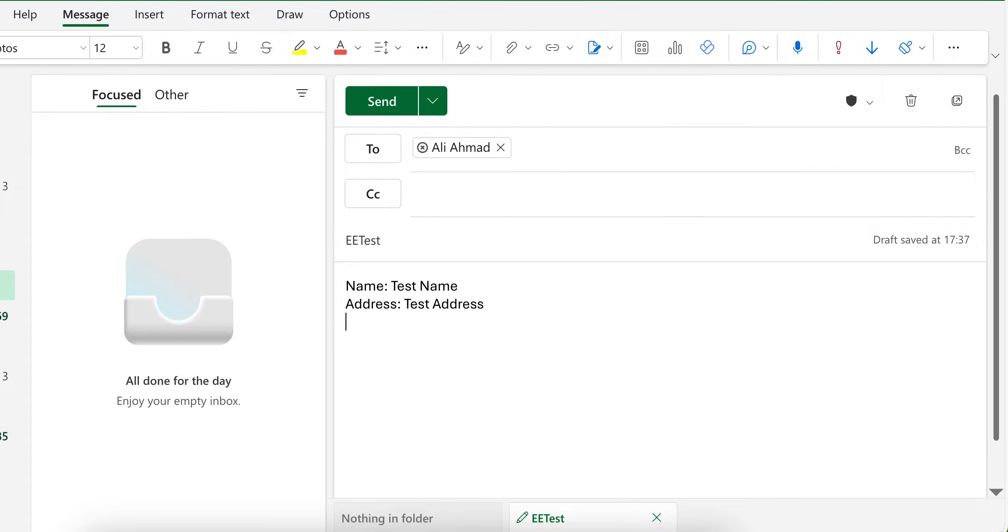
type("Phone N")
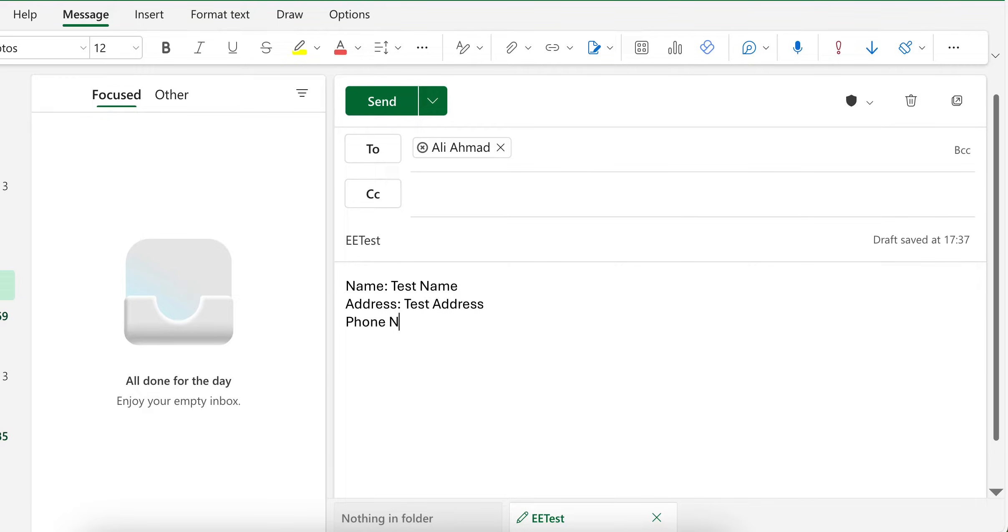
type("umber:")
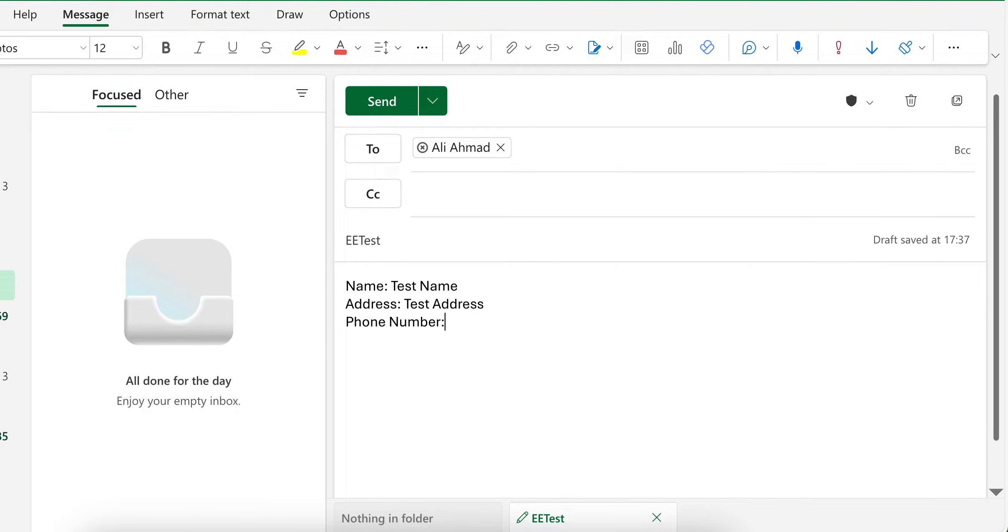
type("00")
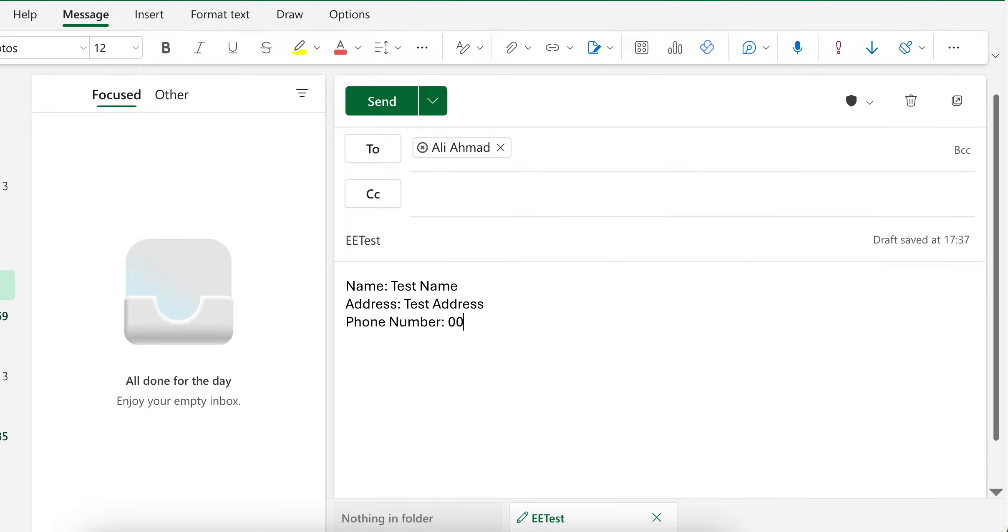
type("00000000")
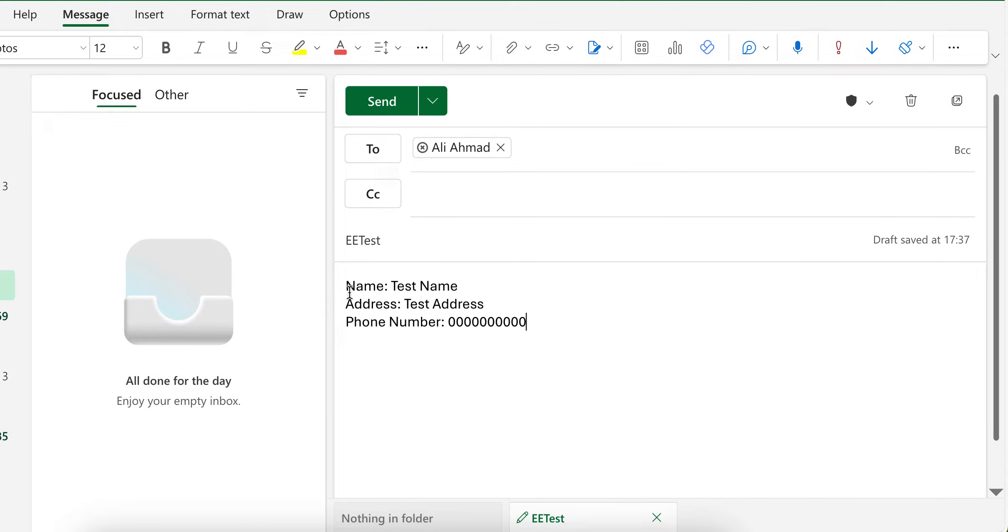
left_click_drag(346, 286, 525, 322)
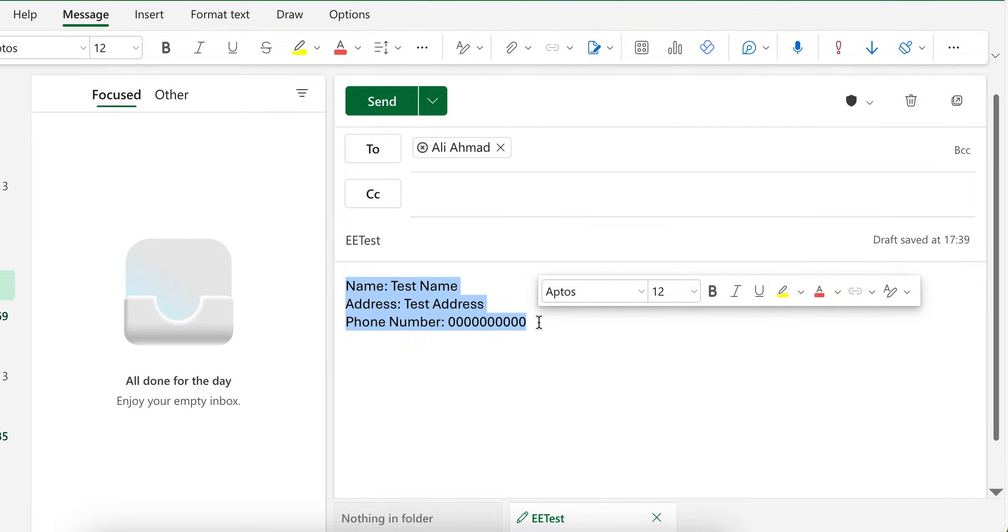
left_click(363, 287)
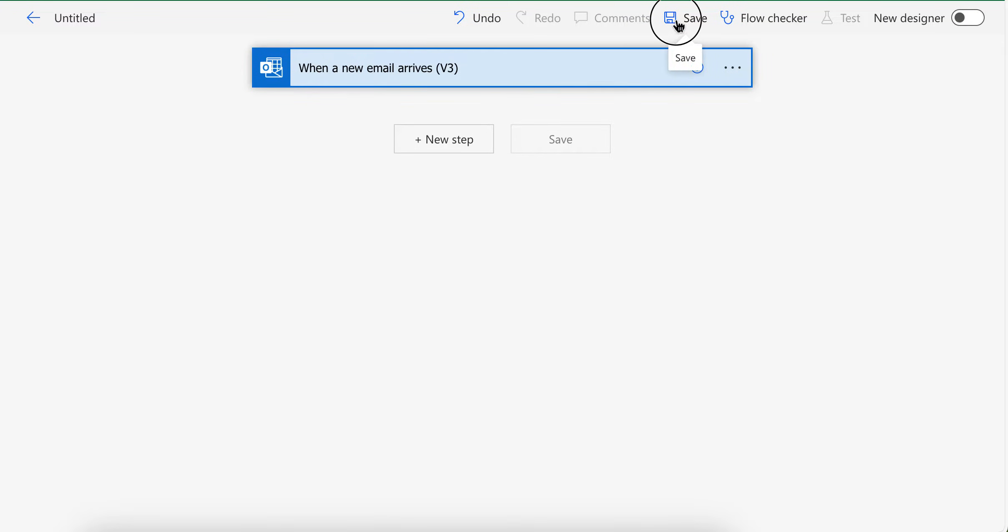
- Add a Compose action taking the email Body and save the flow
left_click(693, 17)
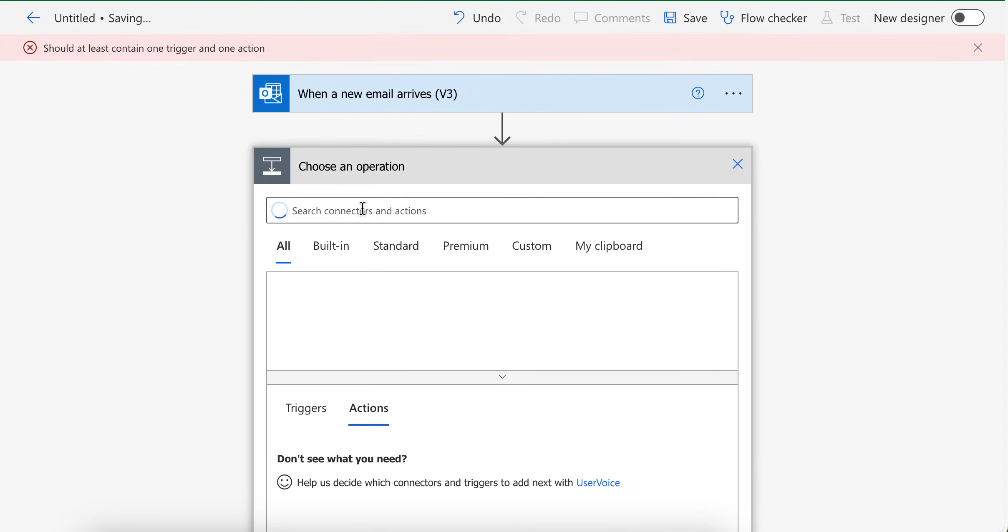
type("Compo")
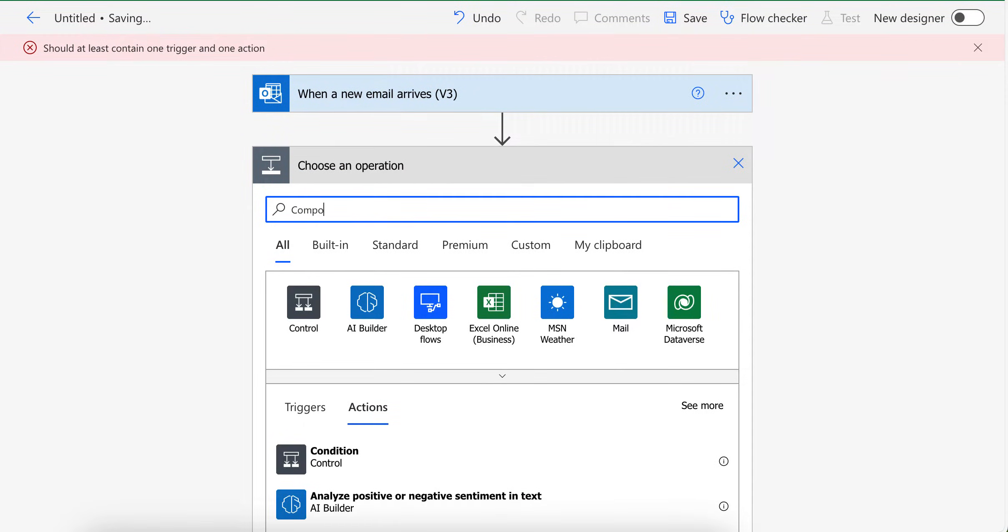
type("se")
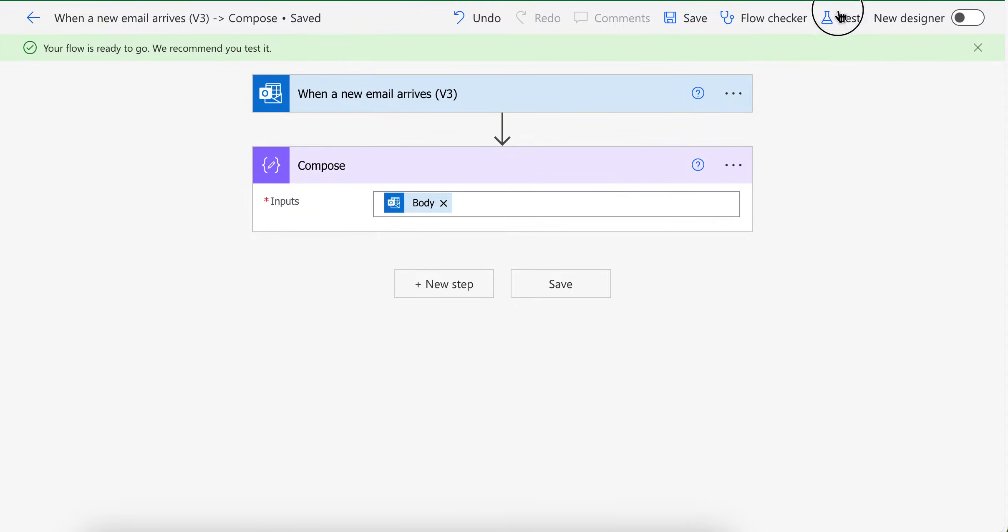
- Start a manual test run so the flow waits for a new email
left_click(842, 17)
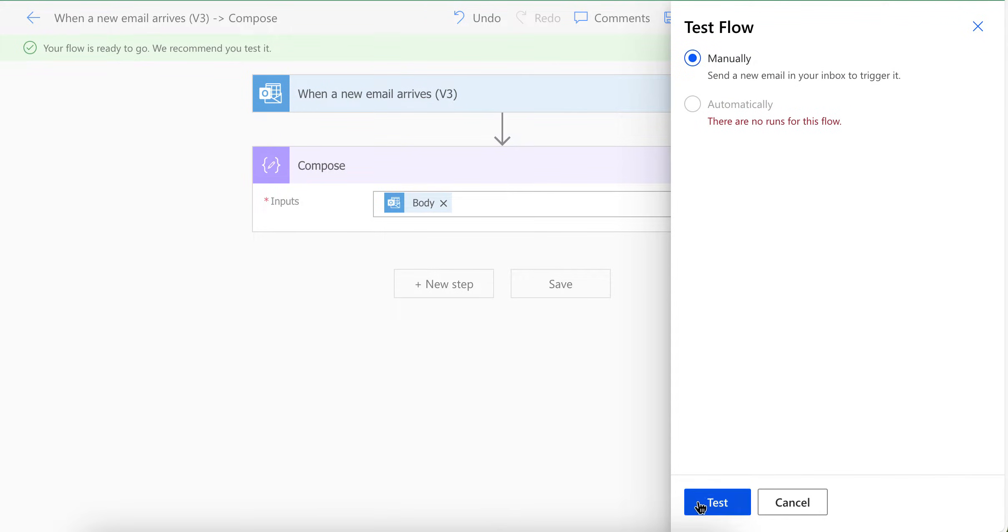
left_click(716, 503)
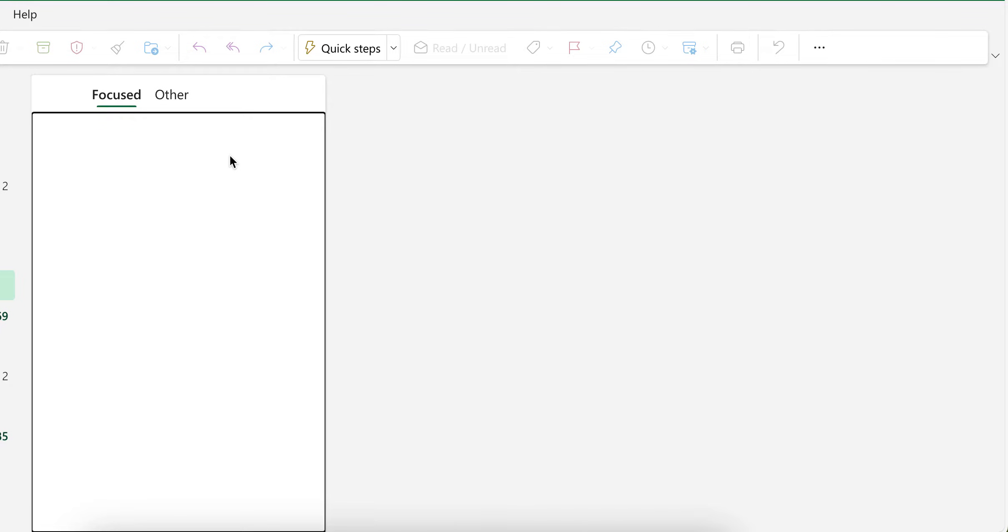
- Let the EETest email arrive, review the Compose step's raw HTML output in the run, and reopen the flow for editing
left_click(116, 95)
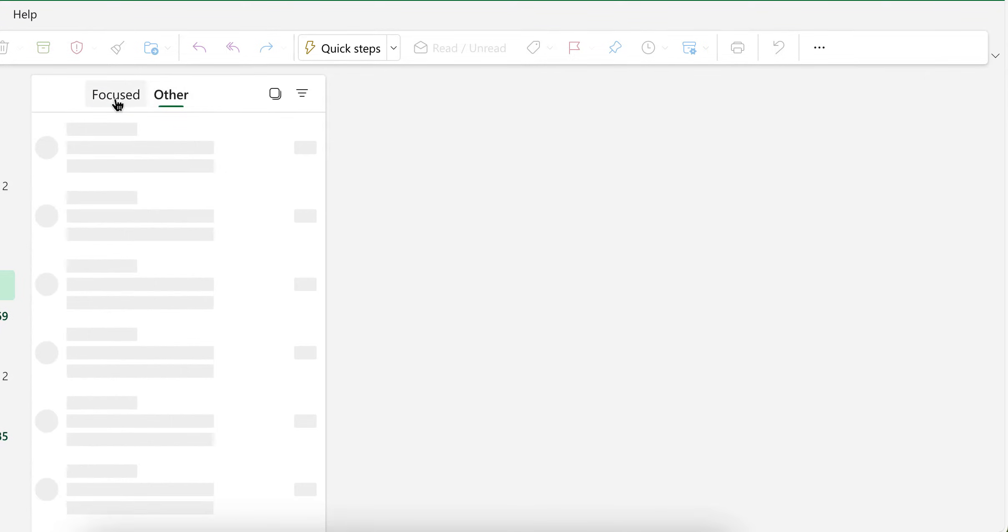
left_click(116, 94)
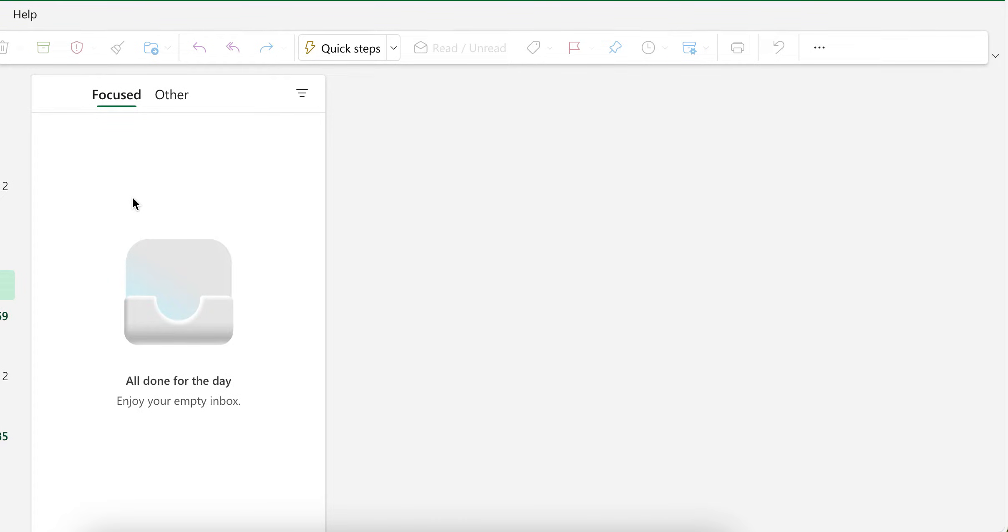
mouse_move(180, 209)
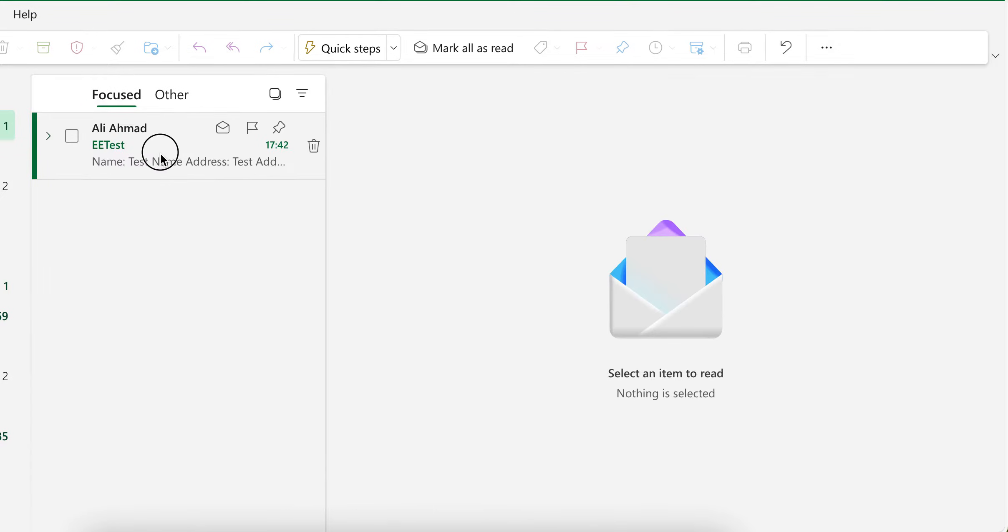
left_click(161, 144)
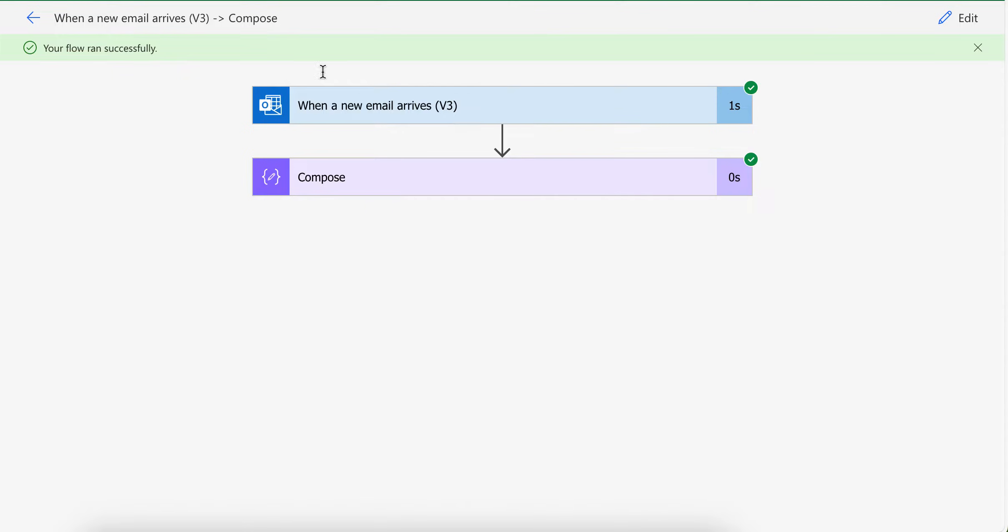
left_click(502, 178)
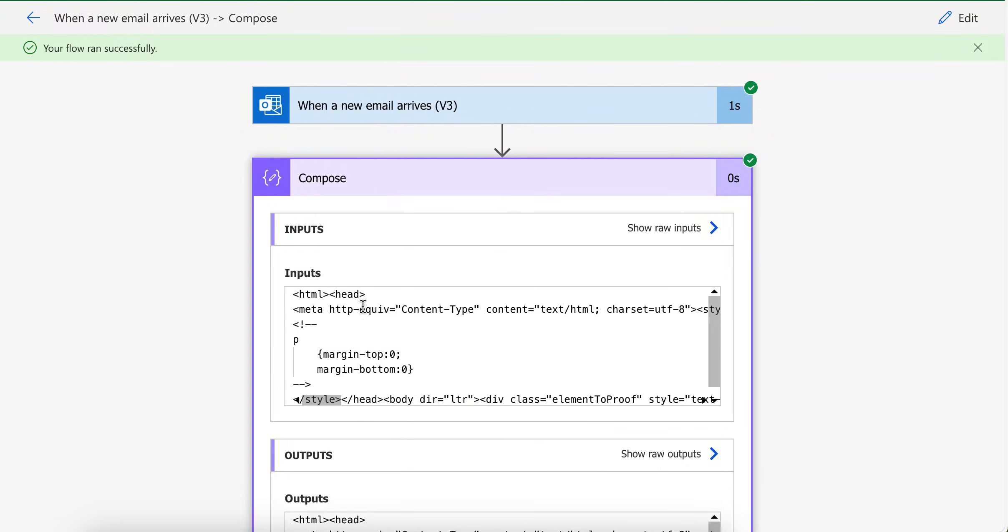
left_click(958, 18)
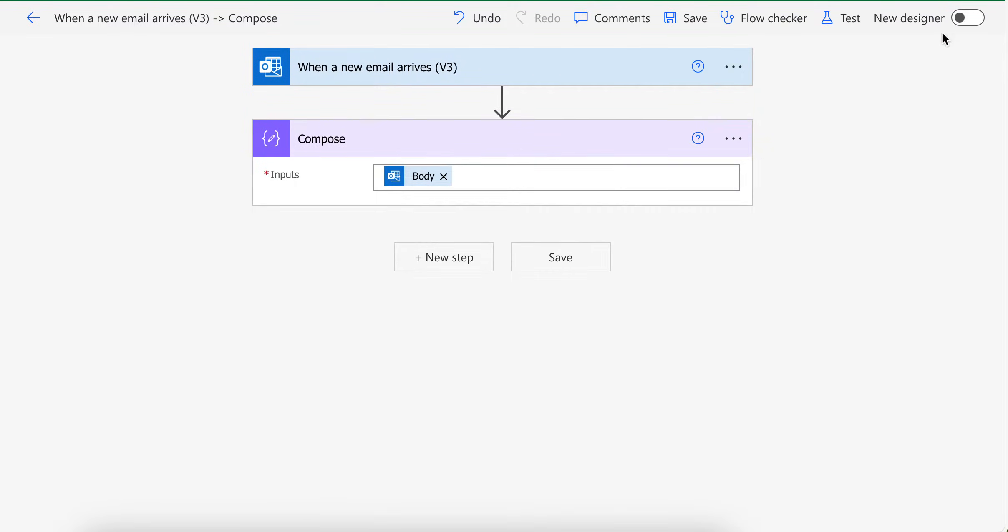
- Delete the Compose step and add an Html to text action taking the email Body
left_click(731, 139)
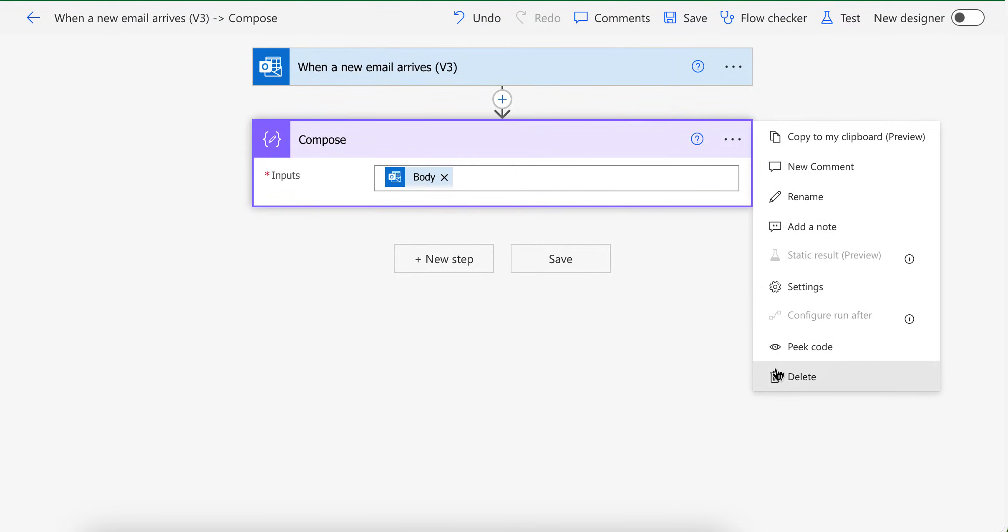
left_click(801, 377)
type("html")
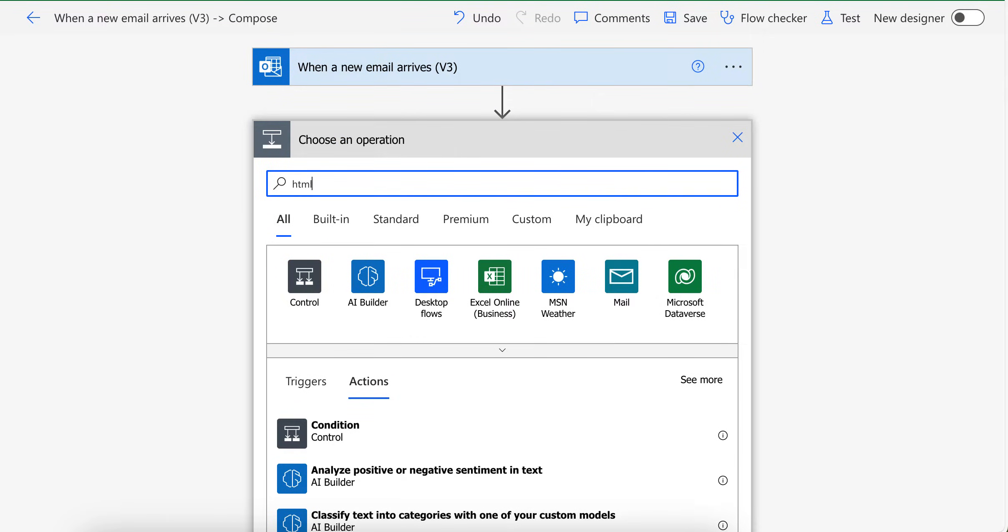
scroll("down", 3)
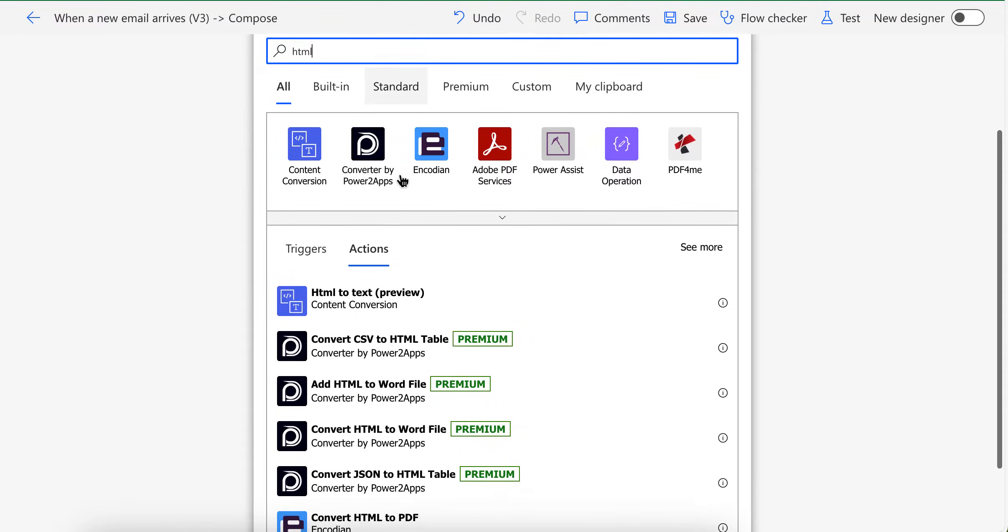
left_click(367, 299)
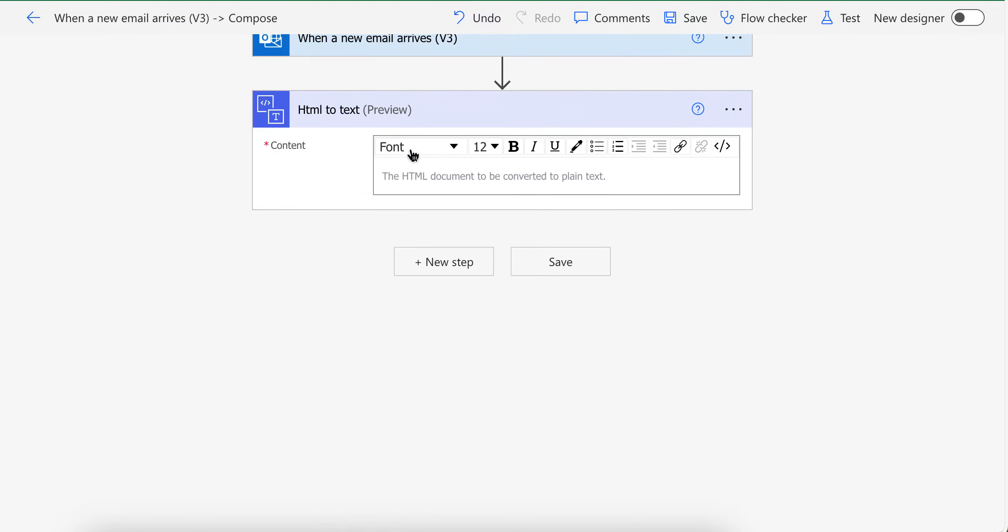
left_click(556, 176)
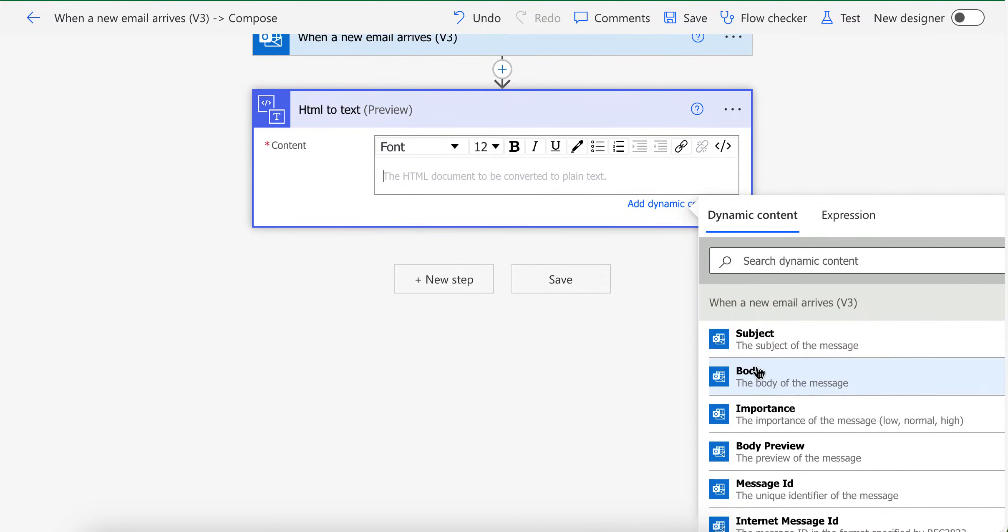
left_click(750, 377)
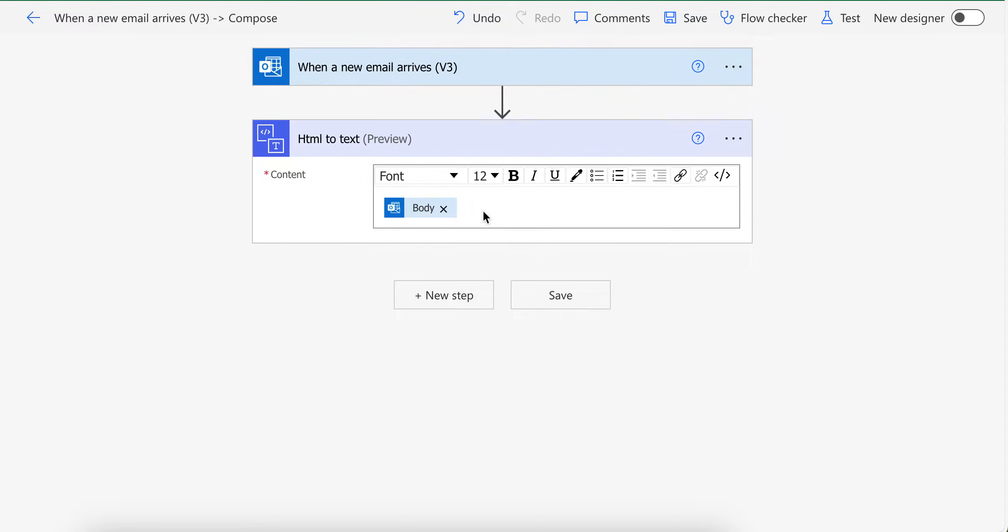
- Add a Compose action after Html to text and start a split() expression for its input
left_click(443, 295)
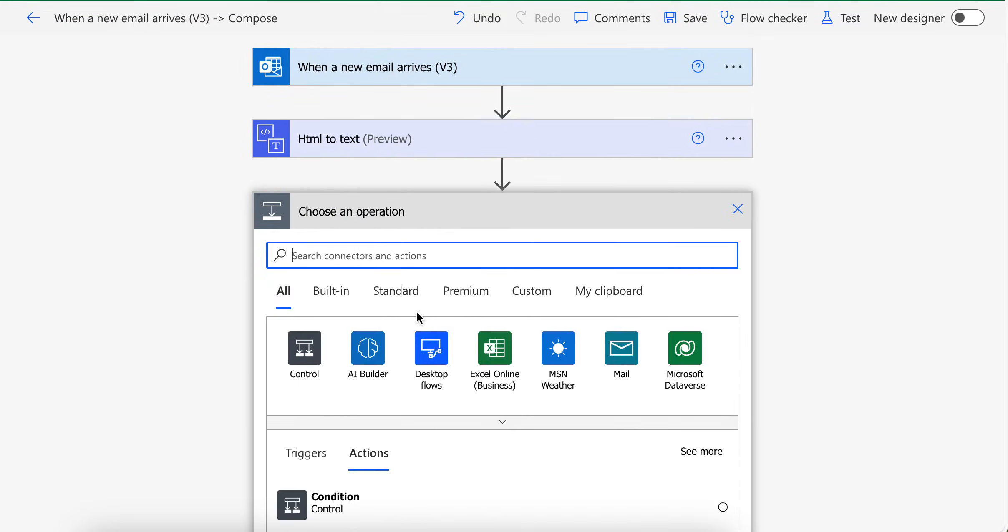
type("compose")
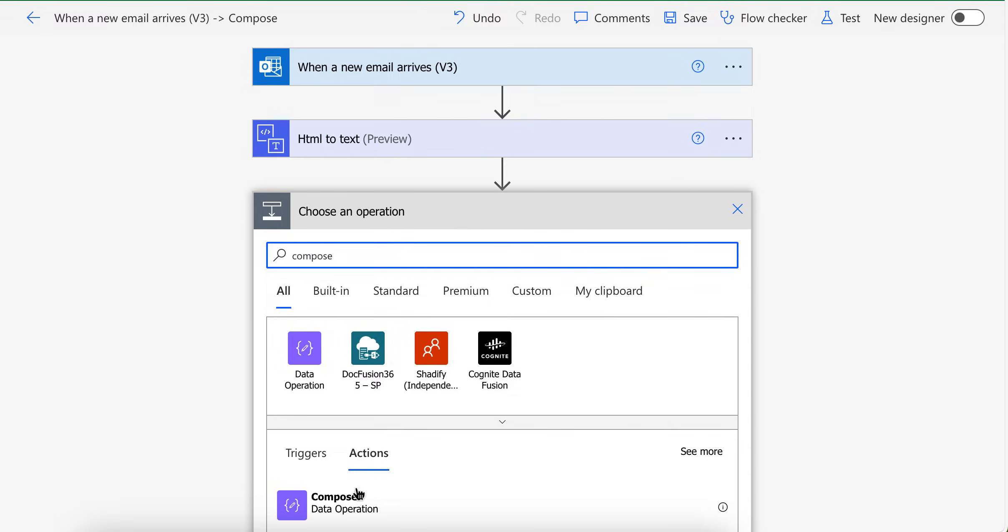
left_click(331, 503)
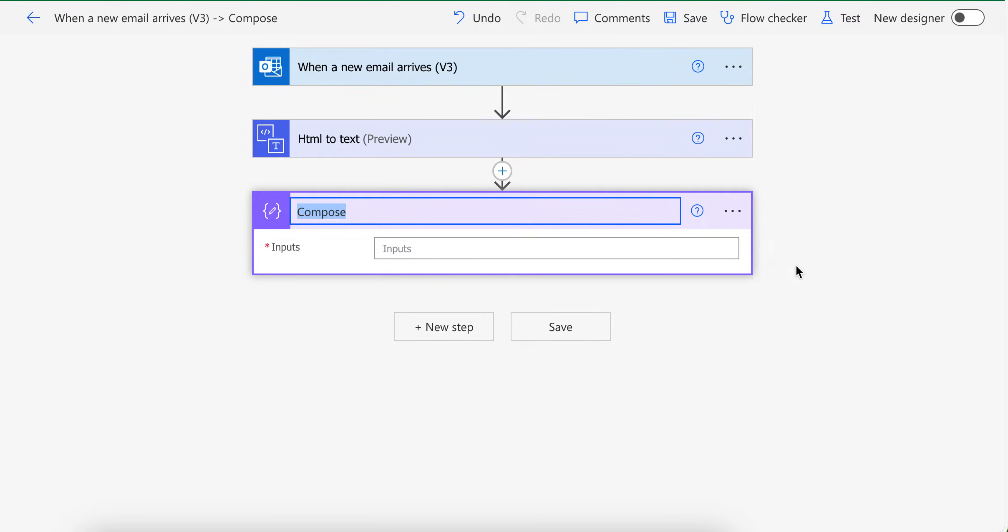
left_click(555, 248)
type("spl")
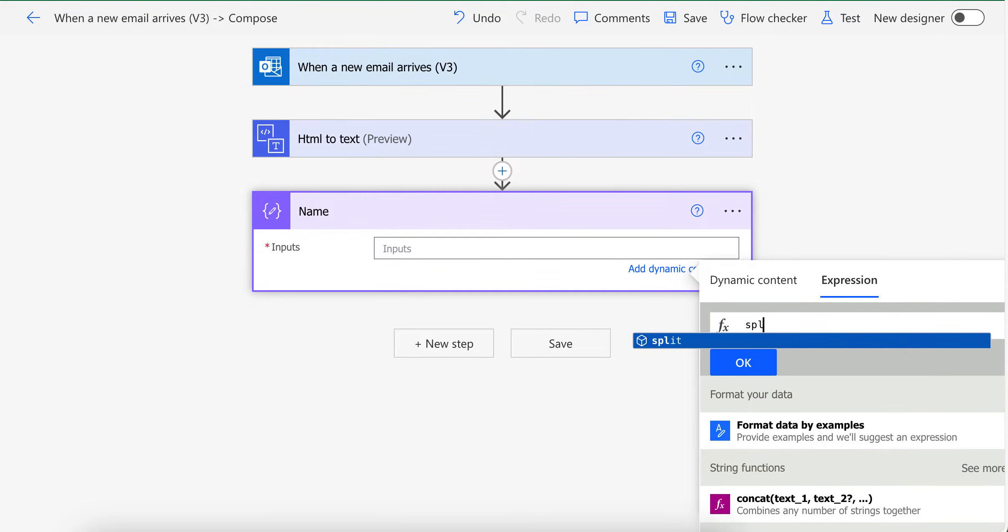
left_click(665, 340)
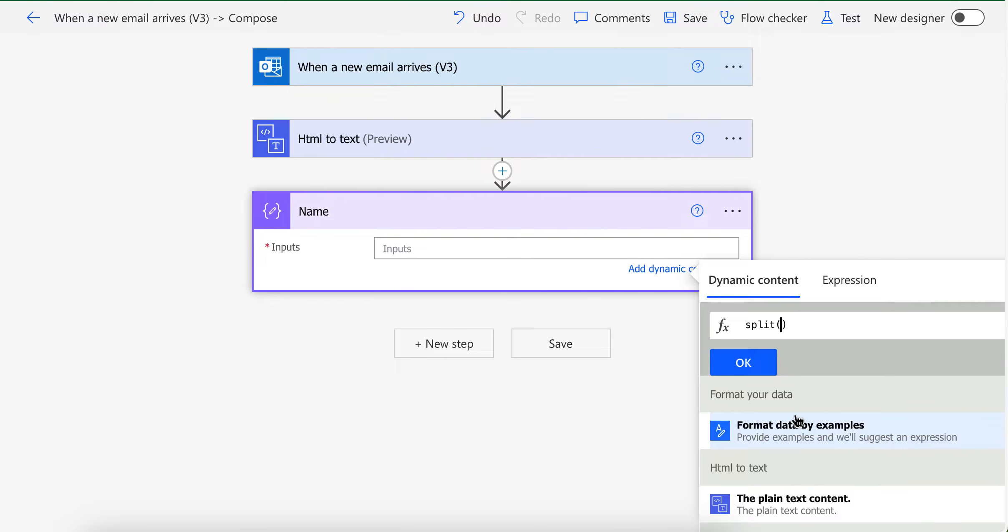
- Complete the expression as split(outputs('Html_to_text')?['body'],'Name:') and confirm it
left_click(800, 425)
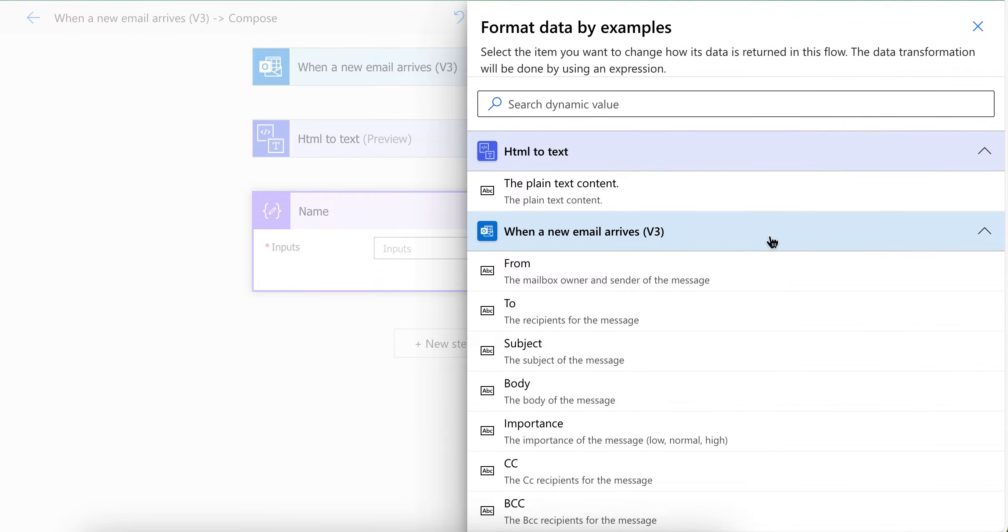
left_click(561, 191)
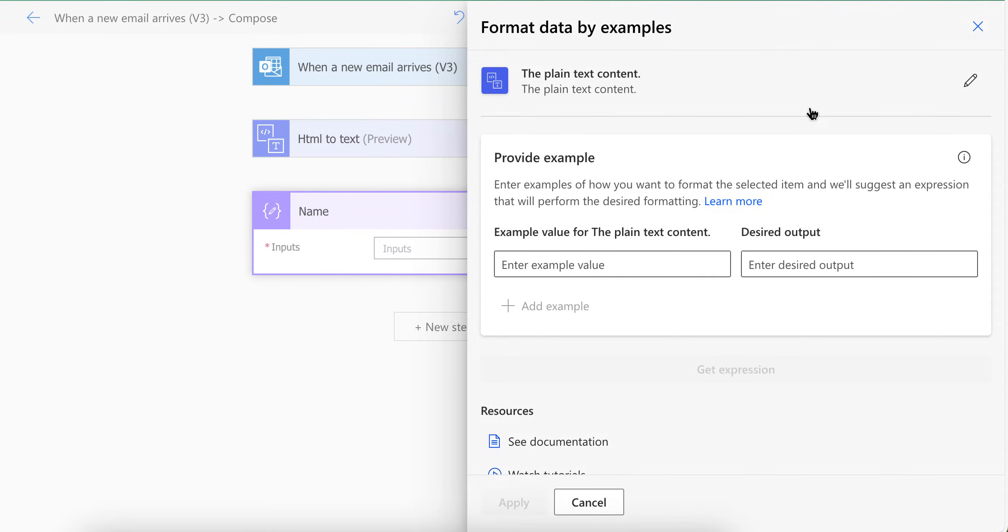
left_click(586, 502)
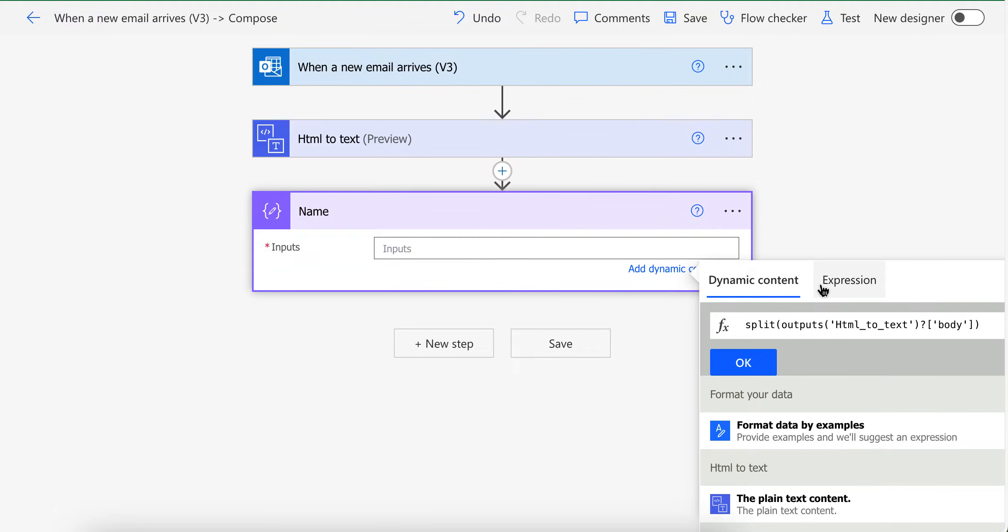
type(",''")
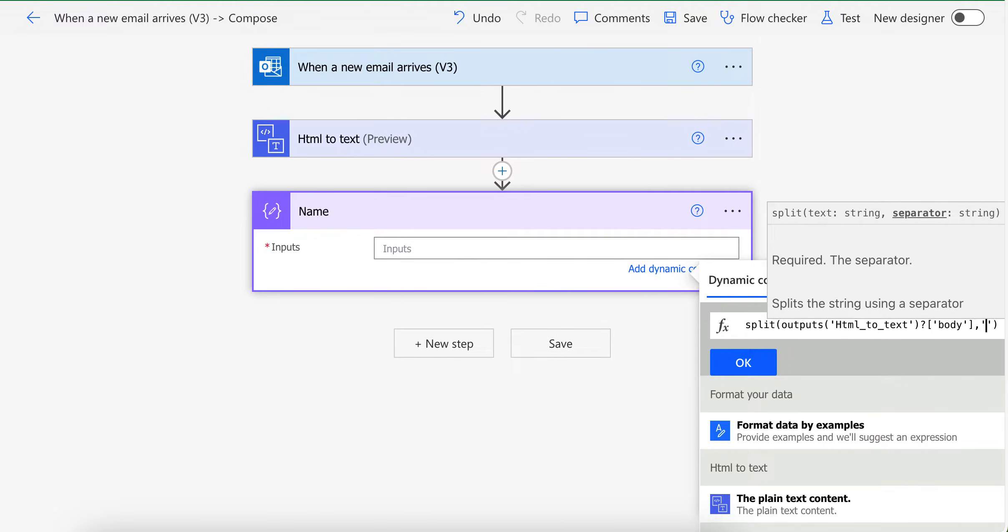
type("Name:")
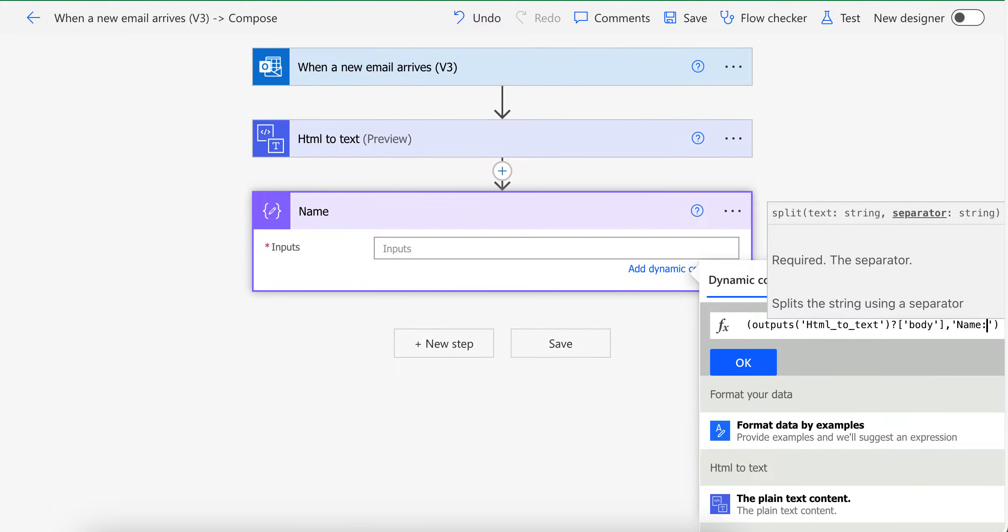
left_click(742, 363)
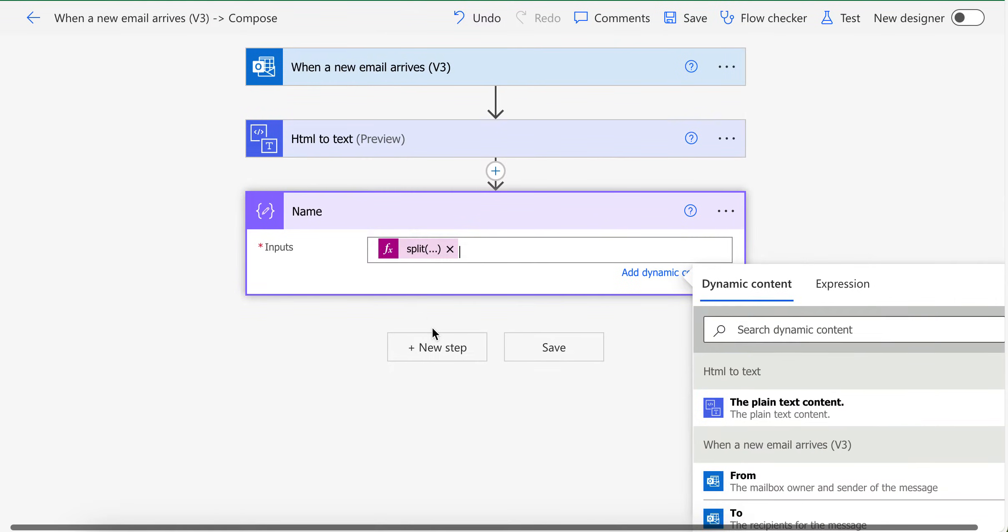
- Save and manually test the flow, then open the Name step's run details
left_click(849, 19)
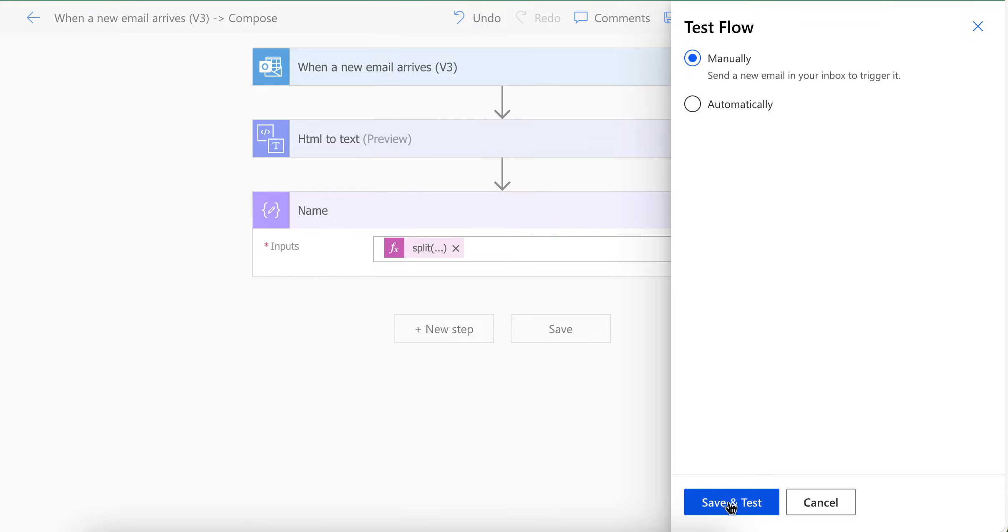
left_click(692, 104)
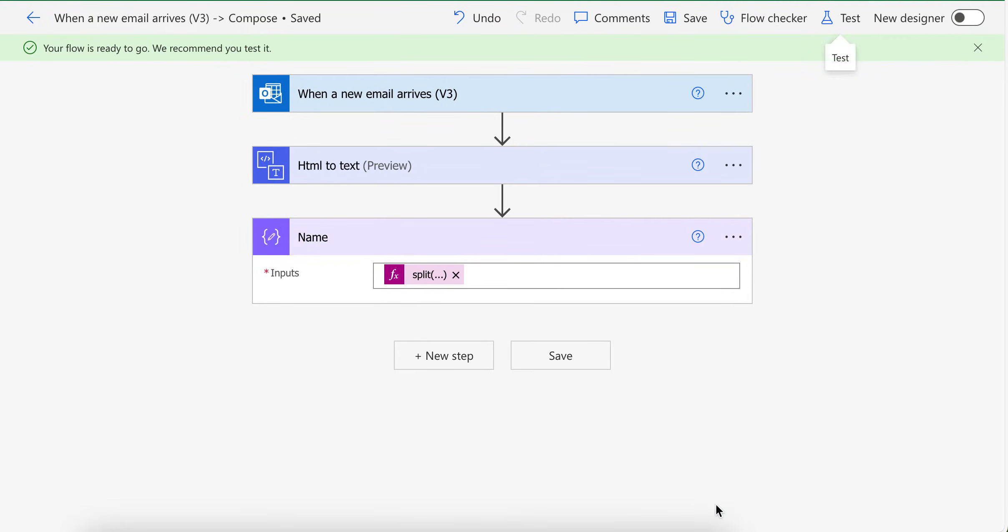
left_click(840, 17)
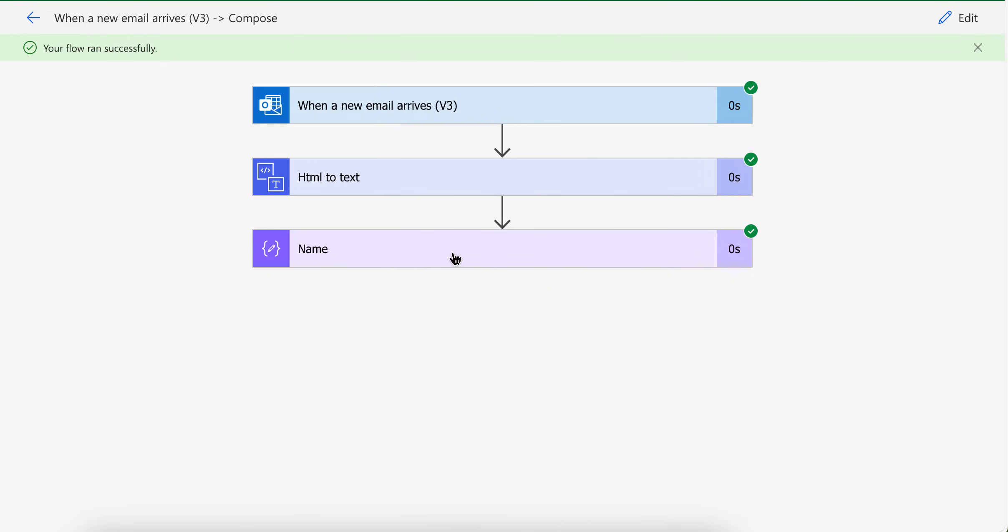
left_click(450, 249)
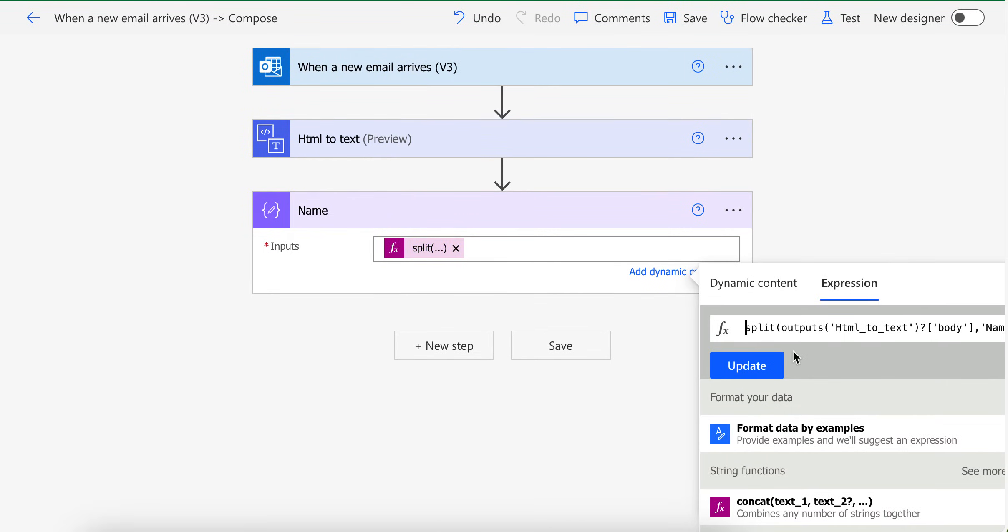
- Rewrite the Name expression as split(last(split(outputs('Html_to_text')...))) to narrow it to the name
type("lasyt")
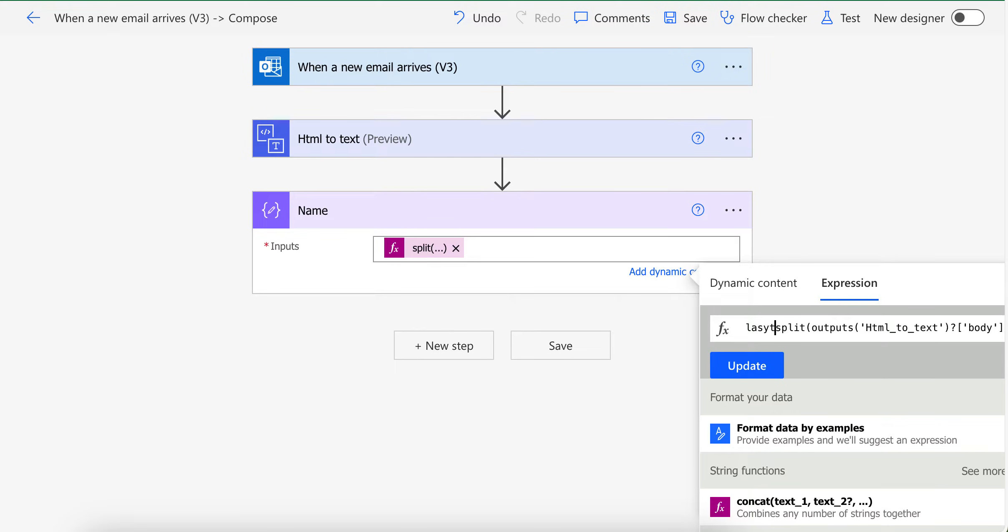
type("last")
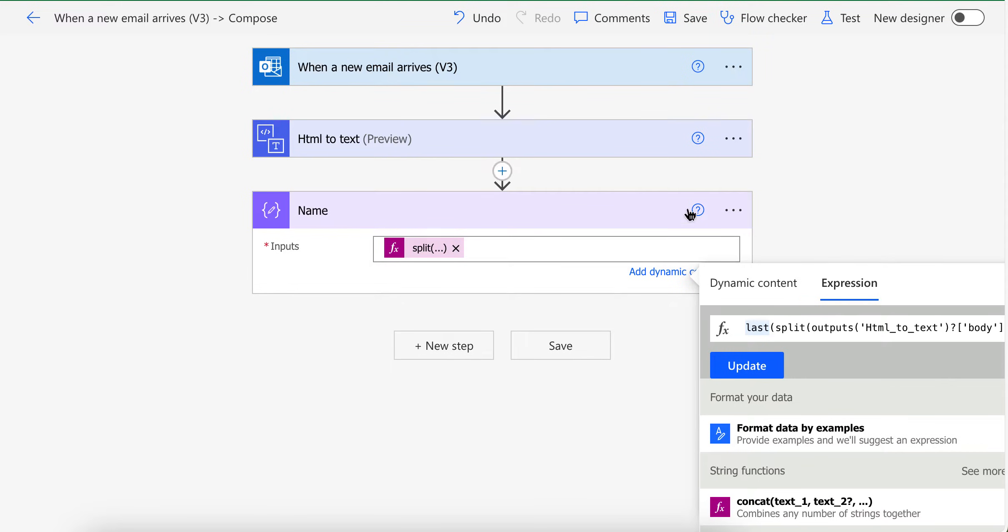
type("spl")
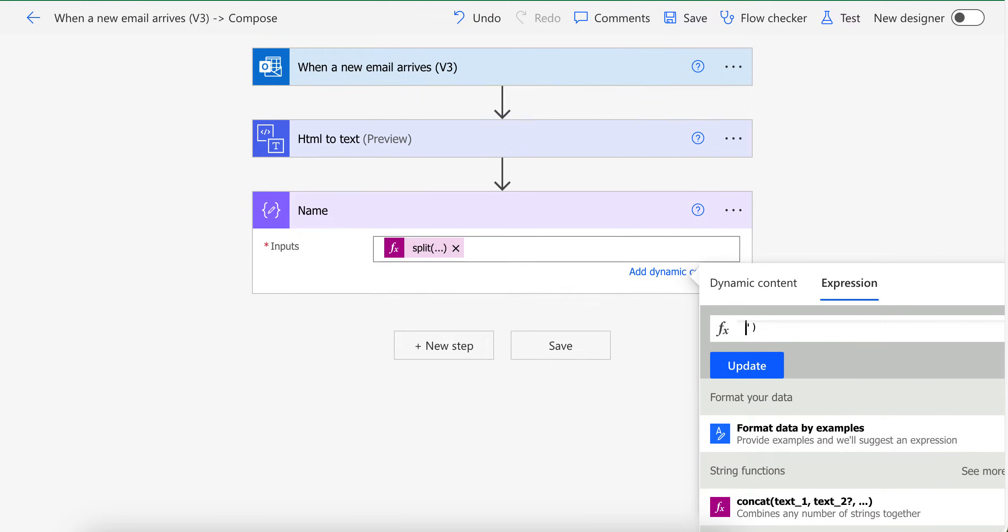
type("split(last(split(outputs('Html_to_text')?[")
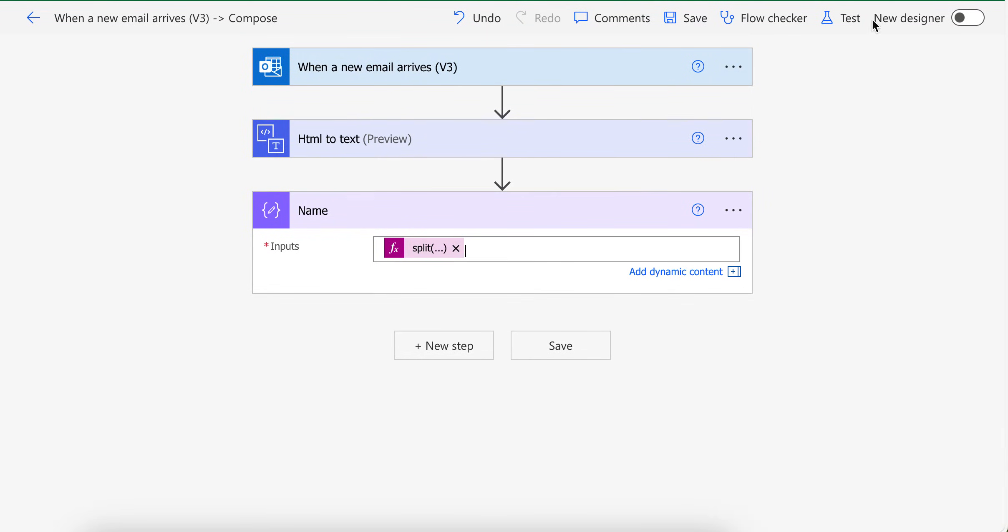
- Save and test the flow with the latest successful run, then inspect the Name step's three output lines
left_click(850, 19)
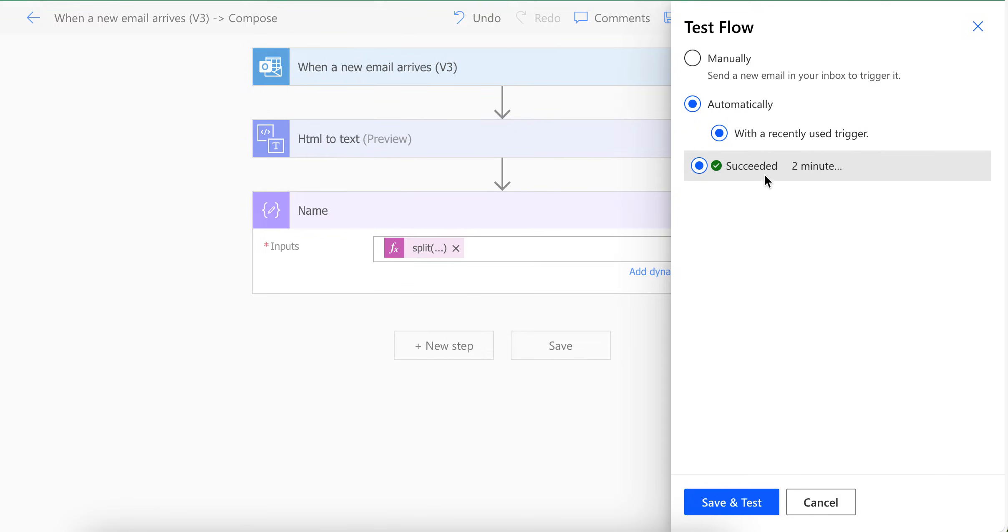
left_click(731, 502)
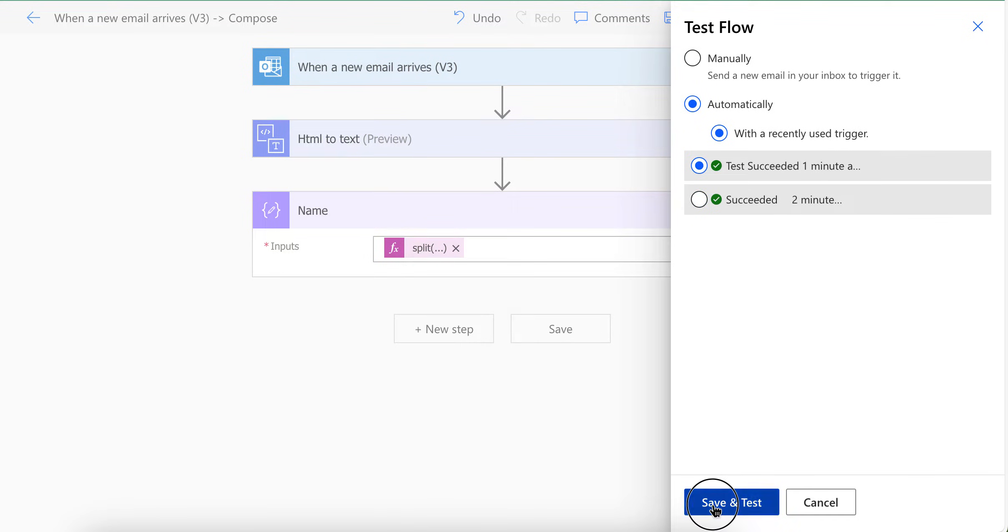
left_click(731, 502)
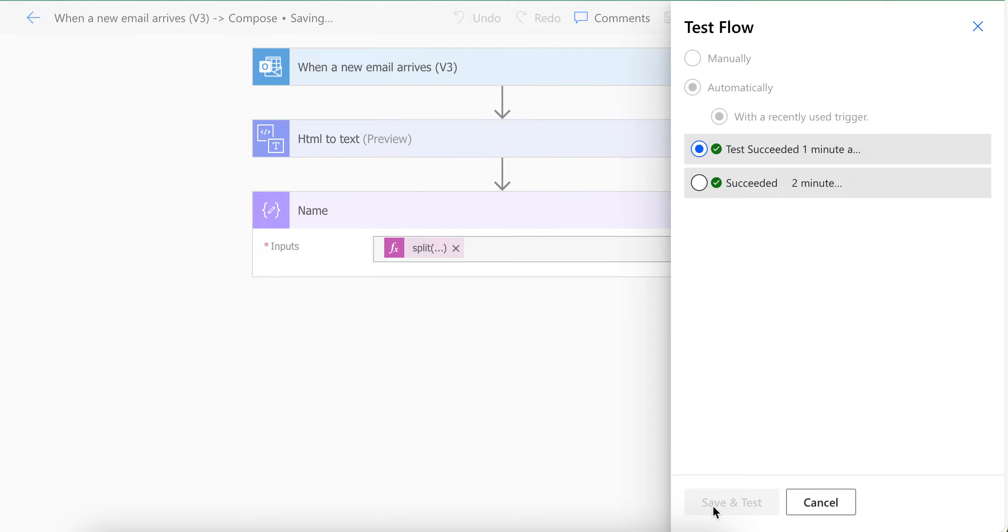
left_click(731, 502)
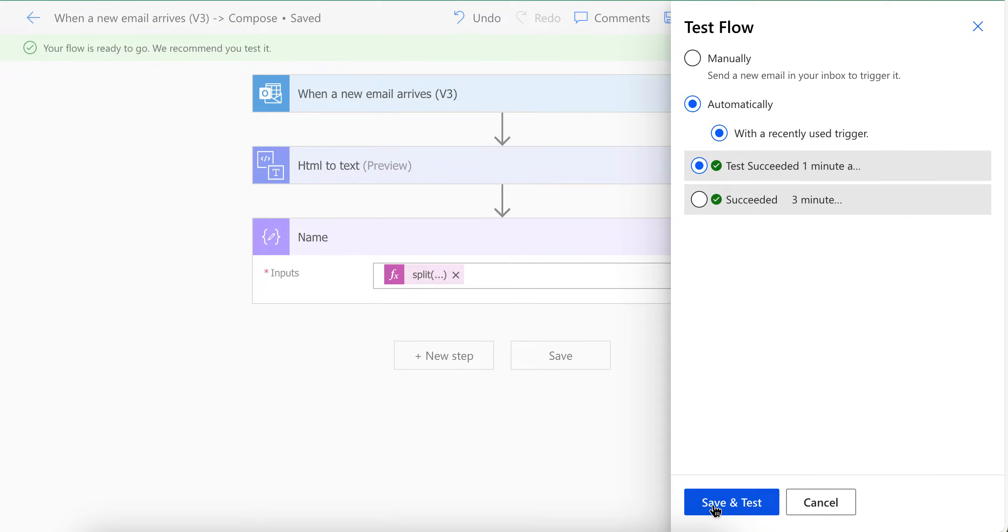
left_click(731, 502)
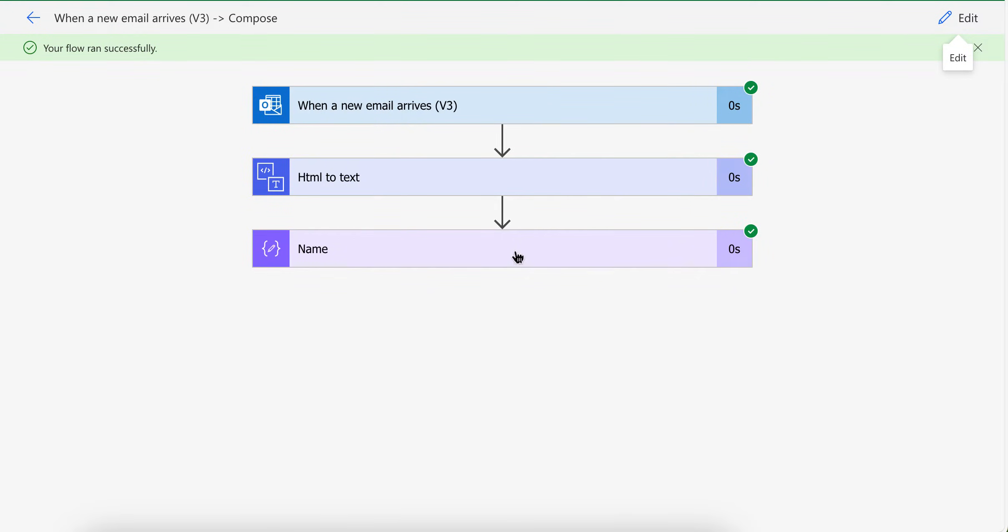
mouse_move(453, 250)
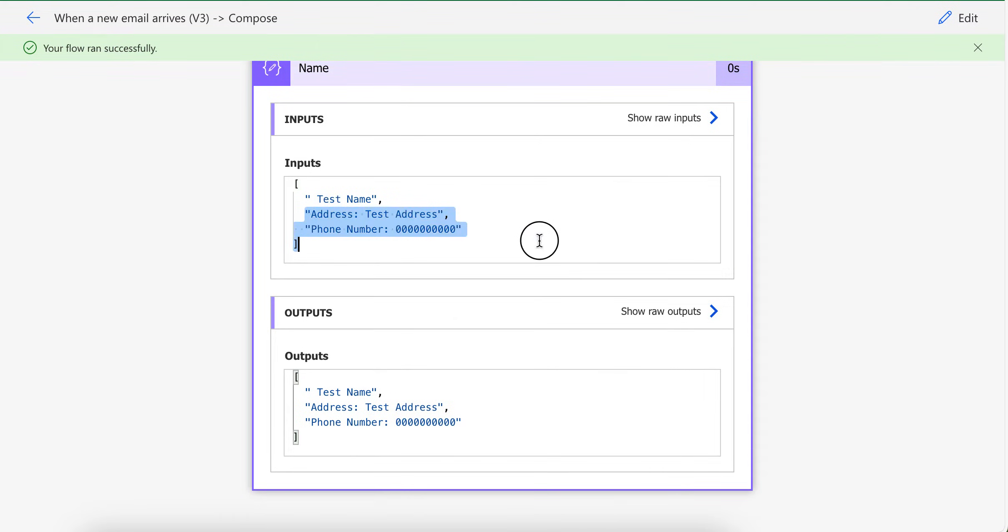
double_click(361, 198)
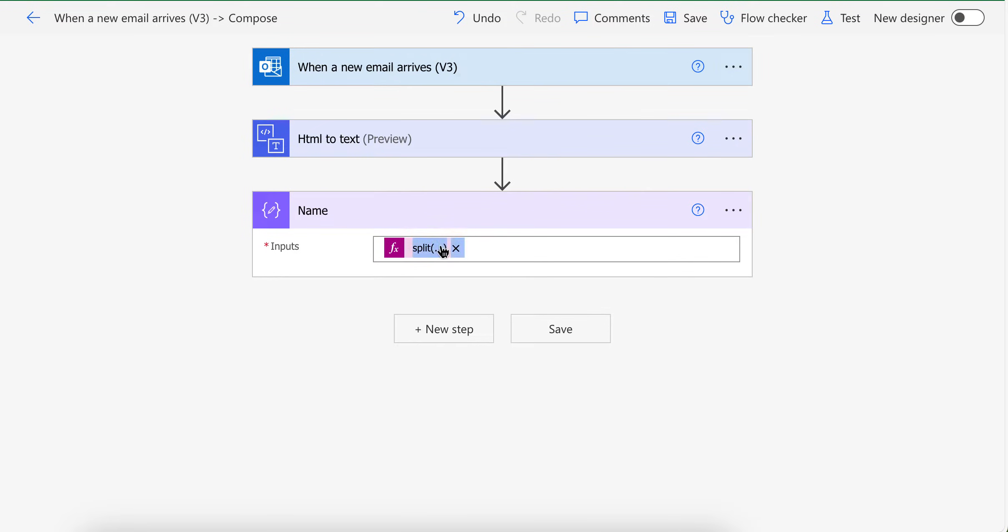
- Wrap the Name step's split expression in first() and trim() to keep only the trimmed first piece
left_click(427, 249)
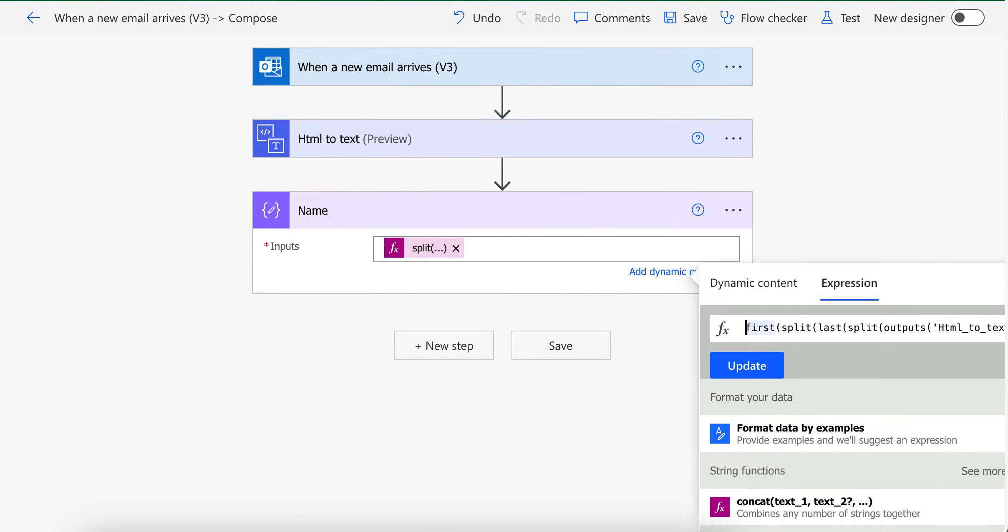
type("trim")
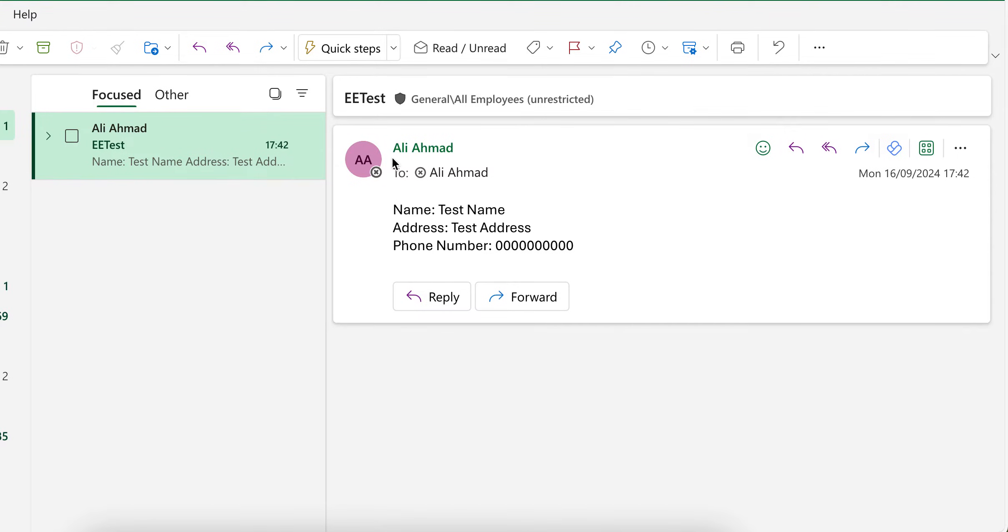
- Inspect the words of the test email's Name line in Outlook for reference
double_click(453, 209)
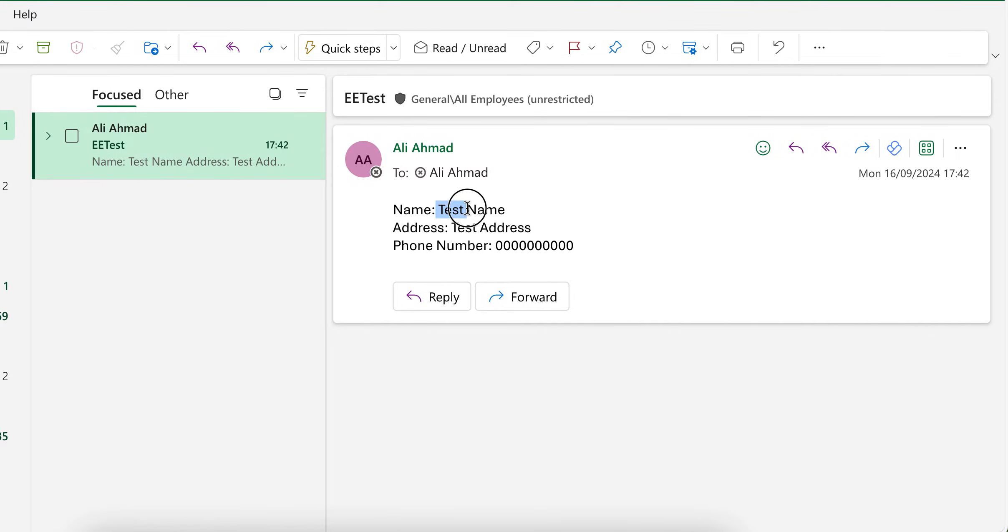
double_click(483, 210)
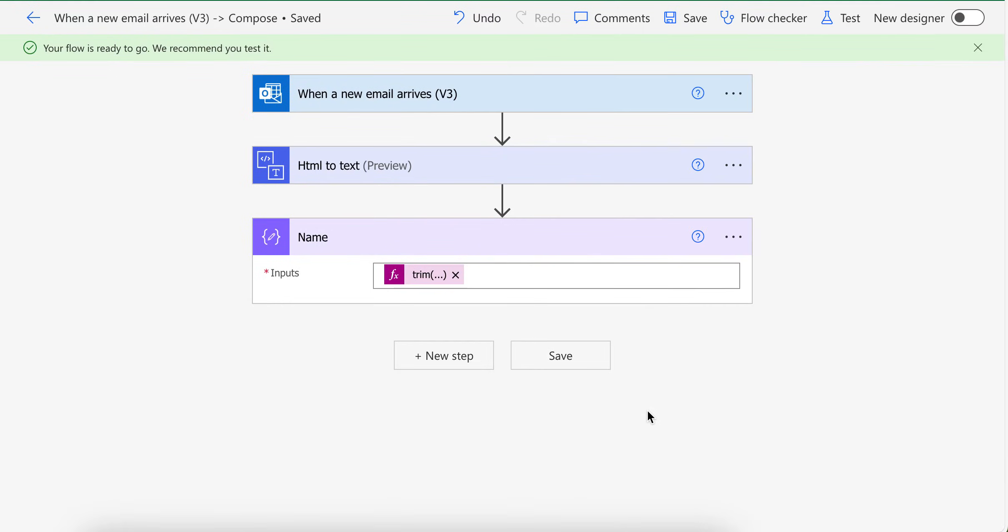
- Confirm the test run's Name step outputs 'Test Name', reopen the flow and begin a new step
left_click(849, 18)
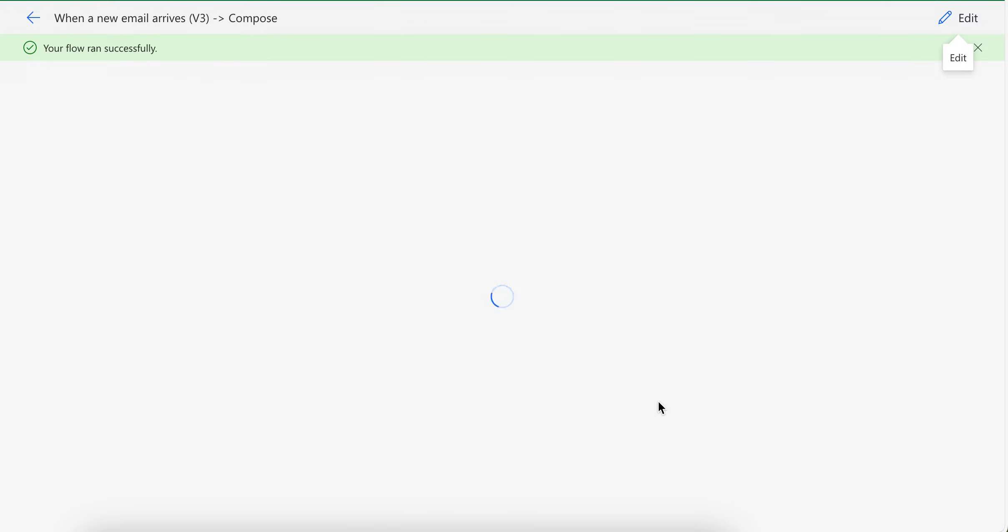
mouse_move(573, 271)
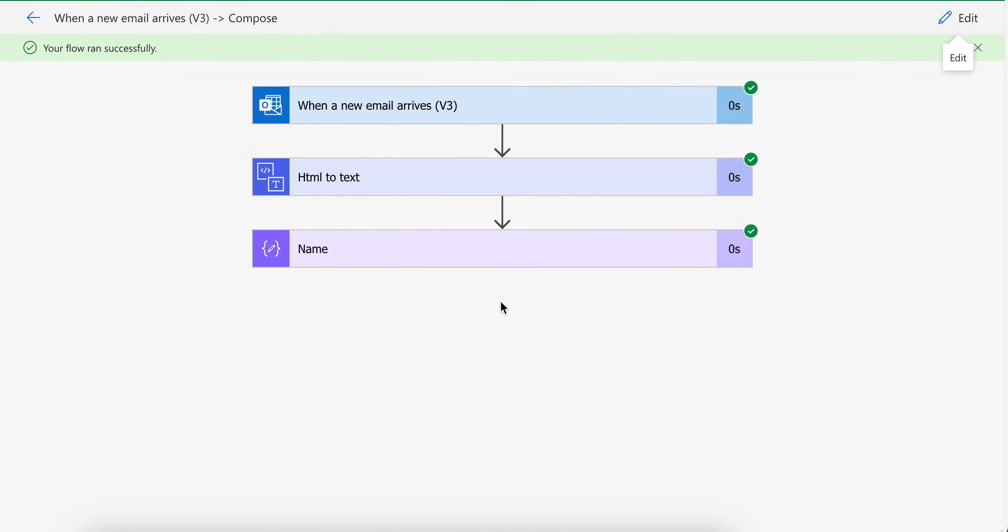
left_click(502, 249)
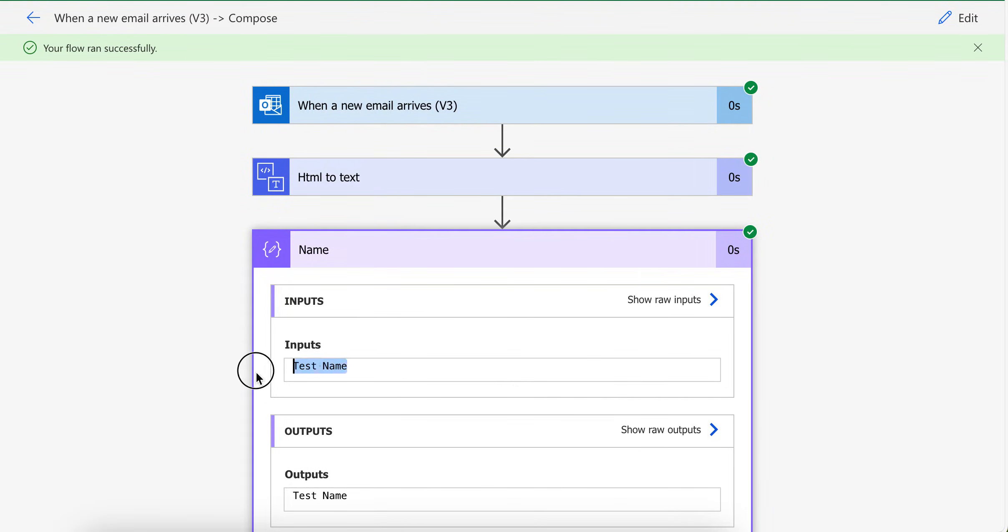
mouse_move(967, 19)
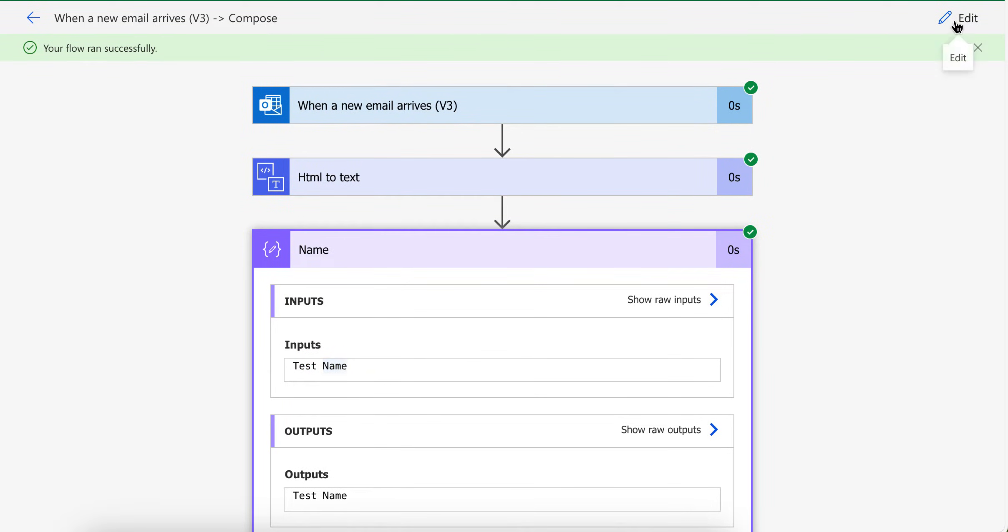
left_click(967, 19)
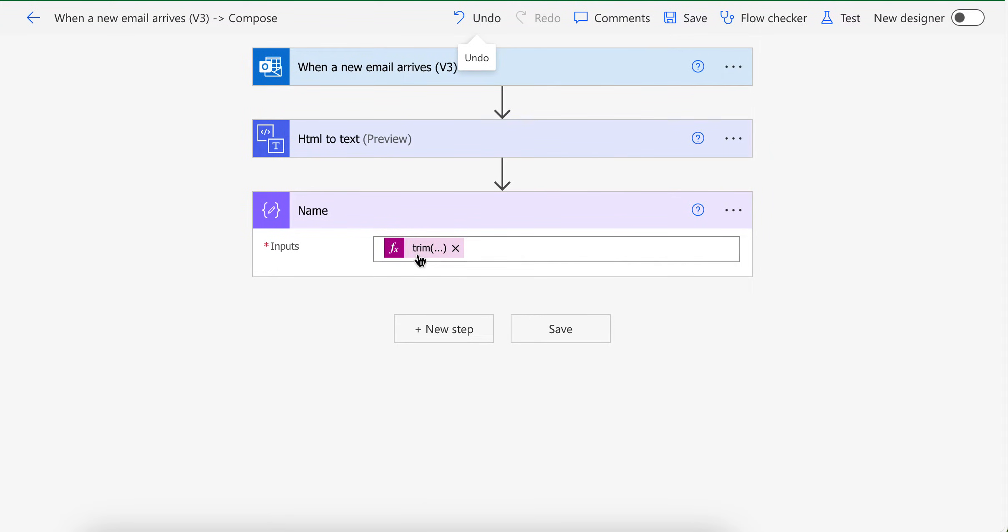
left_click(732, 210)
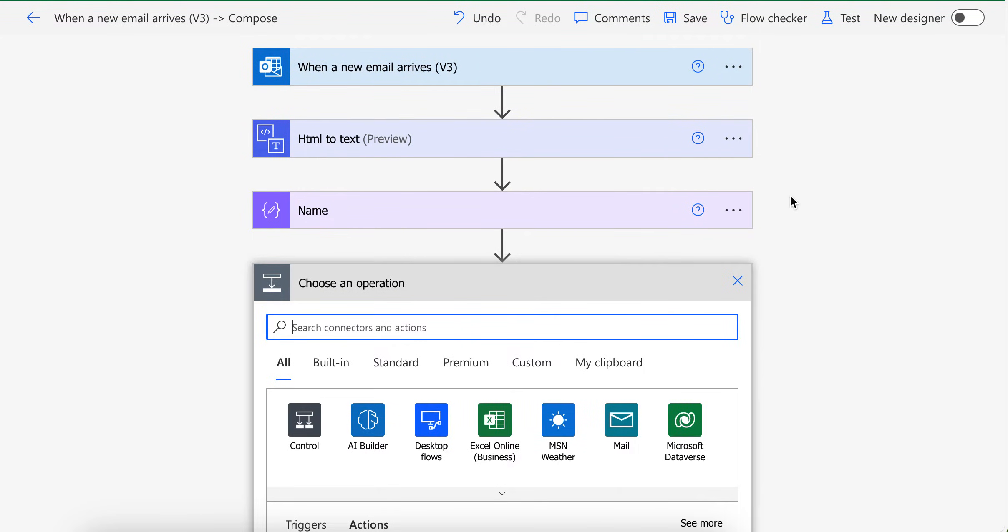
mouse_move(815, 131)
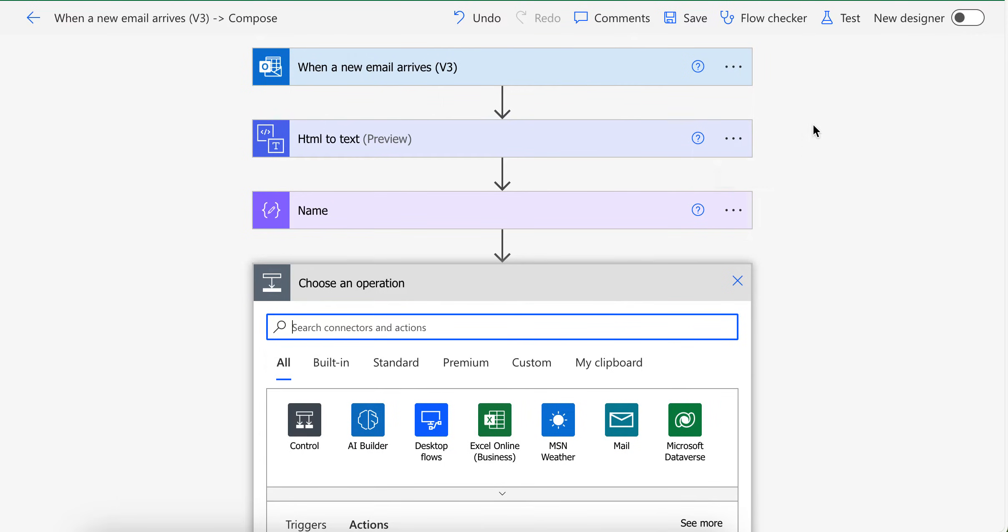
mouse_move(882, 52)
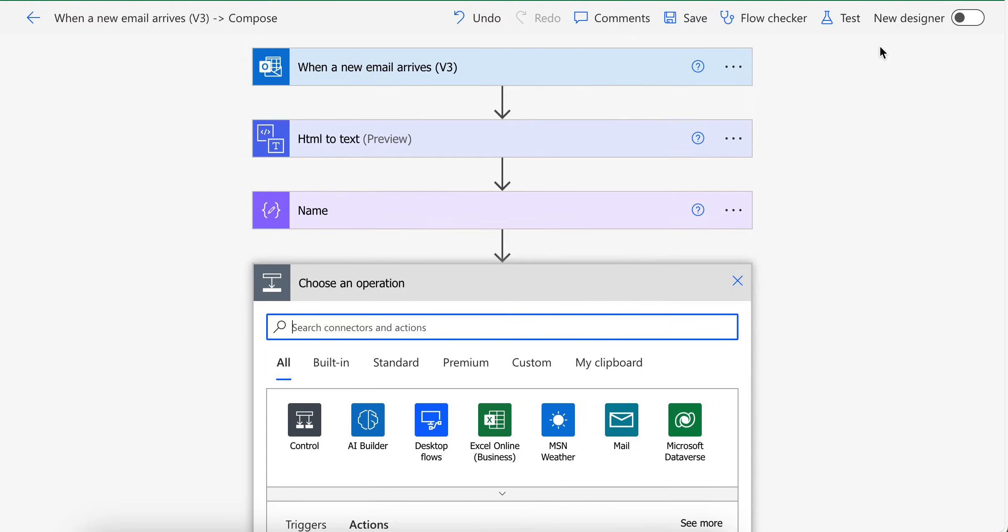
- Copy the Name step to the clipboard and paste it twice as Name 2 and Name 3
left_click(732, 211)
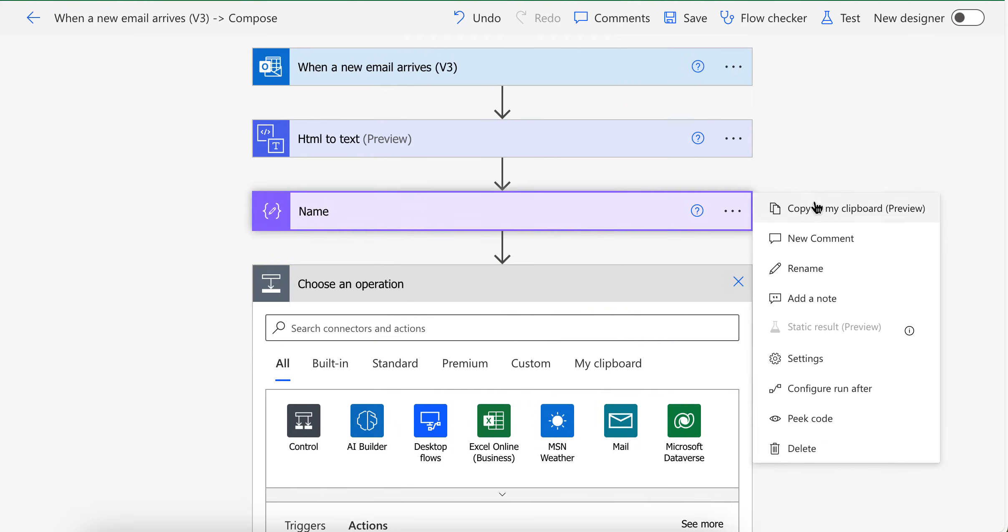
left_click(689, 350)
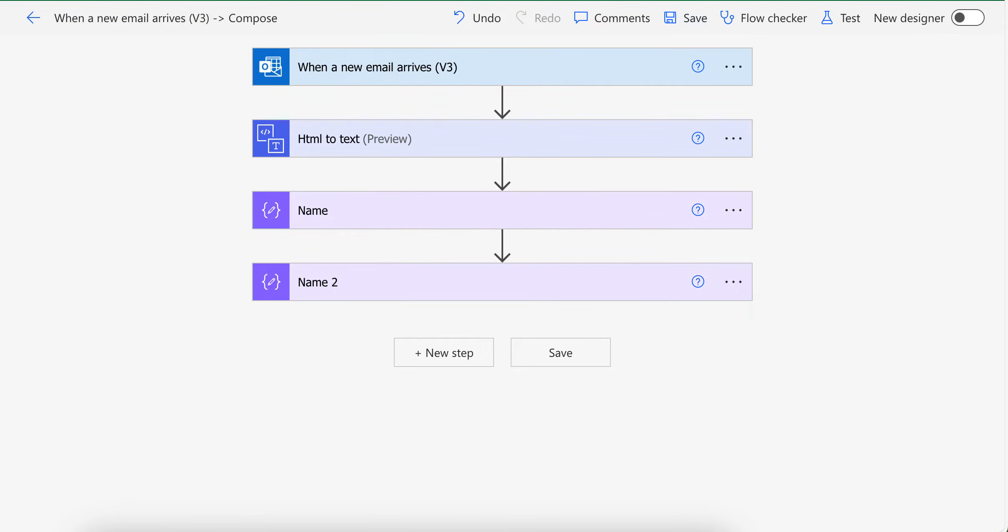
mouse_move(655, 273)
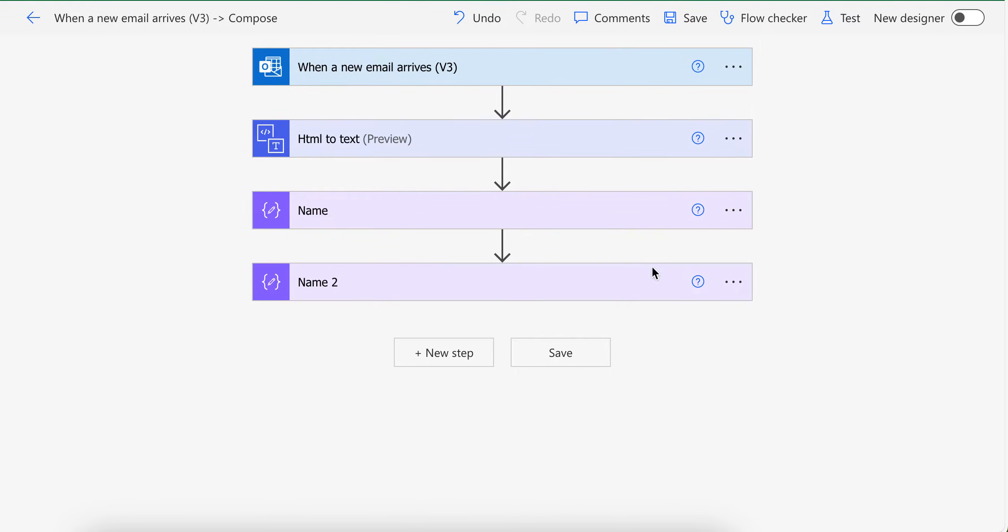
left_click(444, 353)
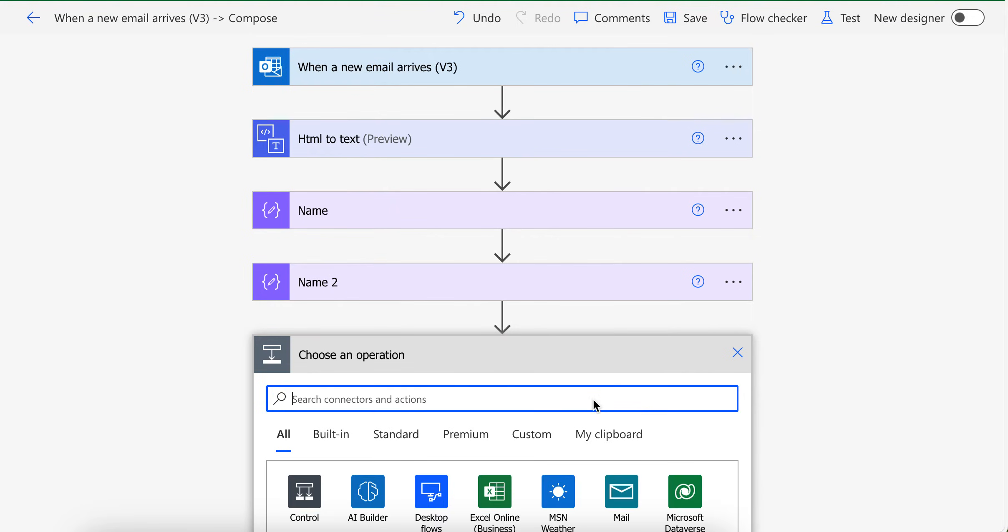
left_click(607, 433)
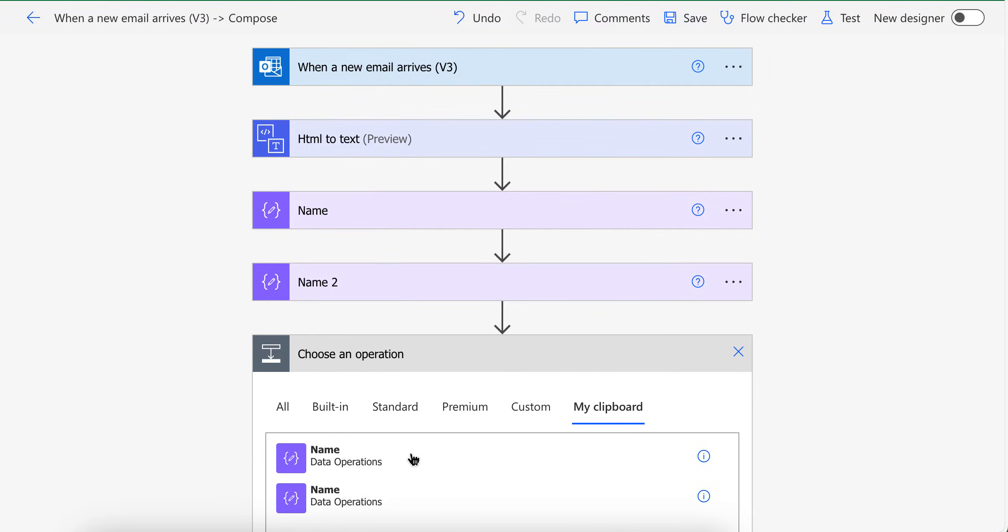
left_click(732, 282)
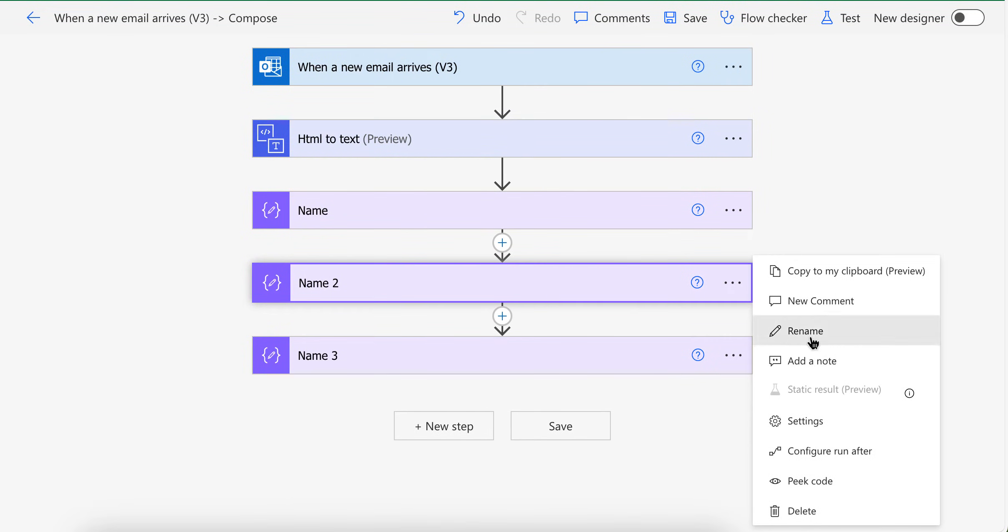
- Rename Name 2 to Address and update its trim expression to split on 'Address:'
type("Address")
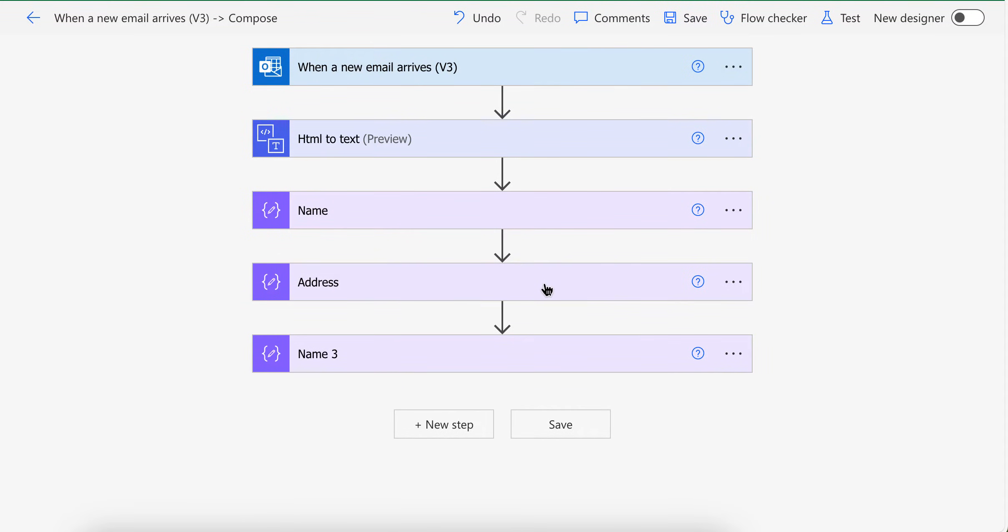
mouse_move(482, 294)
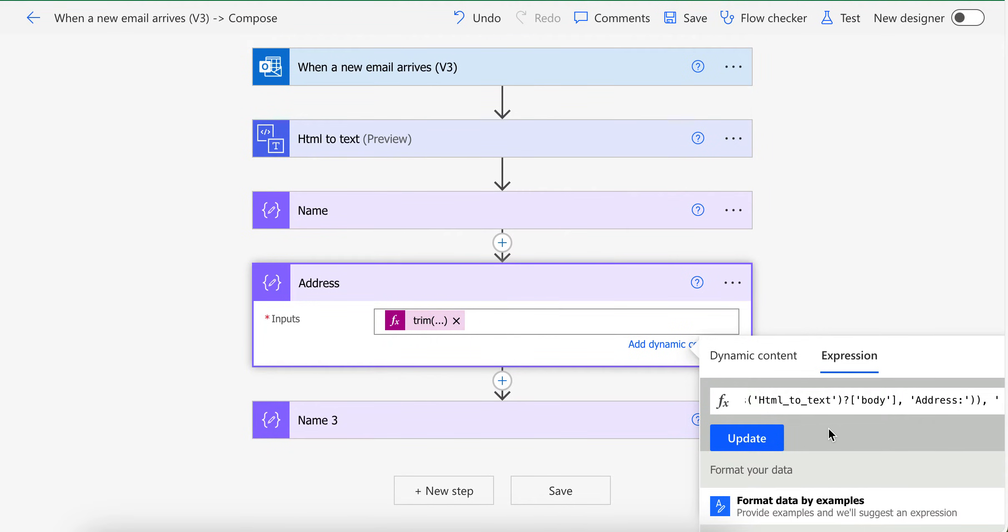
left_click(746, 439)
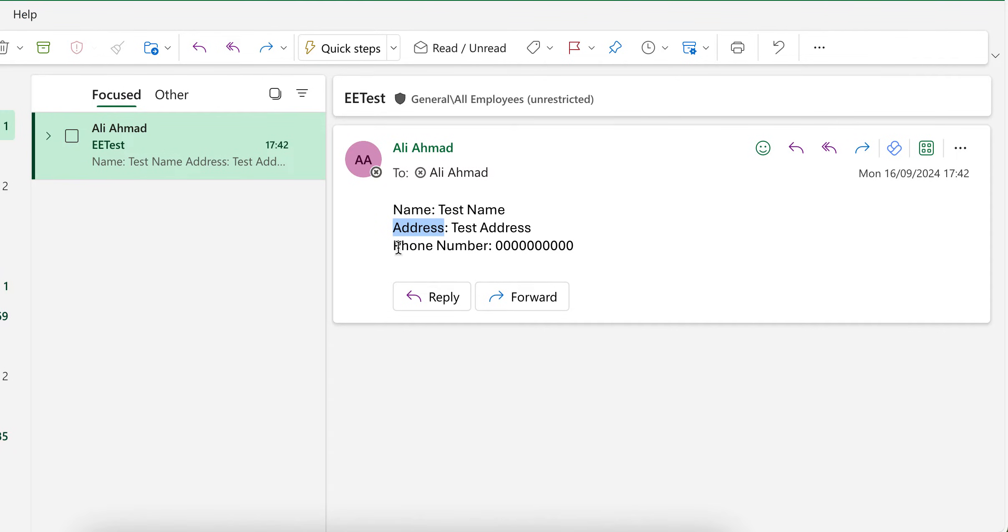
double_click(441, 245)
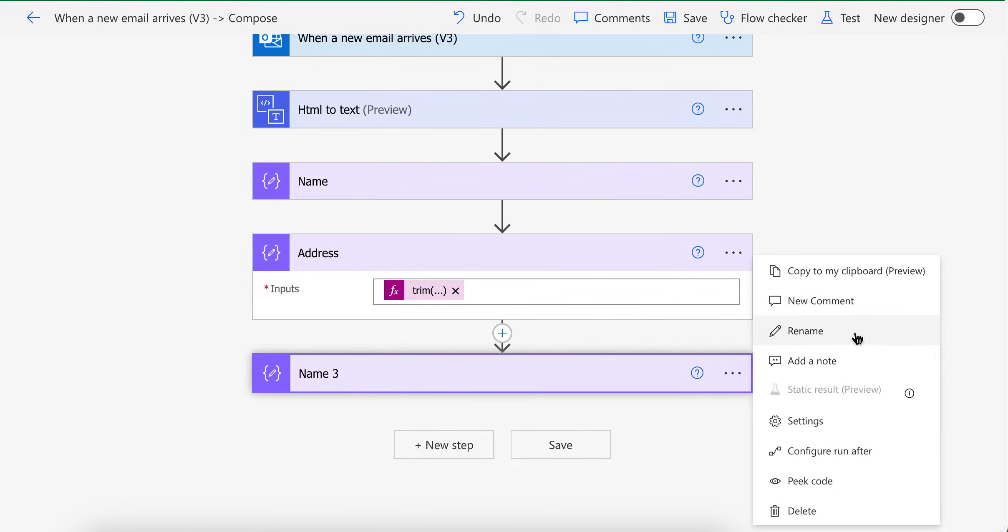
- Rename Name 3 to Phone Number with a trim expression splitting on 'Phone Number:', then bring up Test
left_click(803, 331)
type("Phone Number")
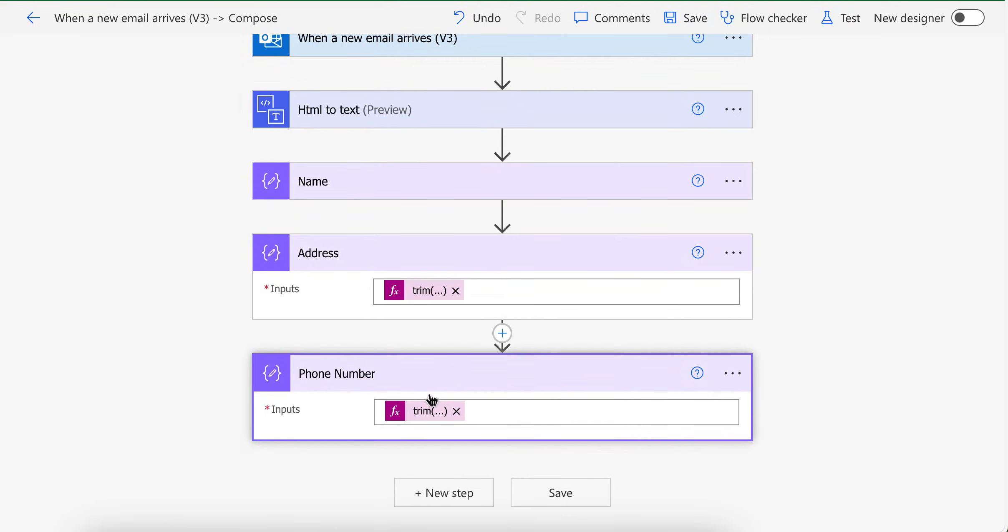
left_click(429, 410)
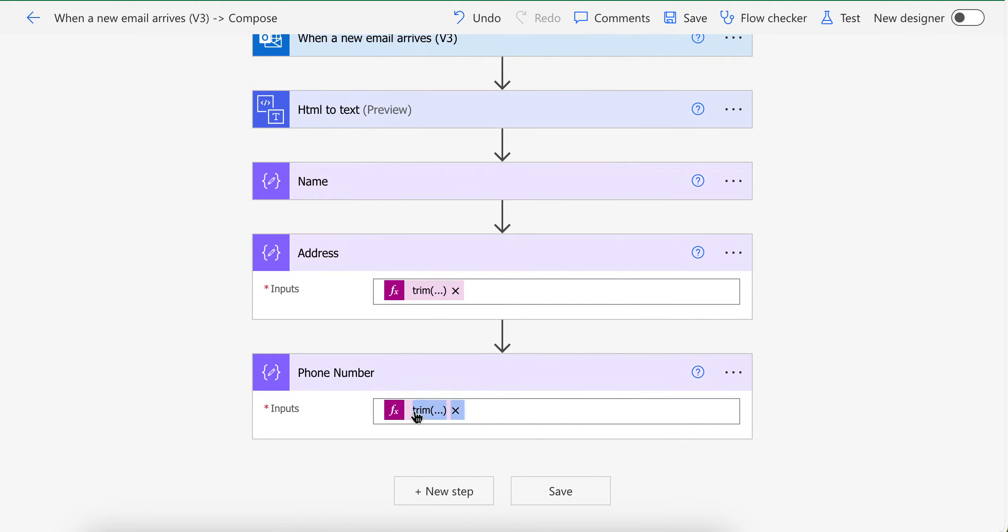
left_click(428, 410)
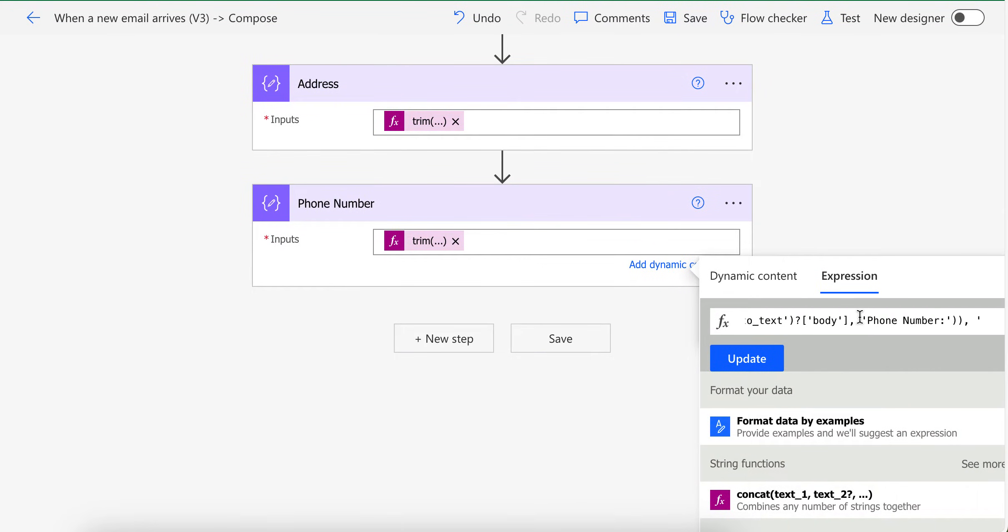
left_click(849, 18)
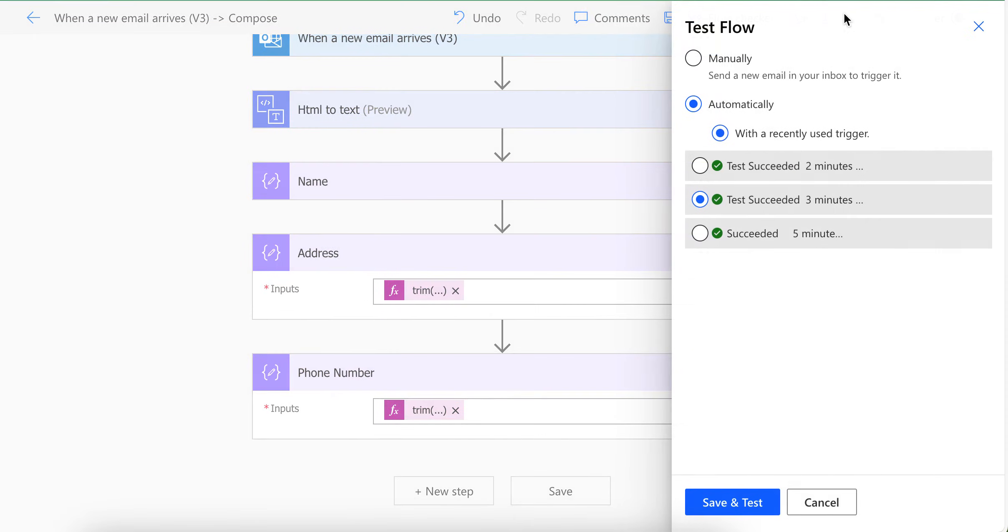
- Save the flow and run the test with a recently used trigger until it succeeds
left_click(731, 502)
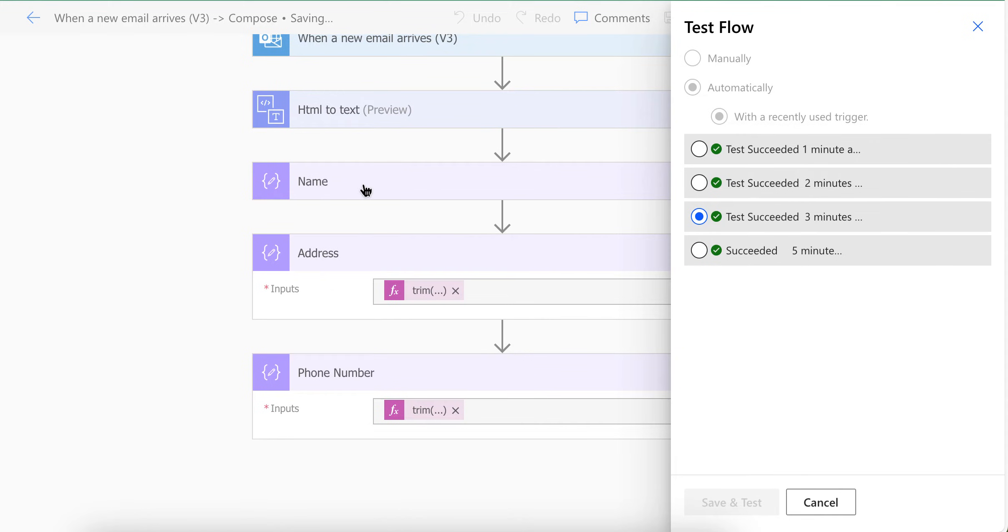
mouse_move(424, 388)
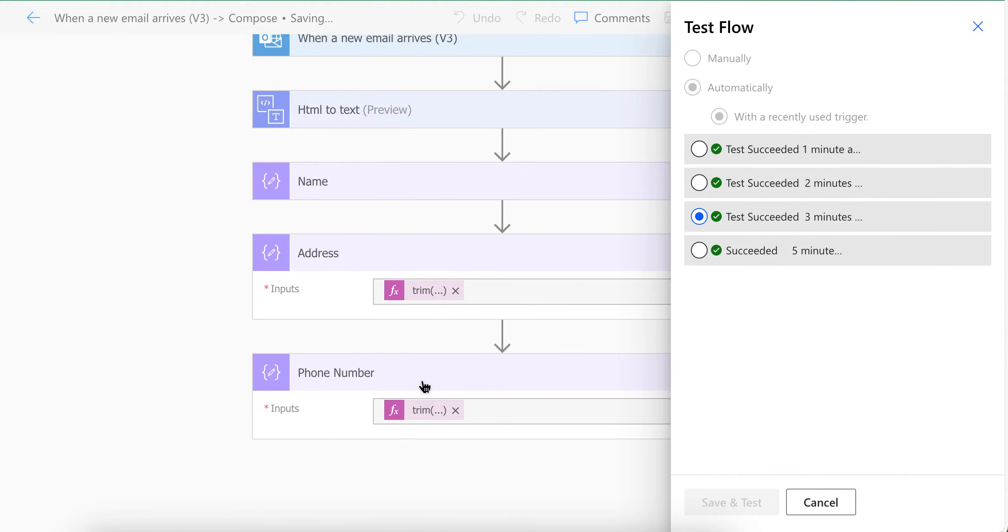
mouse_move(432, 388)
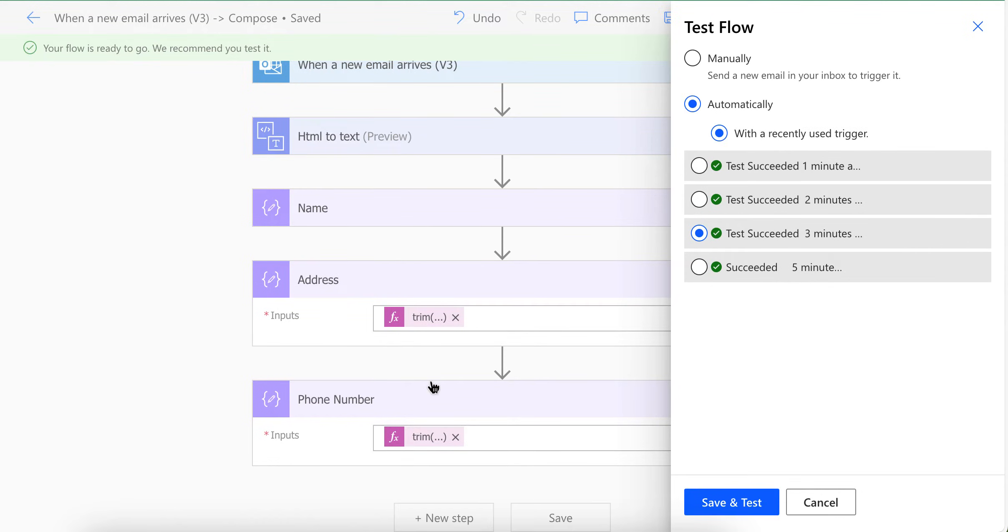
left_click(731, 502)
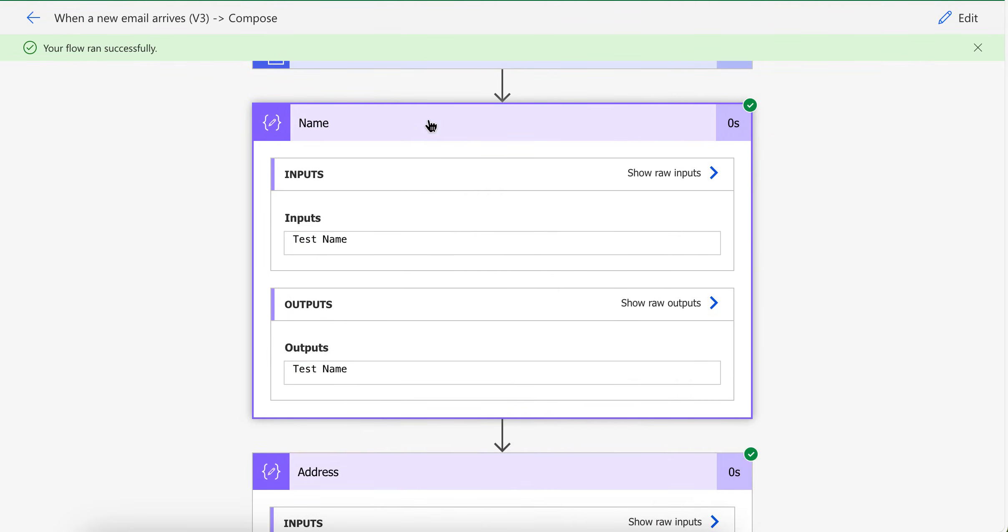
scroll("down", 3)
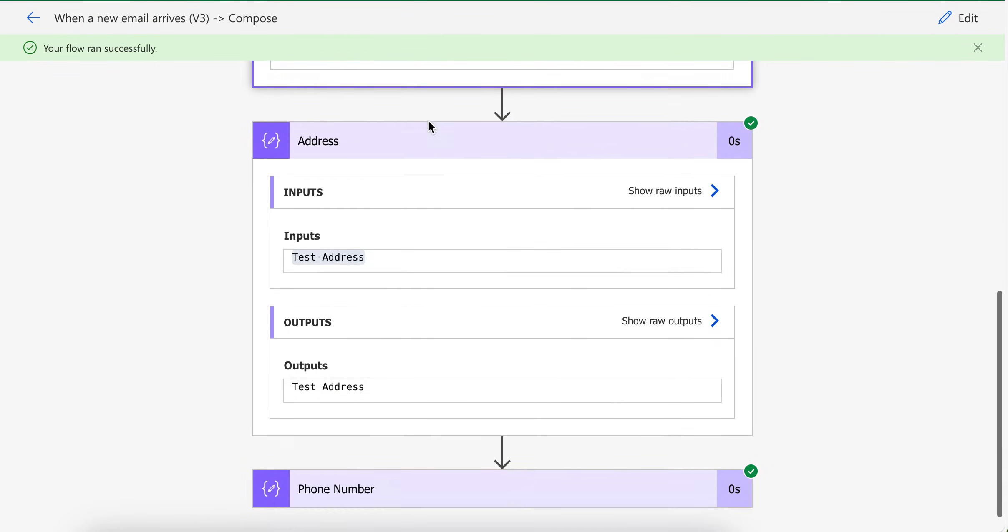
scroll("down", 3)
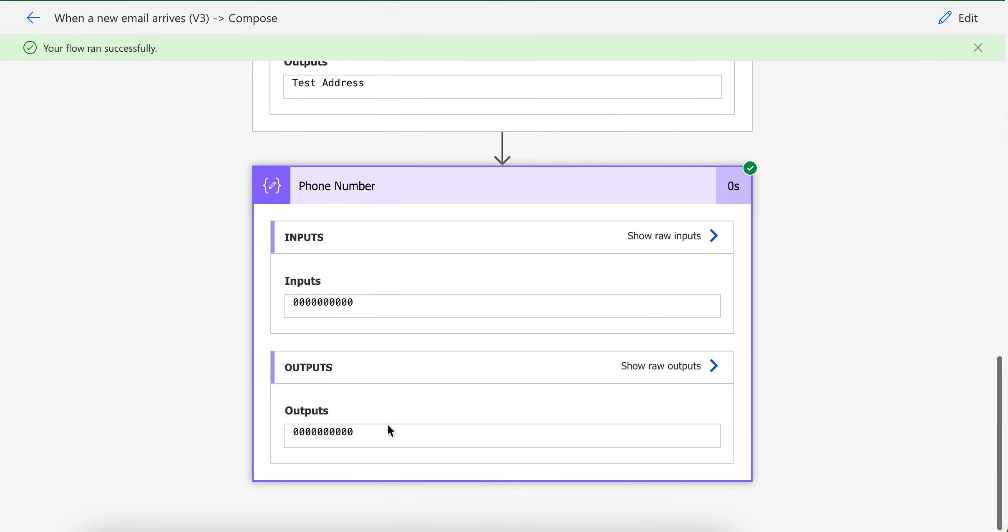
double_click(321, 432)
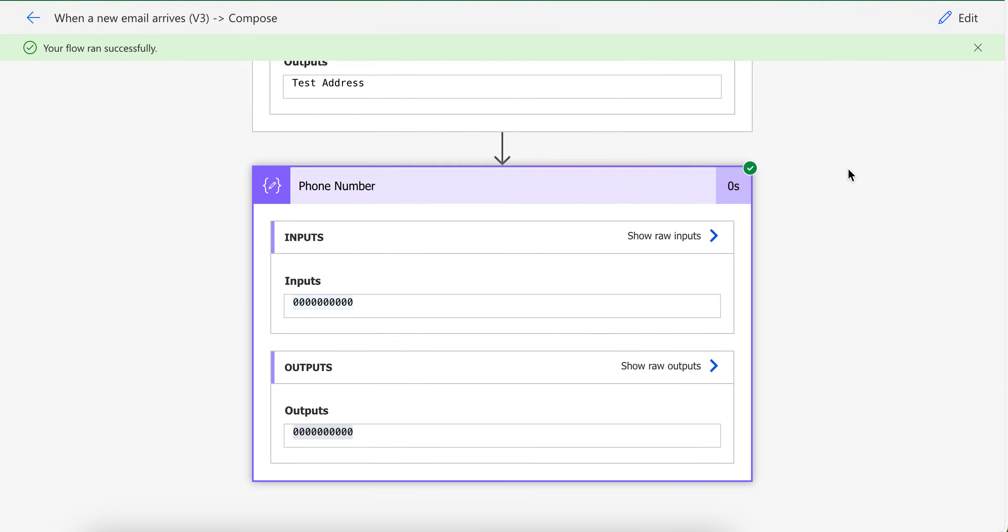
scroll("down", 3)
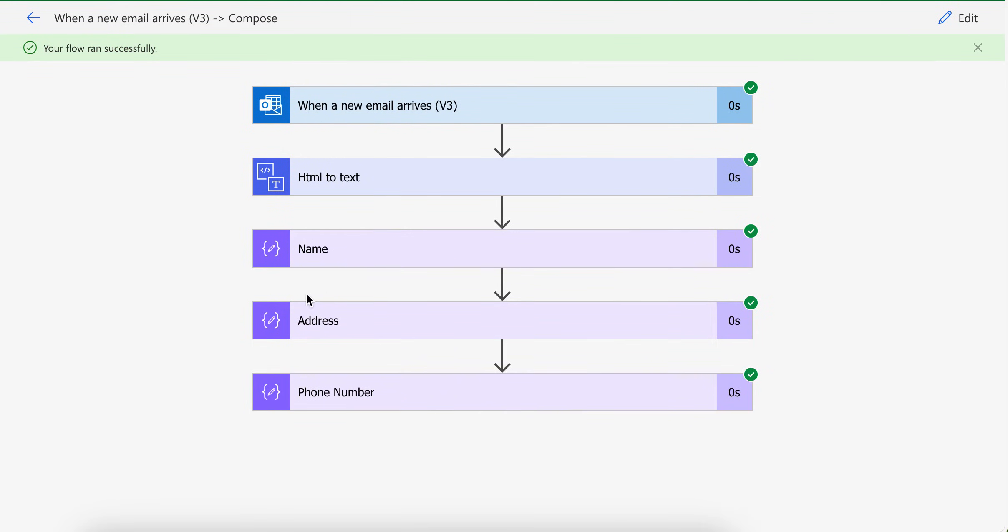
mouse_move(778, 254)
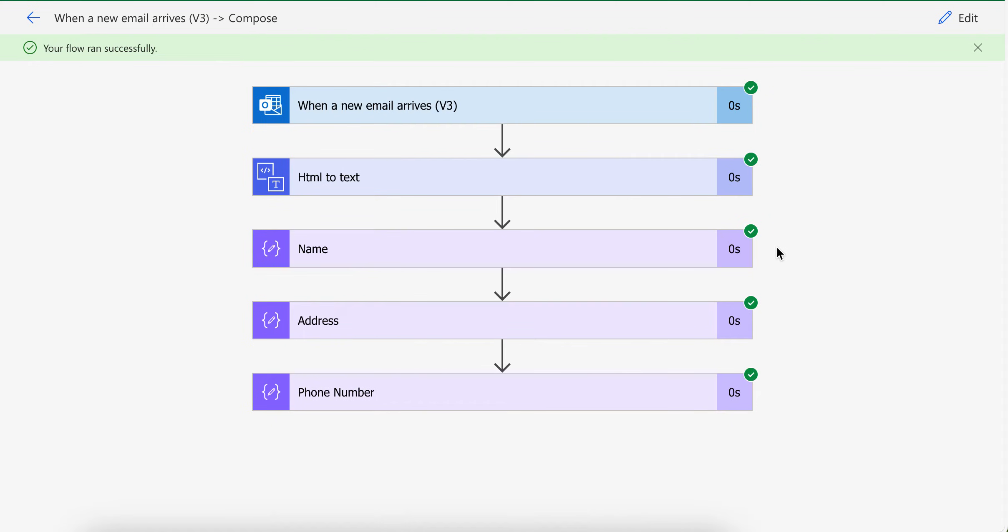
mouse_move(584, 258)
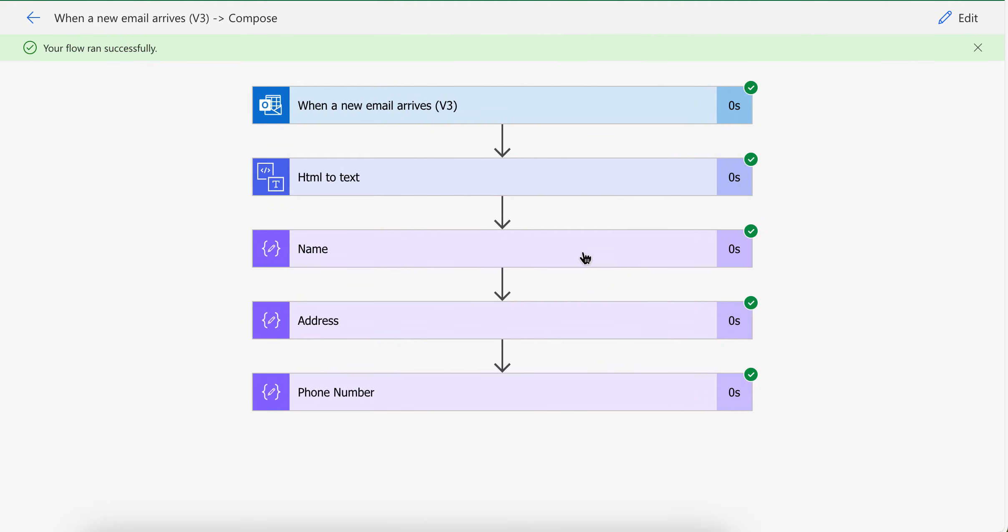
mouse_move(332, 405)
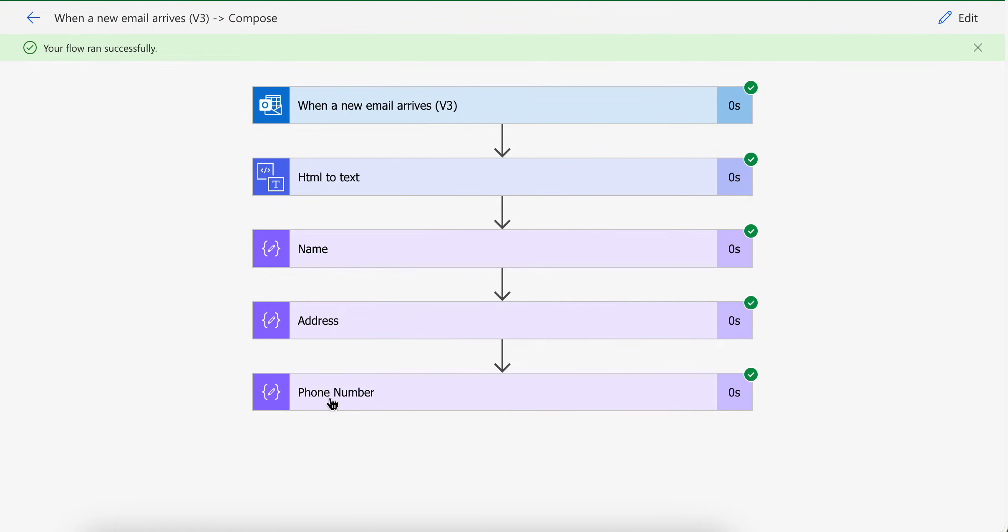
mouse_move(351, 319)
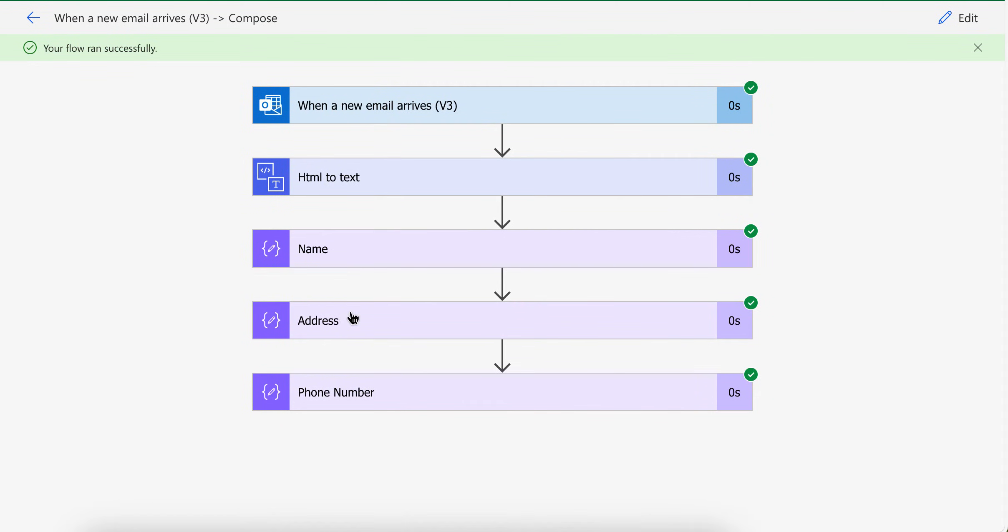
mouse_move(468, 164)
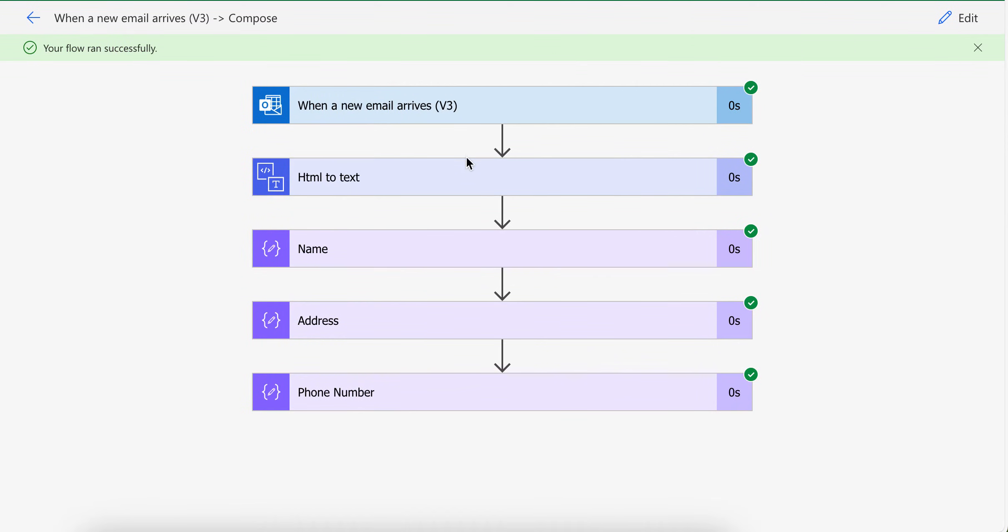
mouse_move(826, 71)
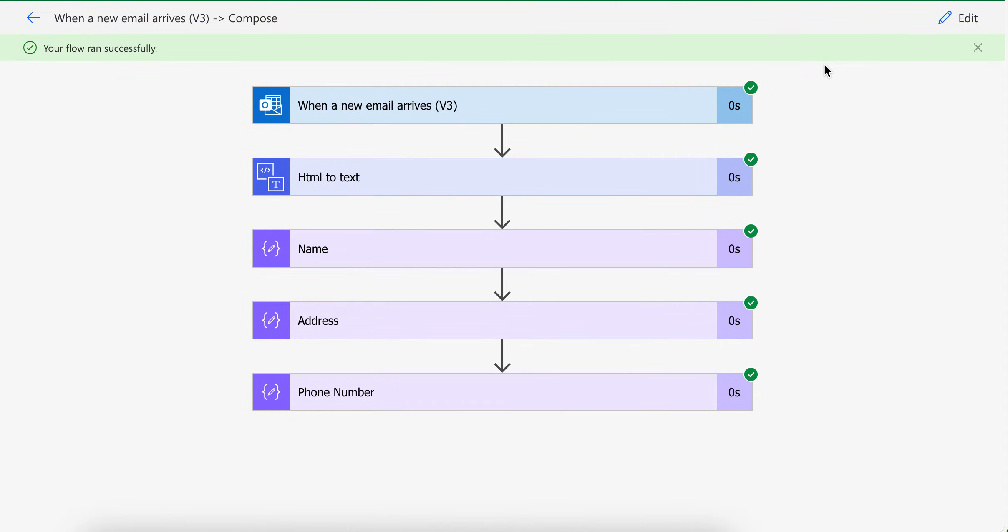
mouse_move(468, 177)
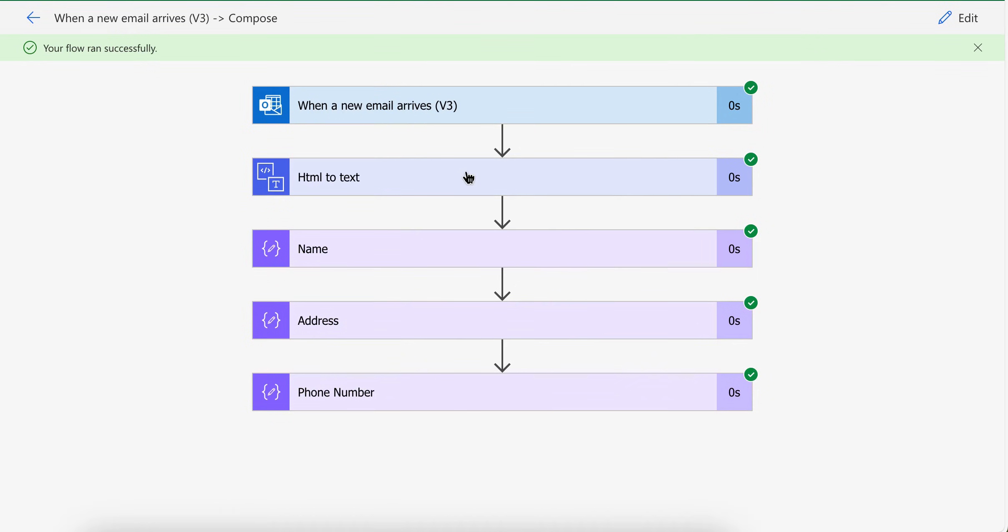
- From SharePoint's 1-Test Folder, create a new blank Excel workbook
left_click(966, 17)
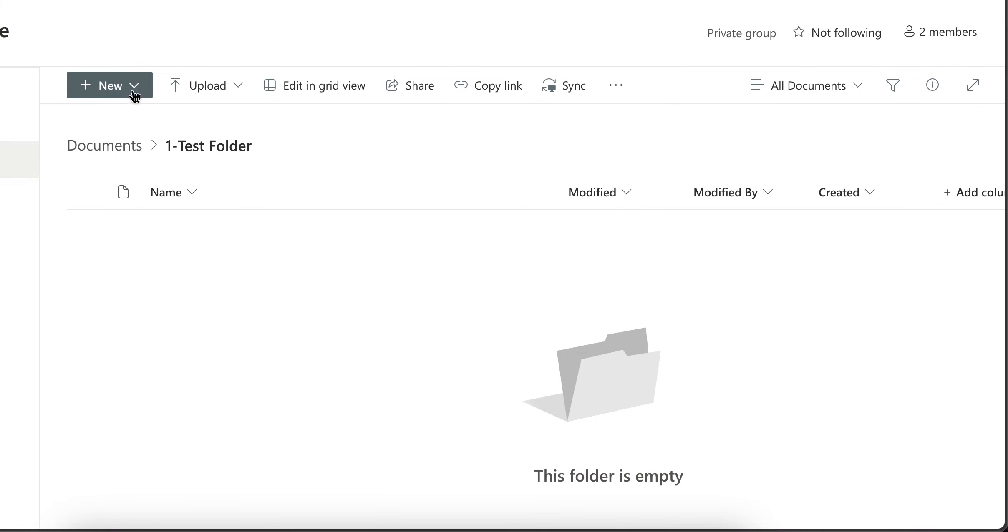
left_click(110, 85)
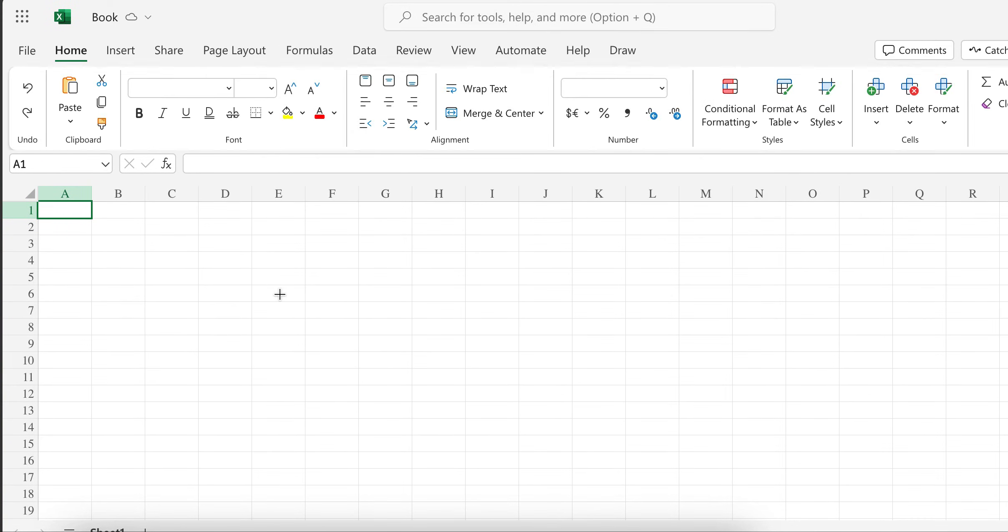
- Enter headers Name, Address and Phone Number in A1:C1 and select the three cells
left_click(138, 112)
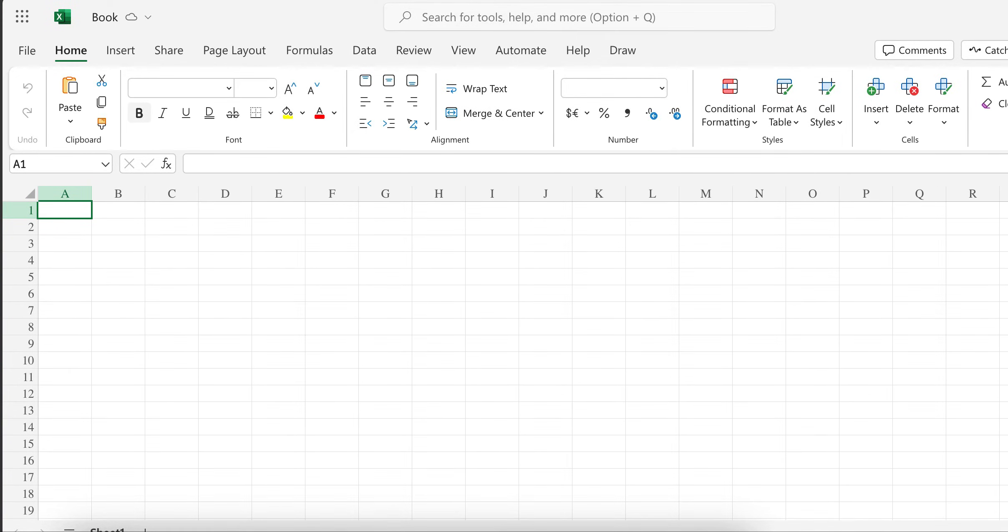
mouse_move(138, 112)
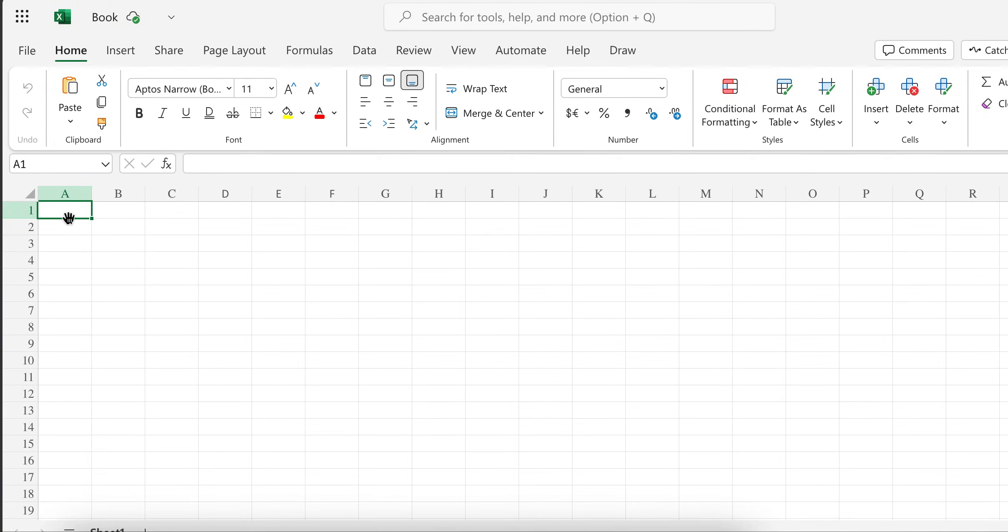
type("Name")
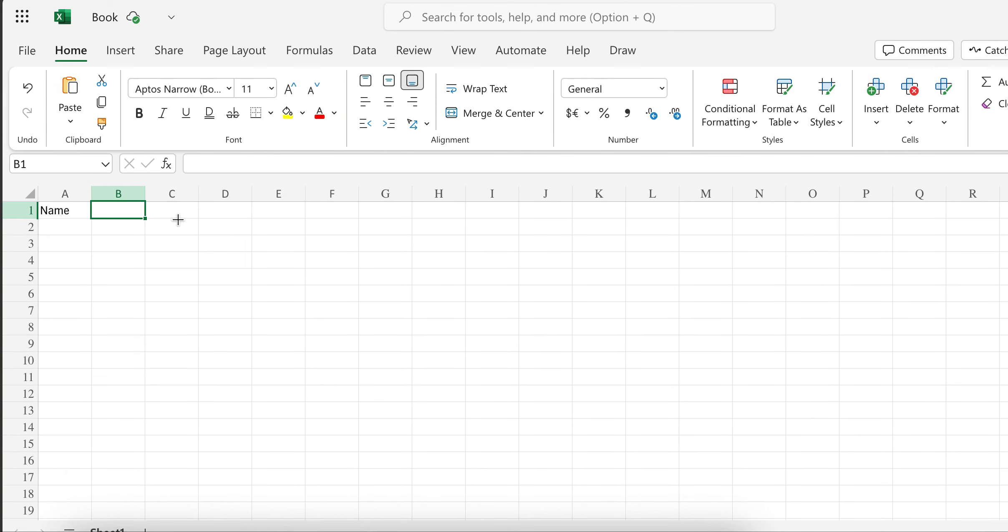
type("Address")
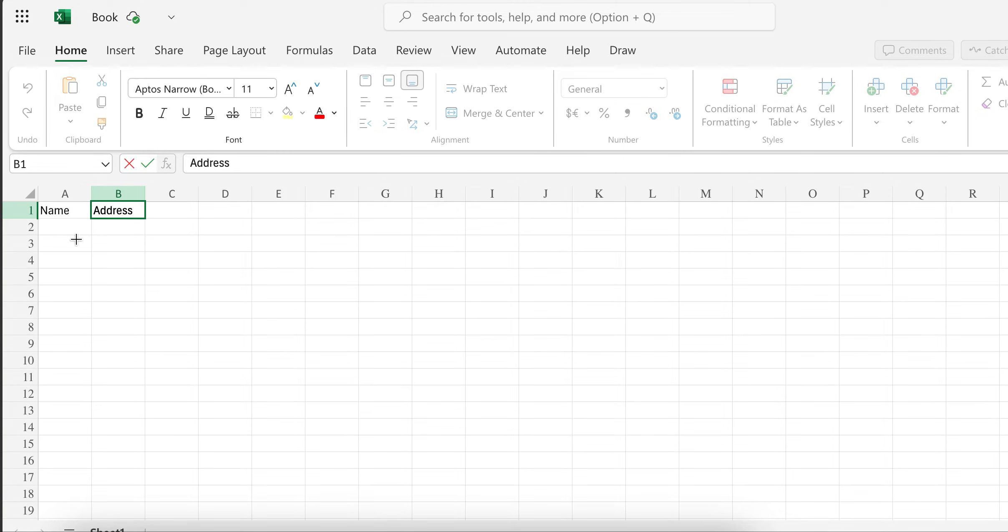
type("Ph")
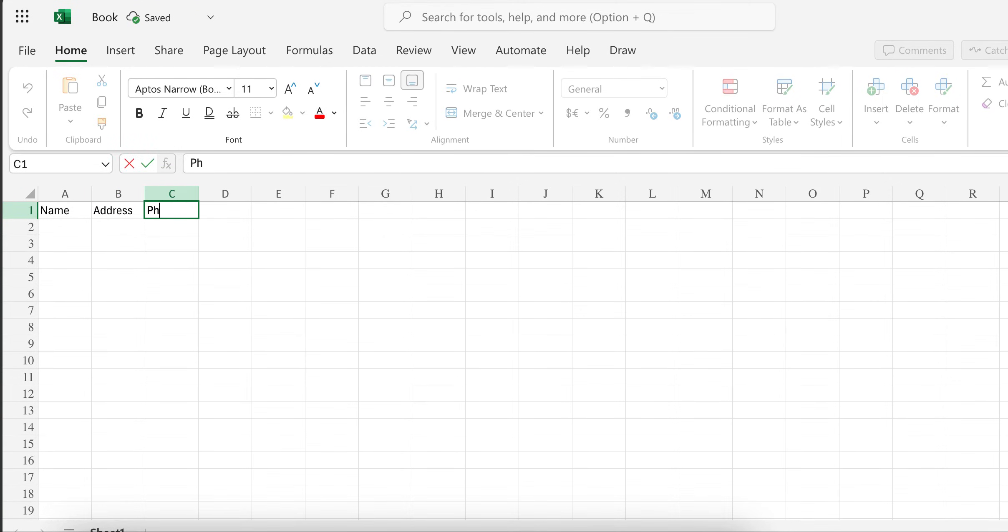
type("one Number")
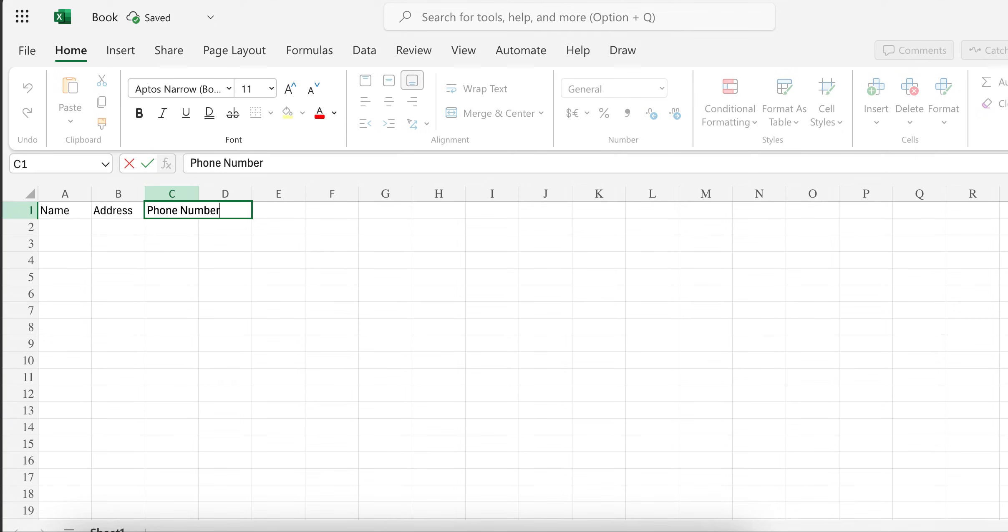
left_click_drag(64, 211, 172, 210)
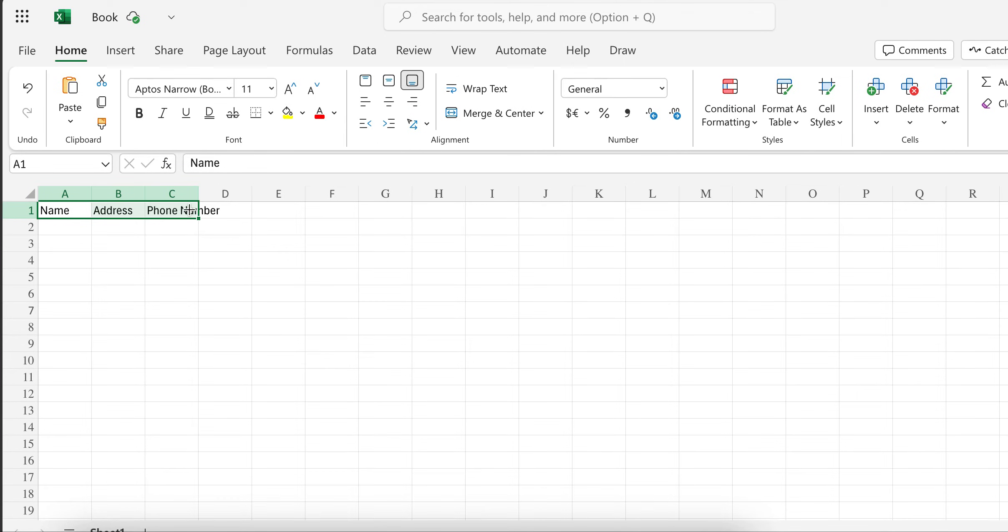
left_click(171, 260)
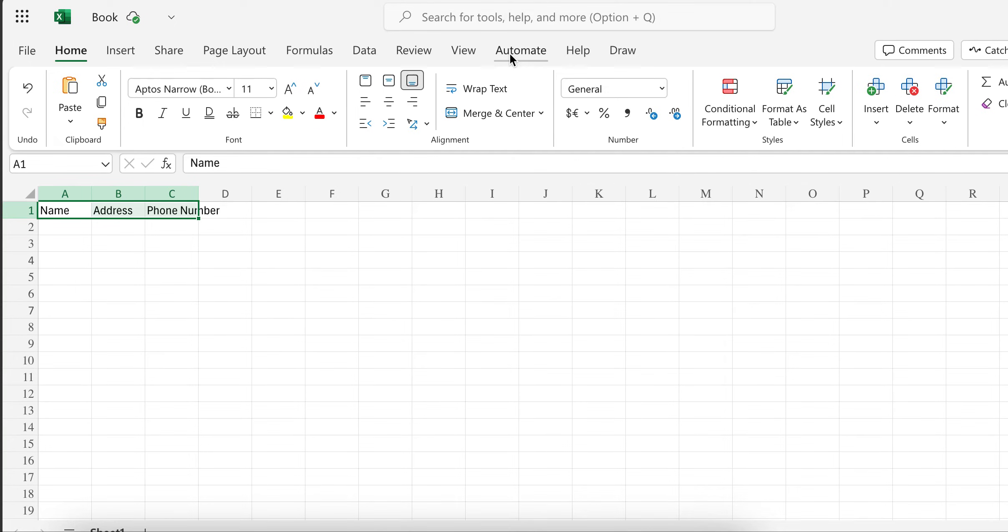
- Insert a table from the selected cells with 'My table has headers' ticked
left_click(120, 50)
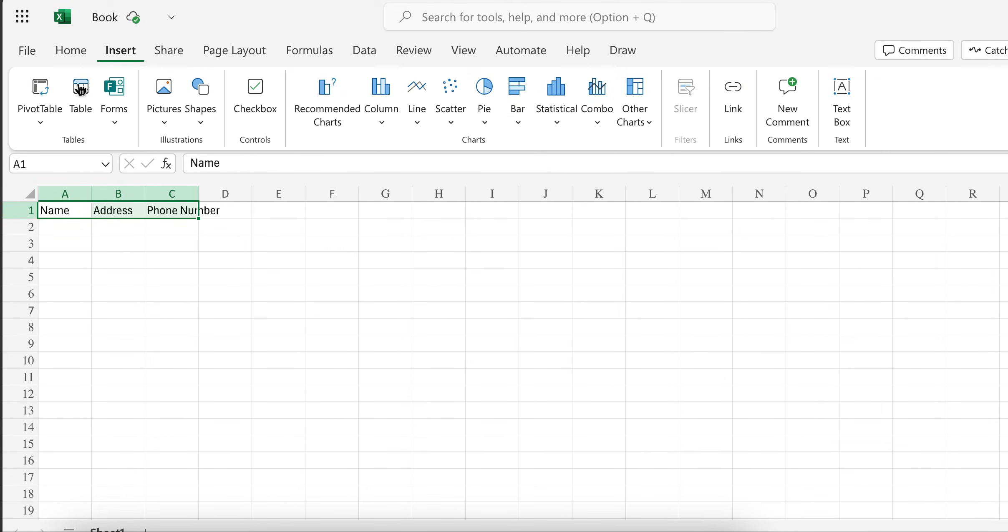
left_click(80, 96)
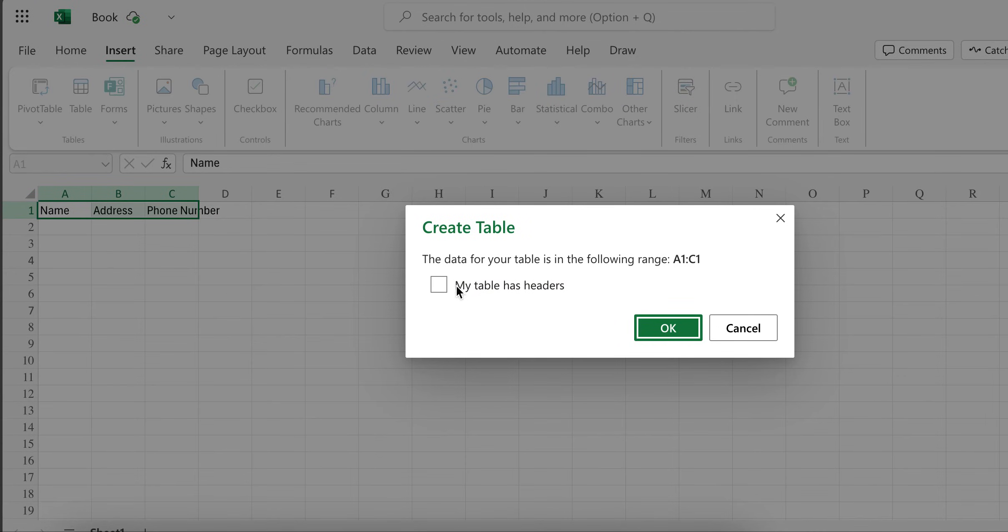
left_click(438, 284)
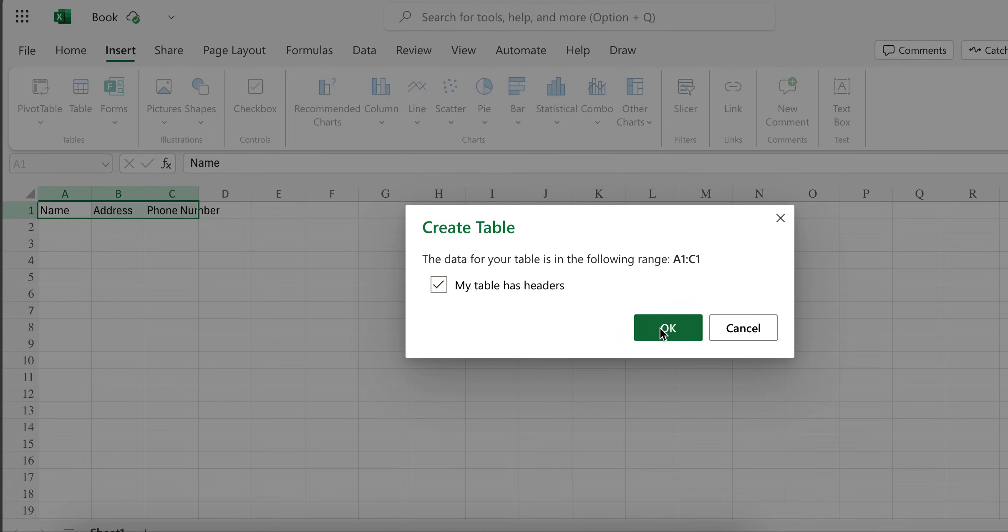
left_click(667, 328)
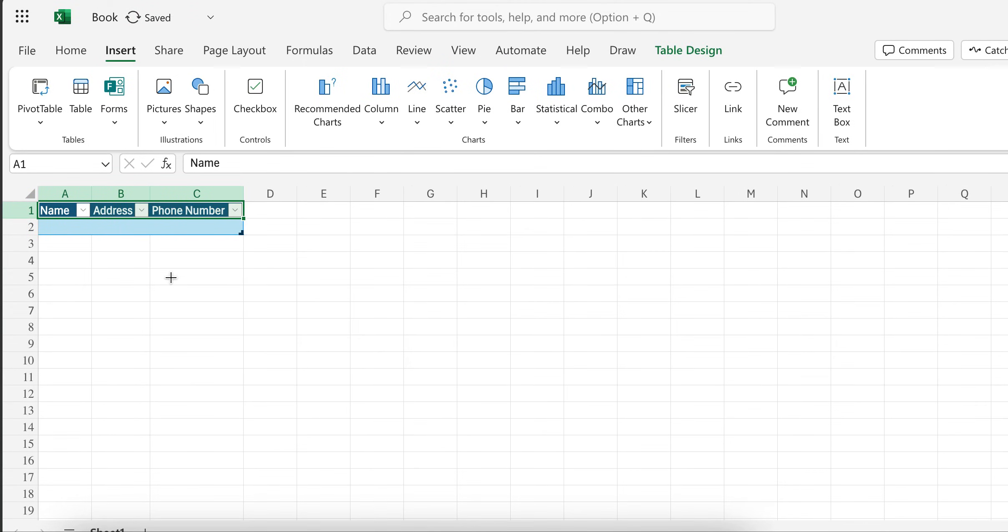
left_click(234, 219)
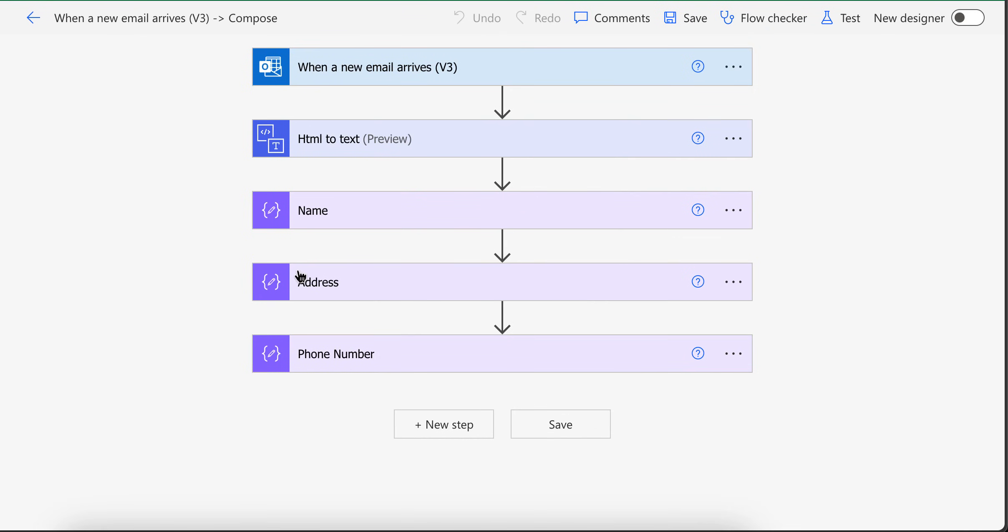
- Add an Excel Online 'Add a row into a table' action after the Phone Number step
left_click(443, 423)
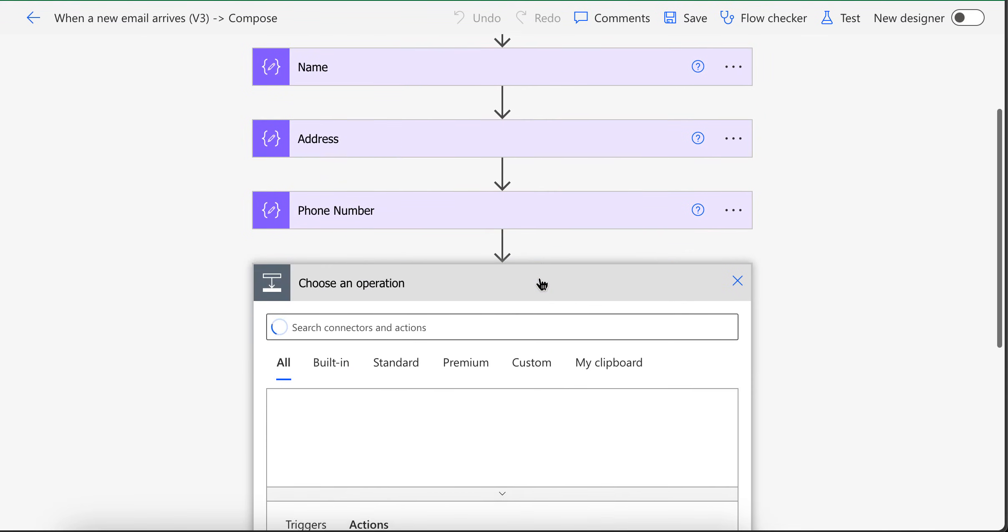
type("add row")
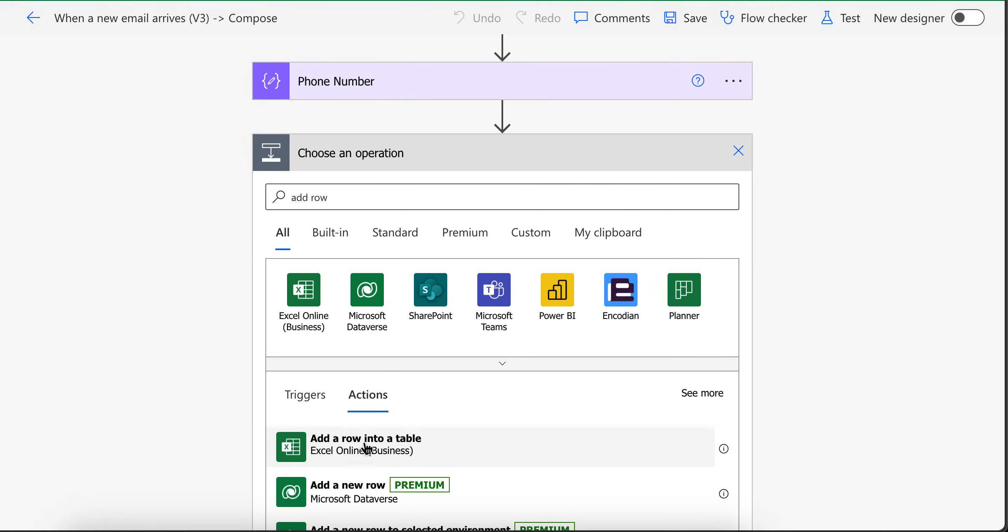
left_click(364, 444)
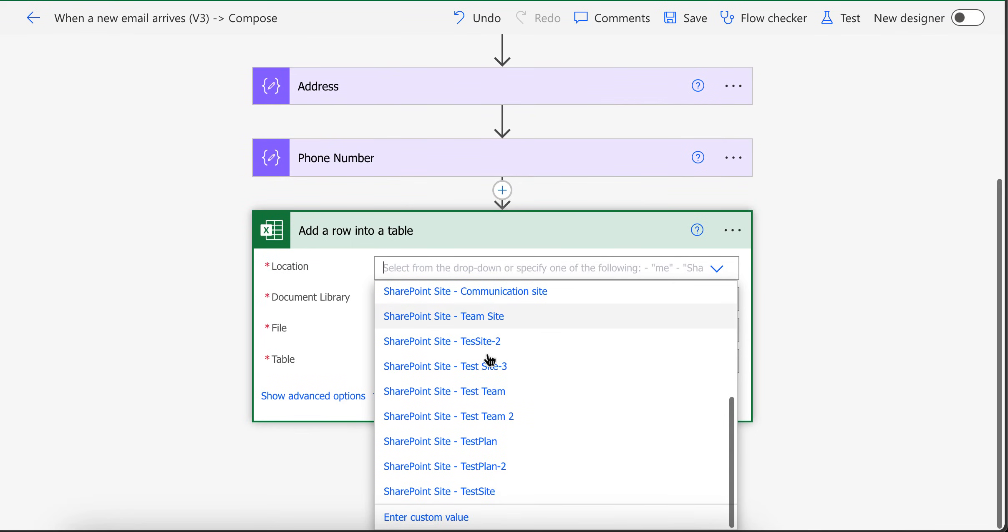
- Target the TestSite SharePoint site, Book.xlsx in 1-Test Folder, and Table1
left_click(438, 491)
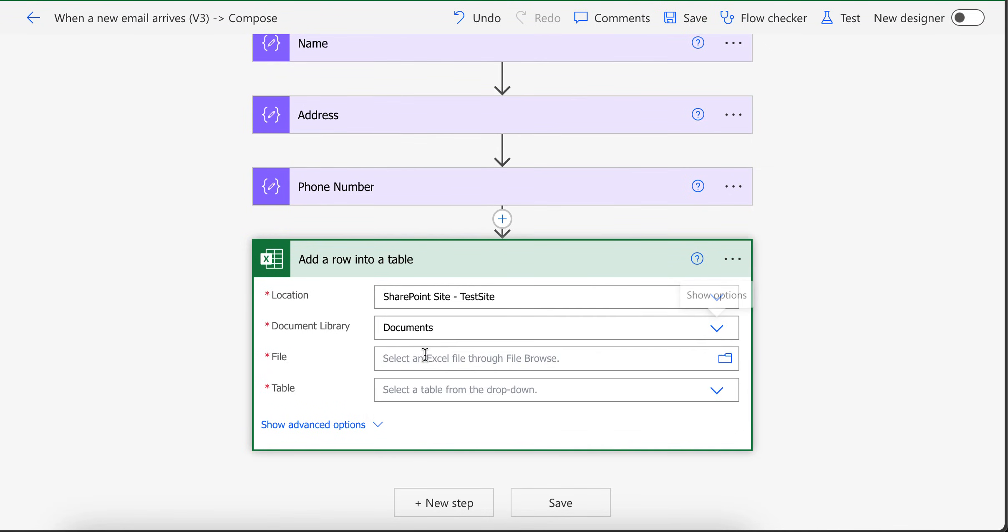
mouse_move(723, 359)
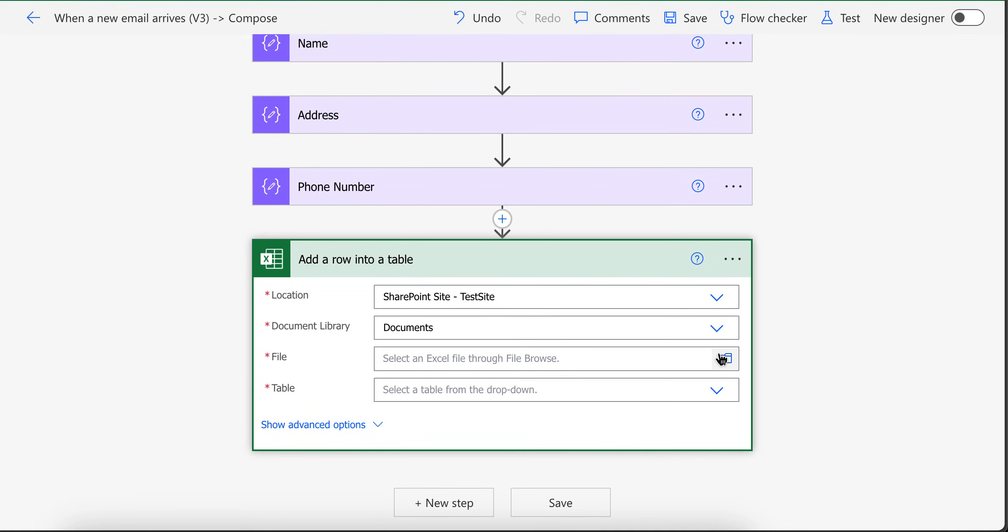
left_click(724, 359)
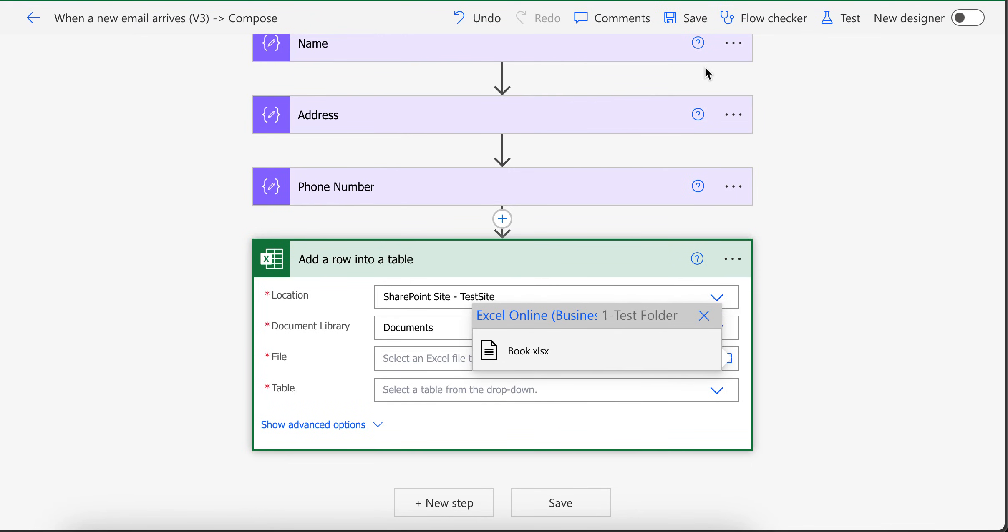
left_click(530, 351)
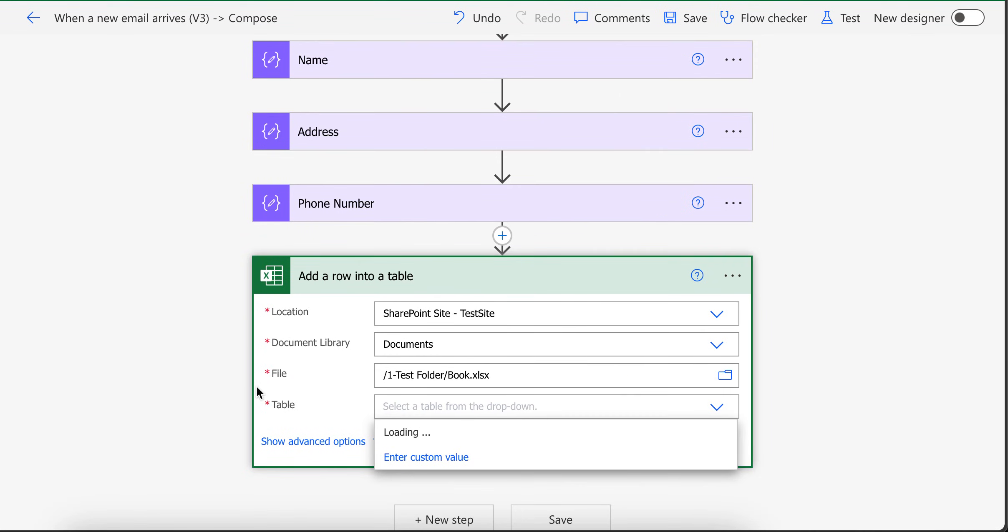
scroll("down", 3)
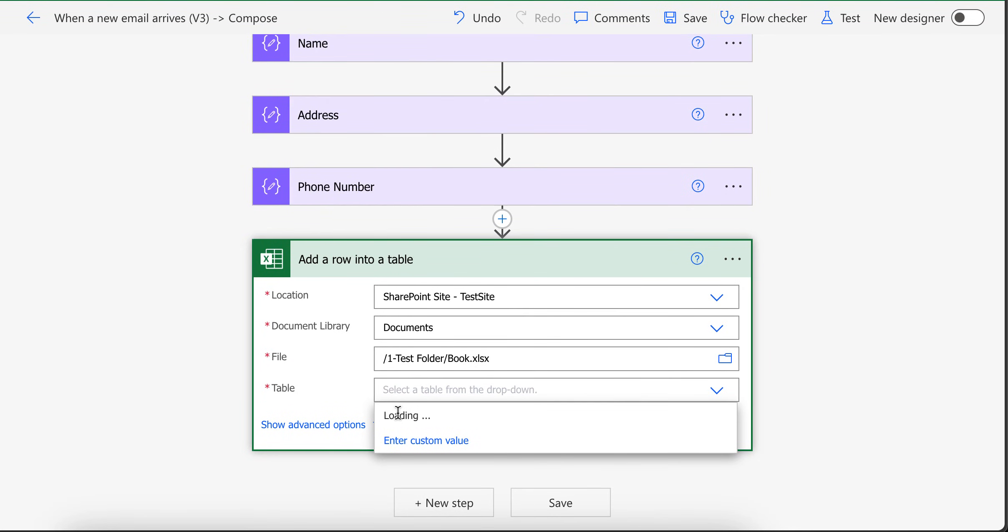
mouse_move(515, 388)
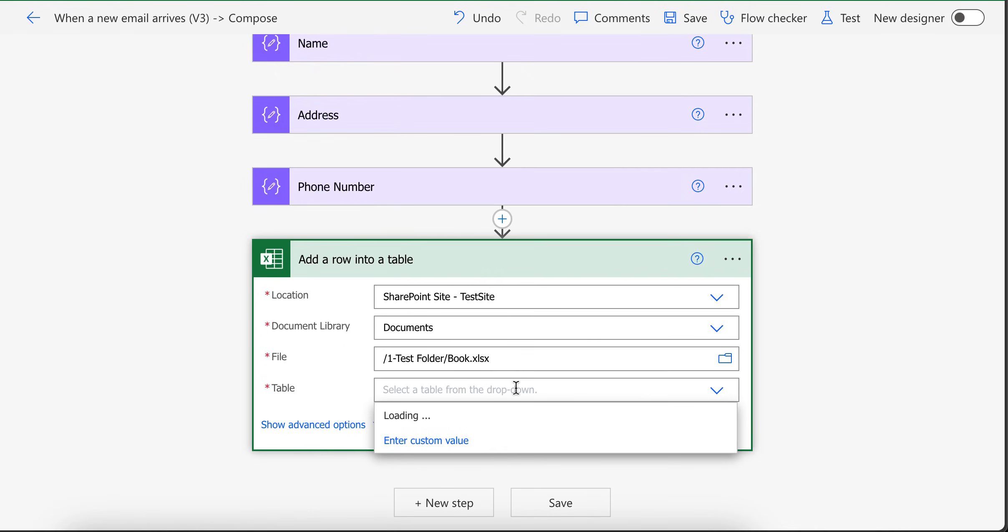
mouse_move(813, 342)
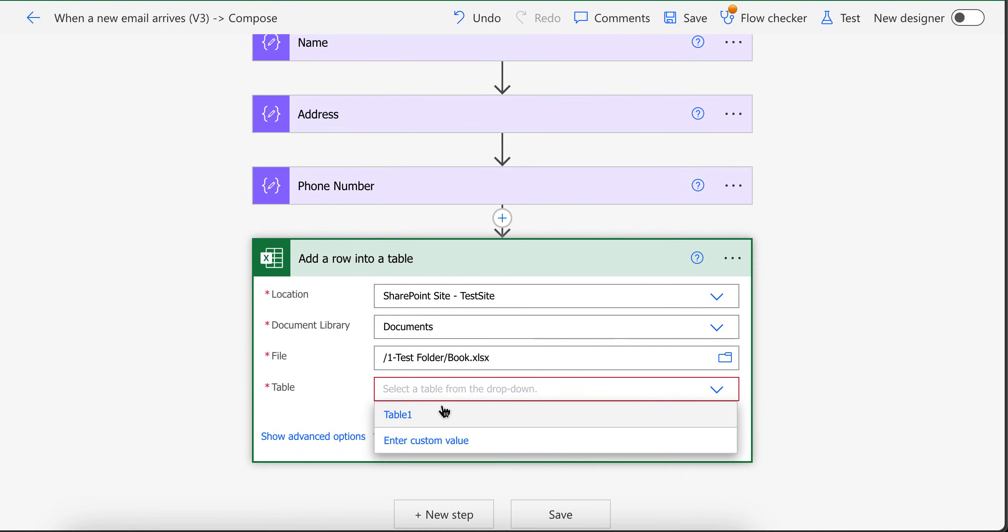
left_click(396, 414)
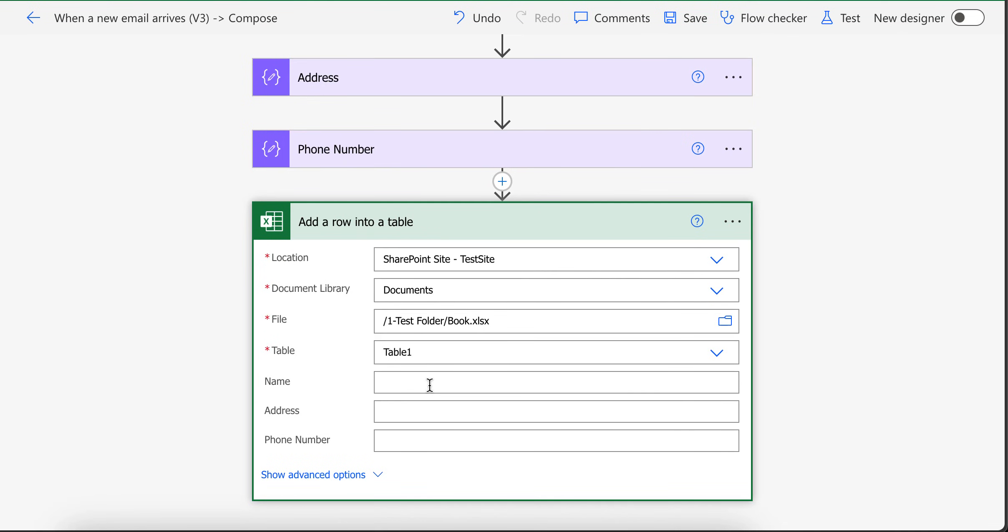
mouse_move(357, 362)
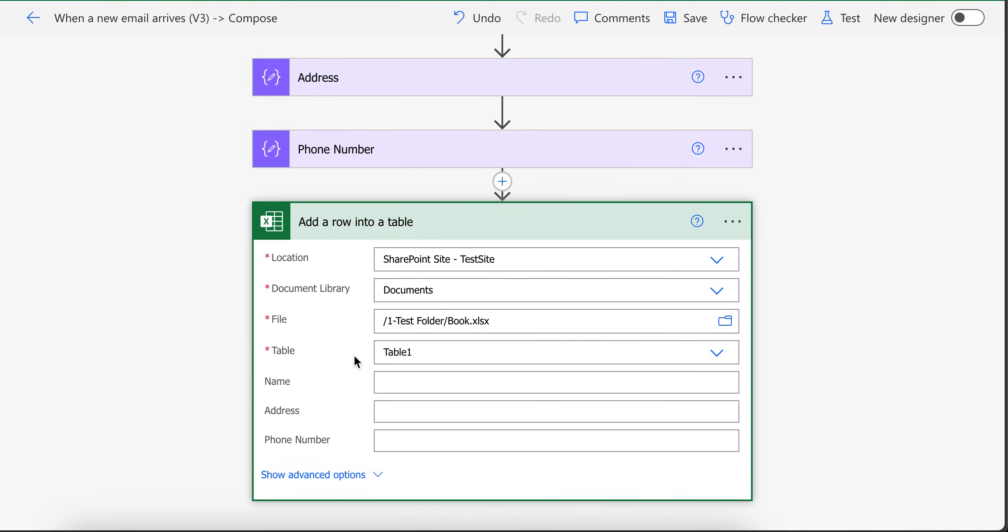
- Fill the Name column with the Name compose step's output via Dynamic content
left_click(556, 382)
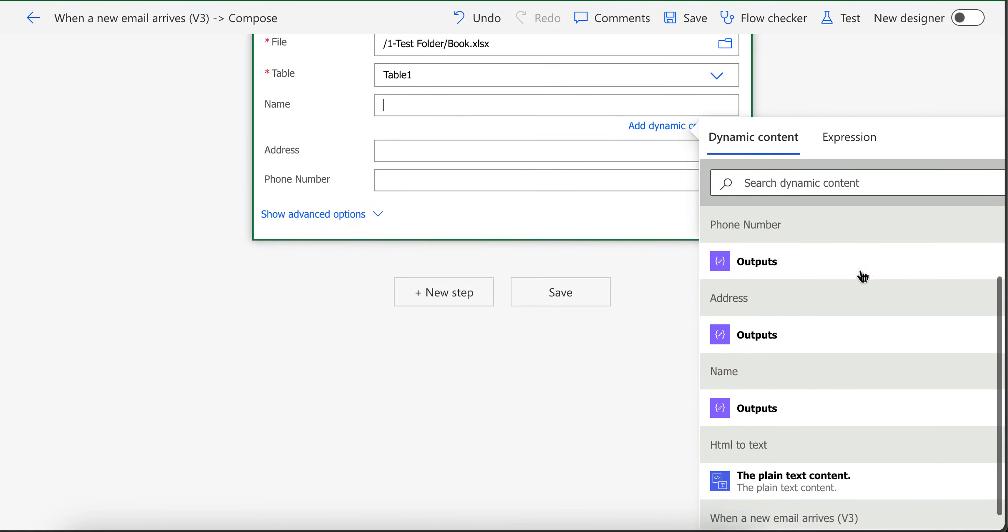
left_click(757, 261)
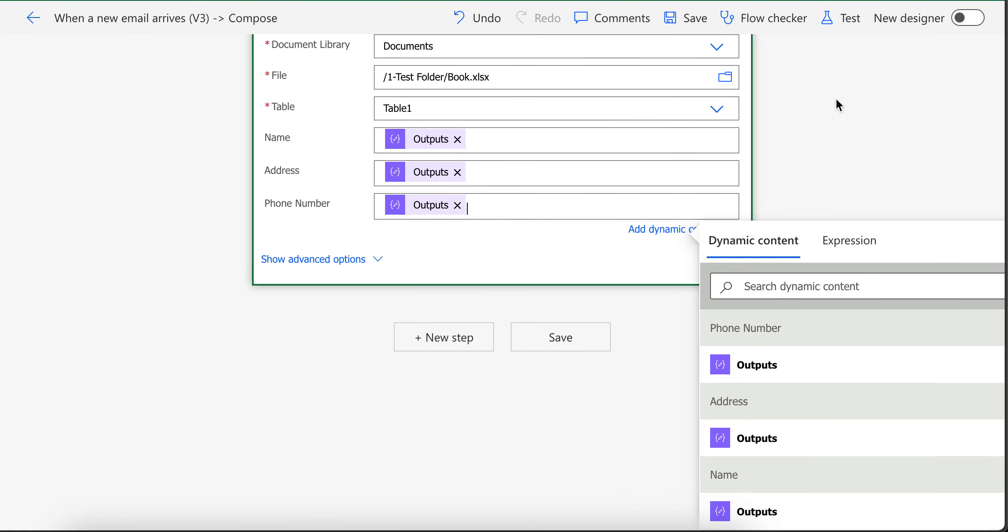
- Save the flow and start a manually triggered test run
left_click(850, 19)
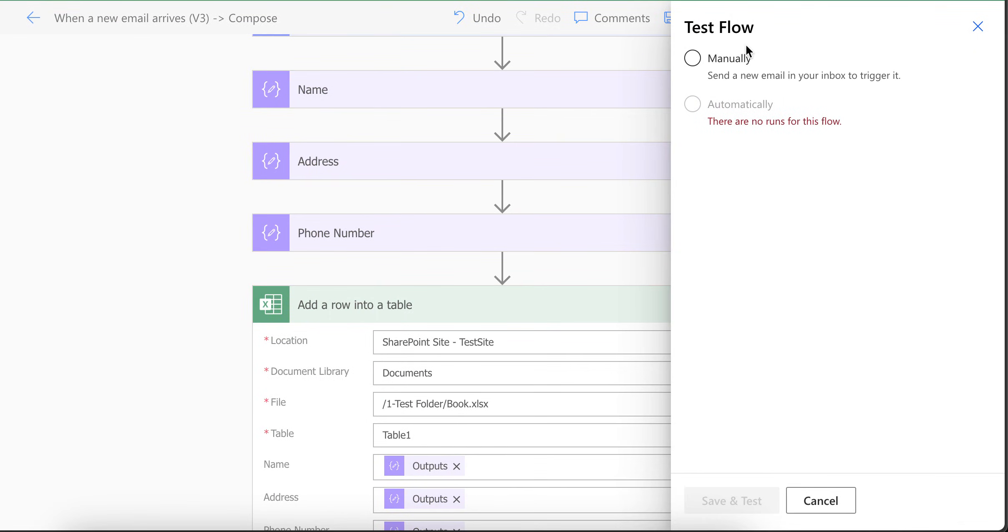
left_click(692, 58)
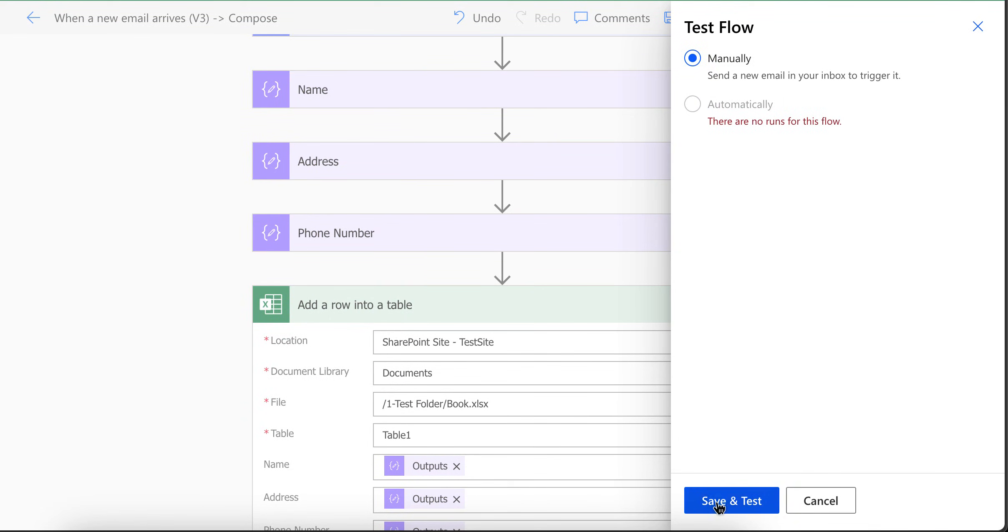
left_click(731, 501)
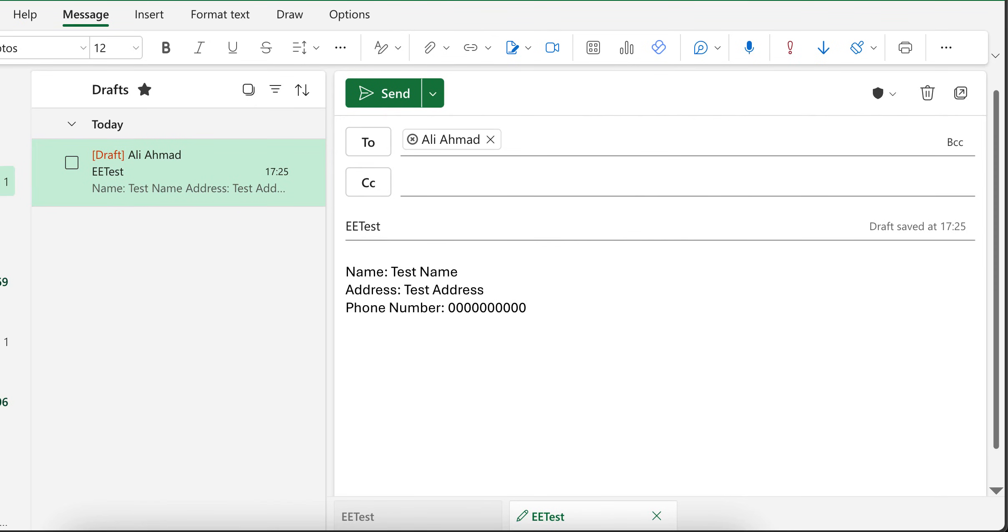
- Extend the draft's name value with ' For Excel' and change the phone number to start with +92
double_click(427, 271)
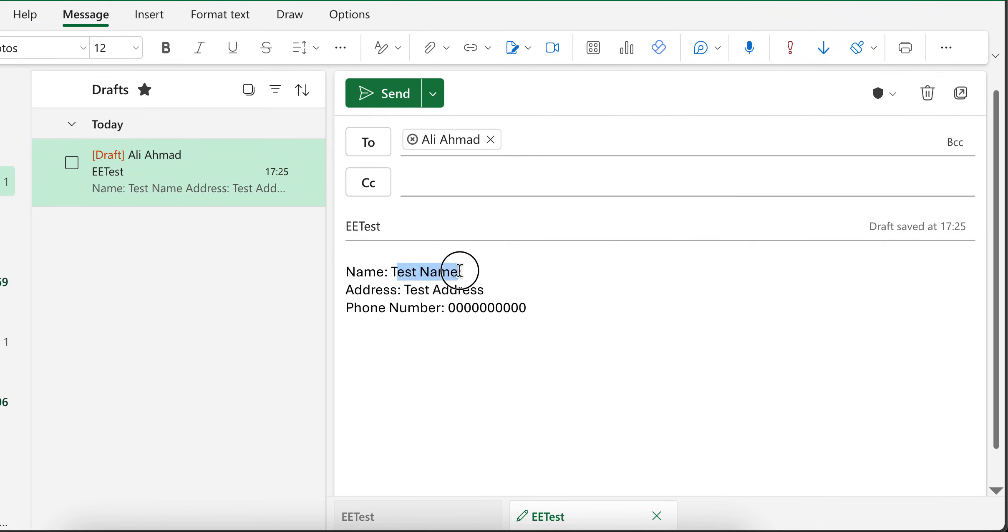
left_click(427, 271)
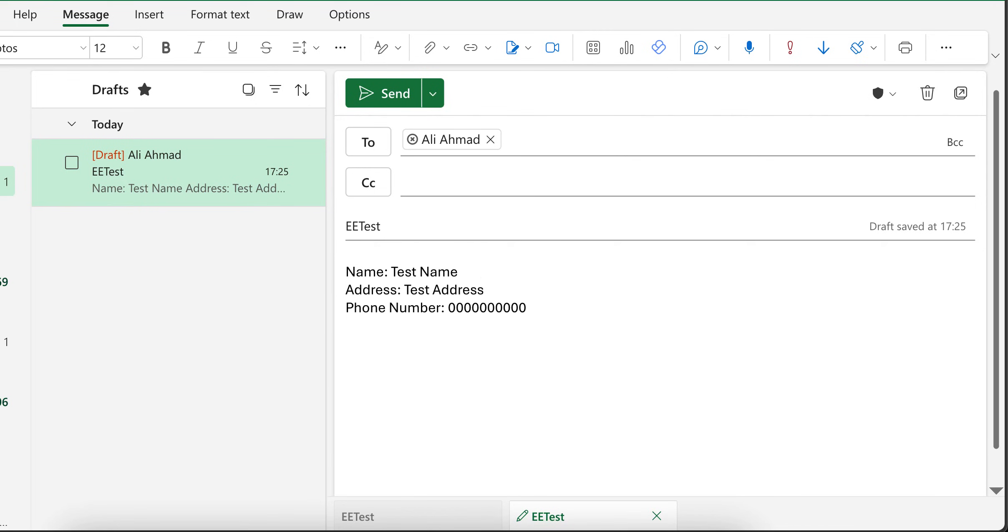
type("For Ex")
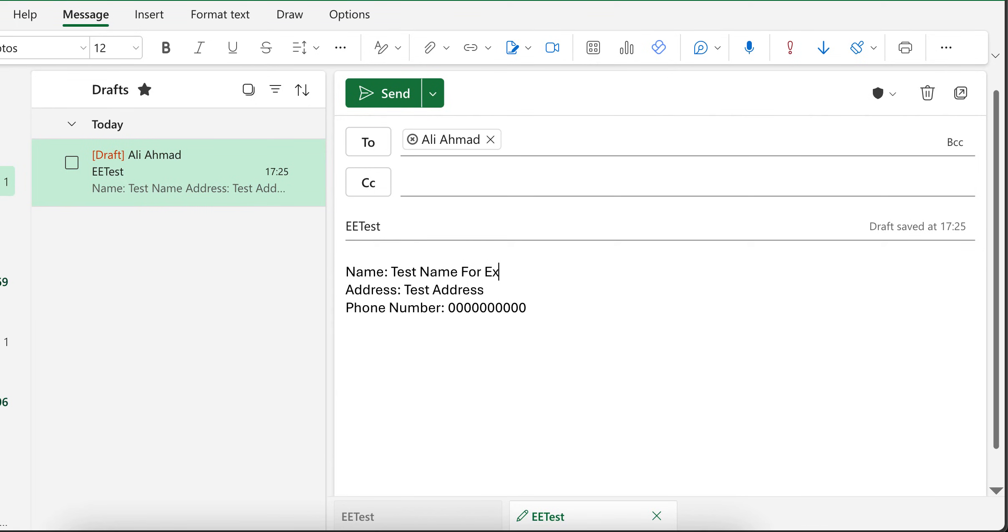
type("cel")
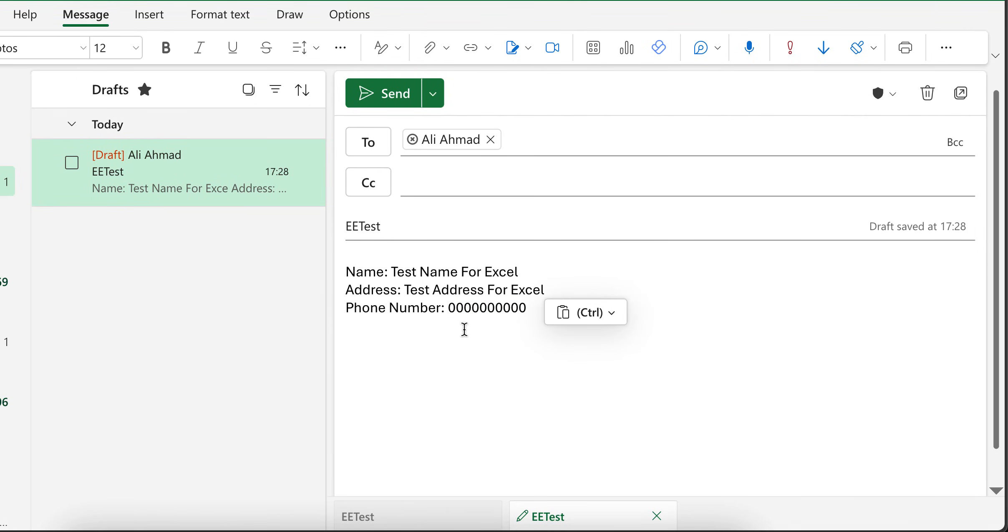
type("+92")
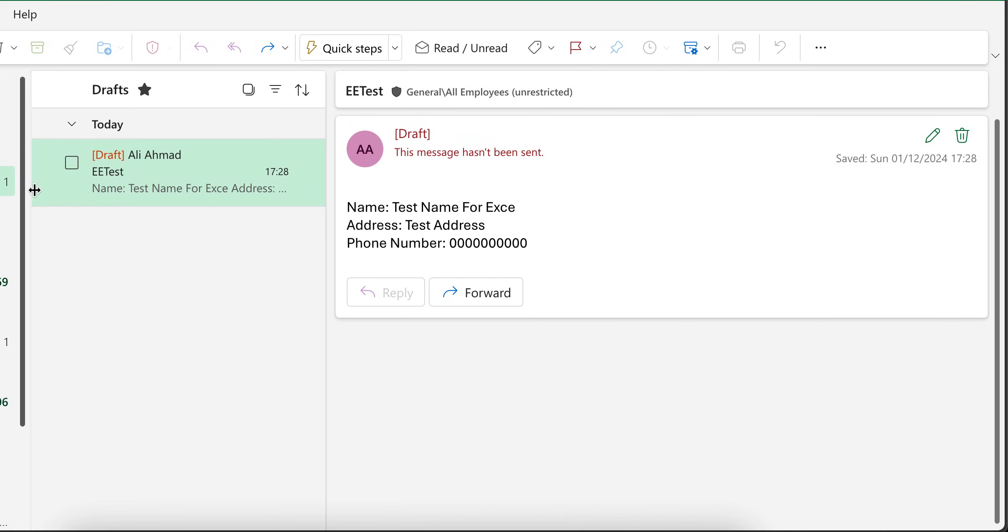
- Return to the Power Automate tab so the test run detects the new email
left_click(962, 136)
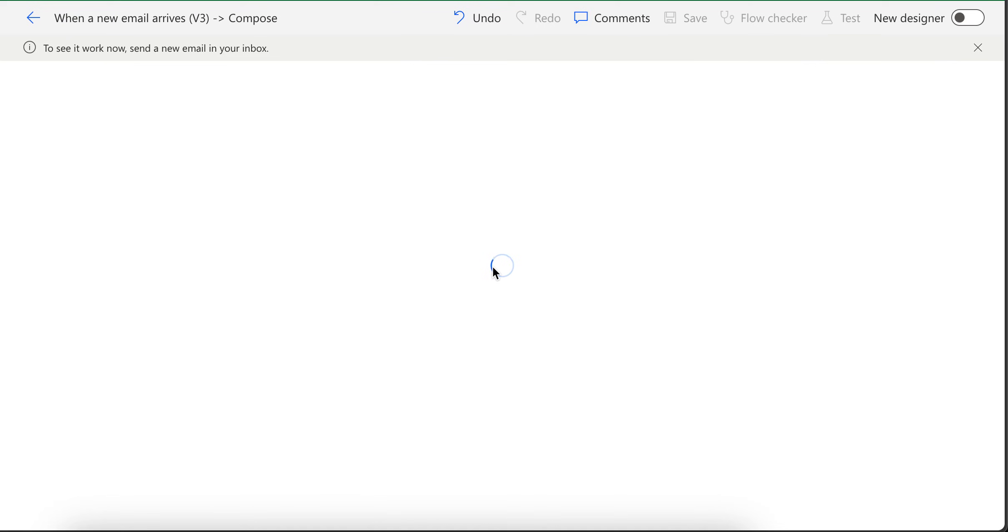
mouse_move(503, 233)
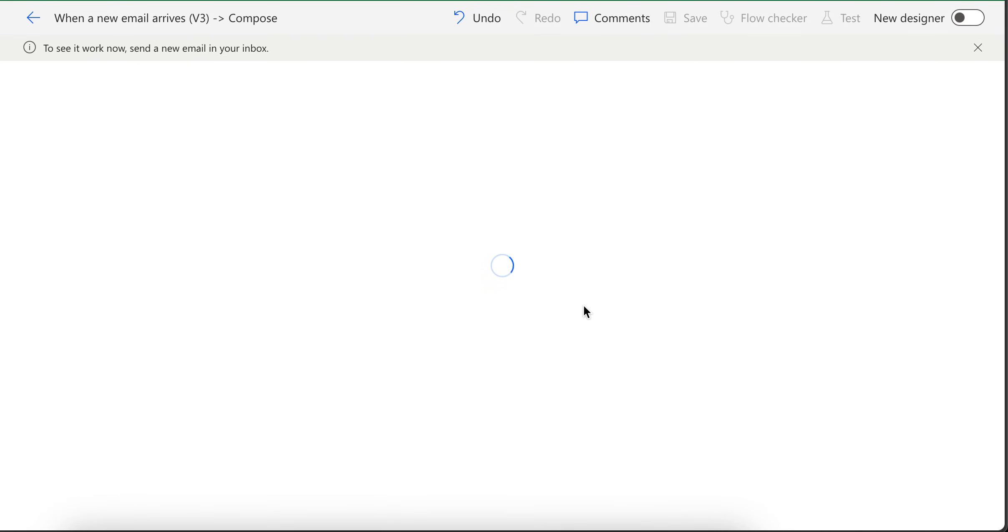
mouse_move(537, 286)
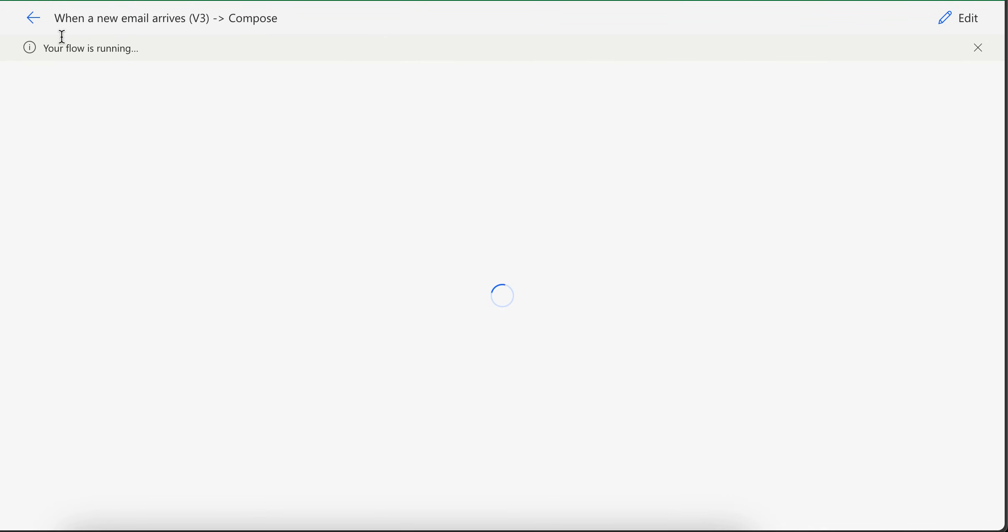
mouse_move(487, 233)
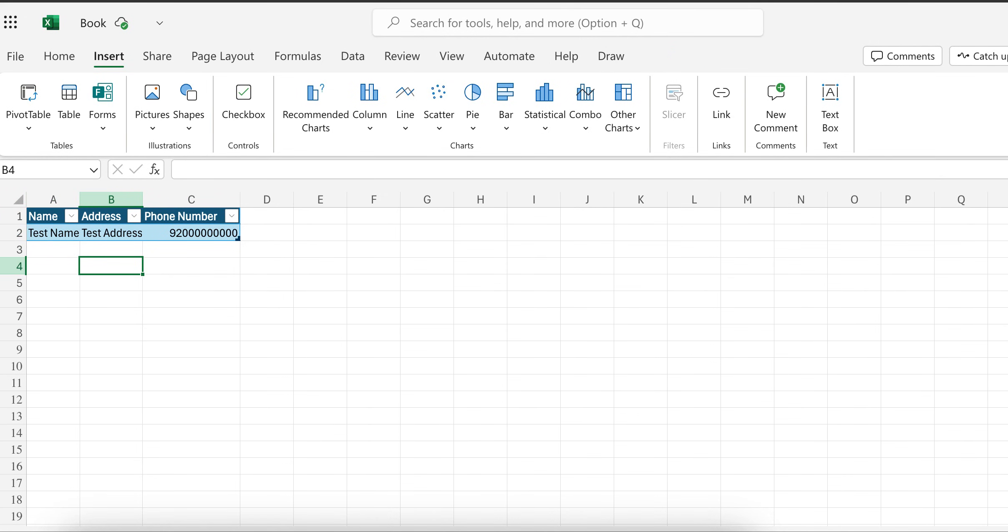
scroll("right", 3)
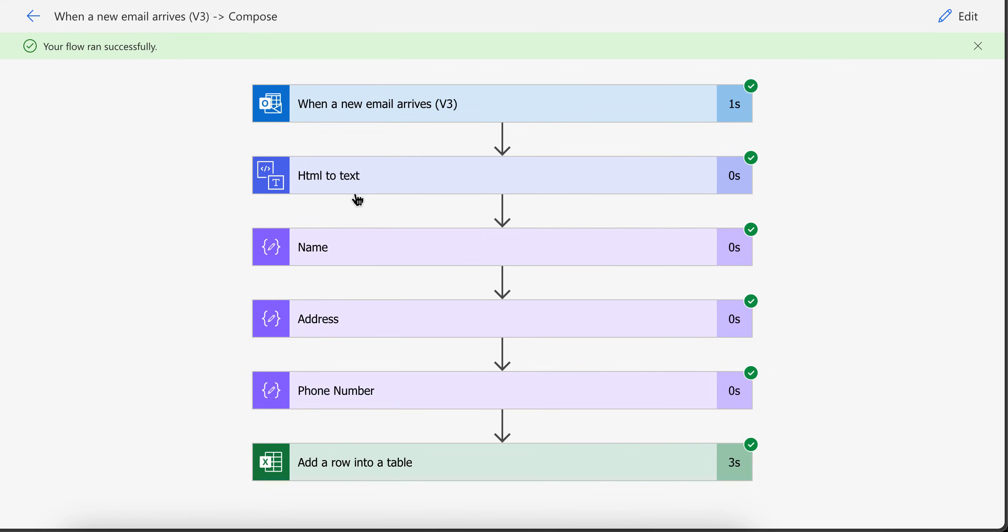
mouse_move(442, 264)
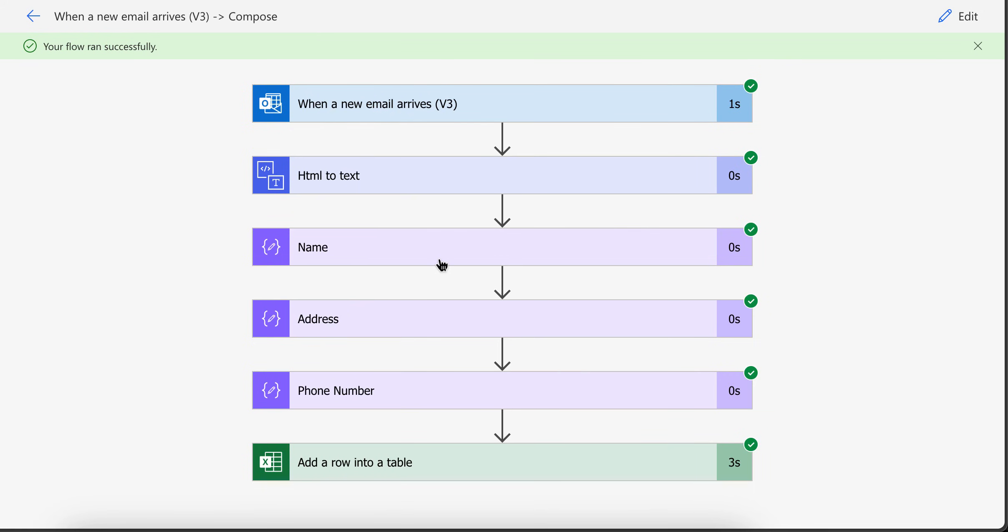